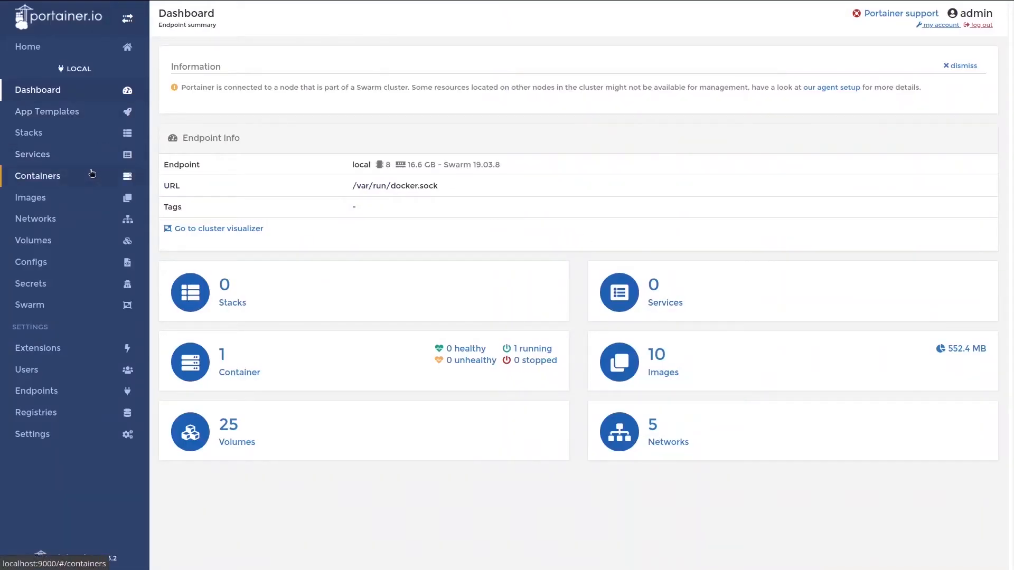
Create a container named 'private' from the wconquest/private:latest image and attempt to deploy it
click(38, 176)
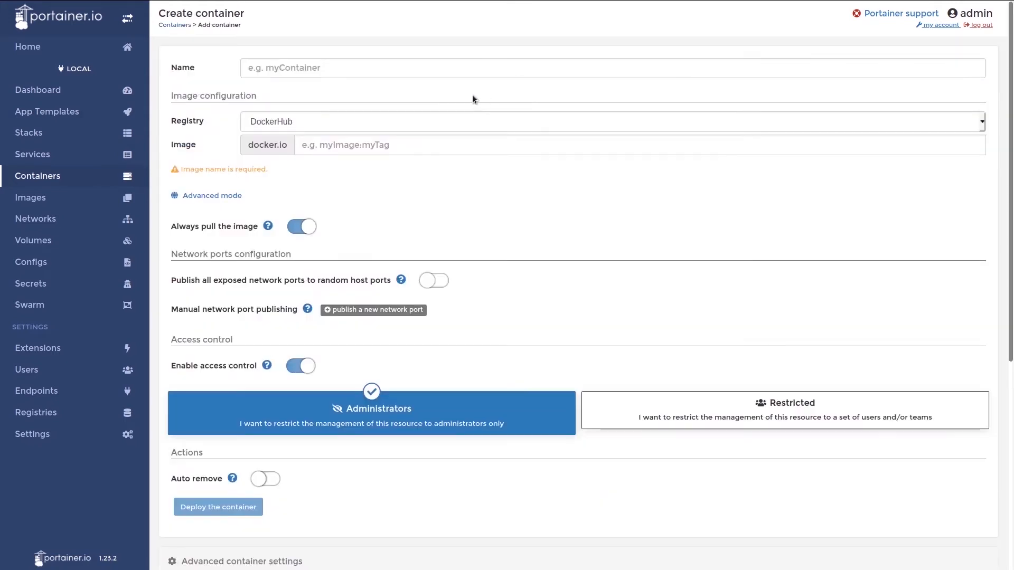
text(private)
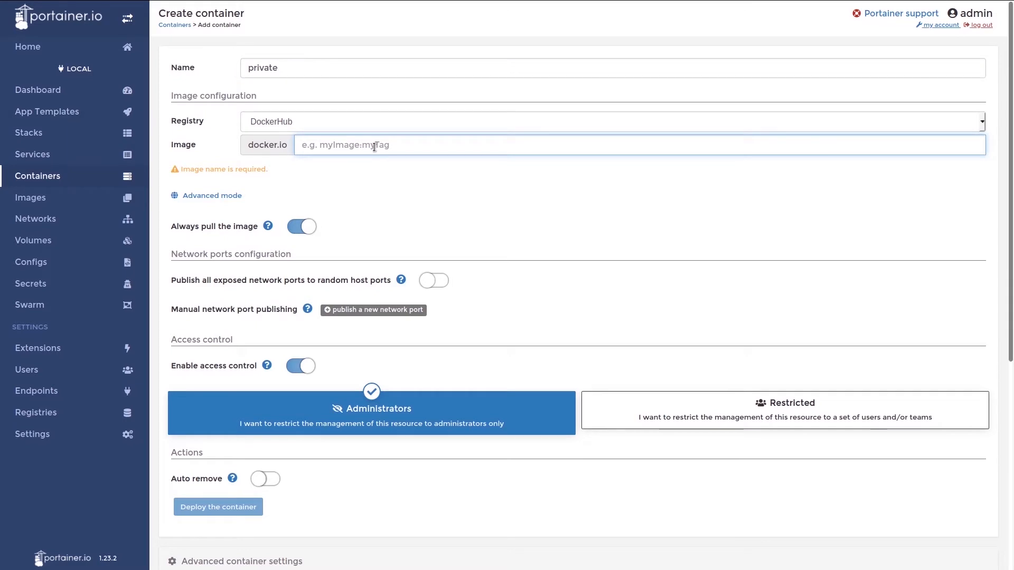
text(wcon)
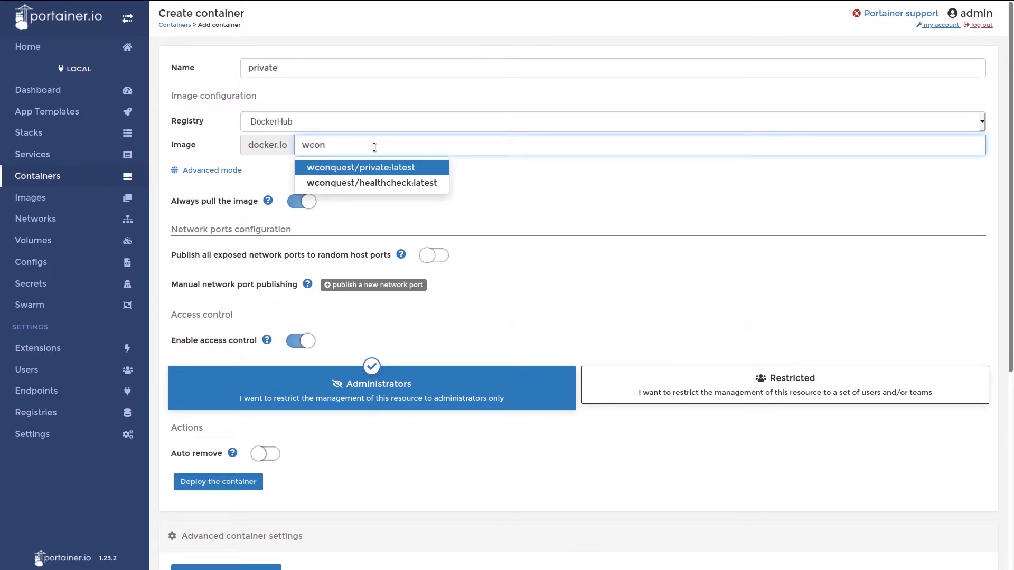
click(361, 168)
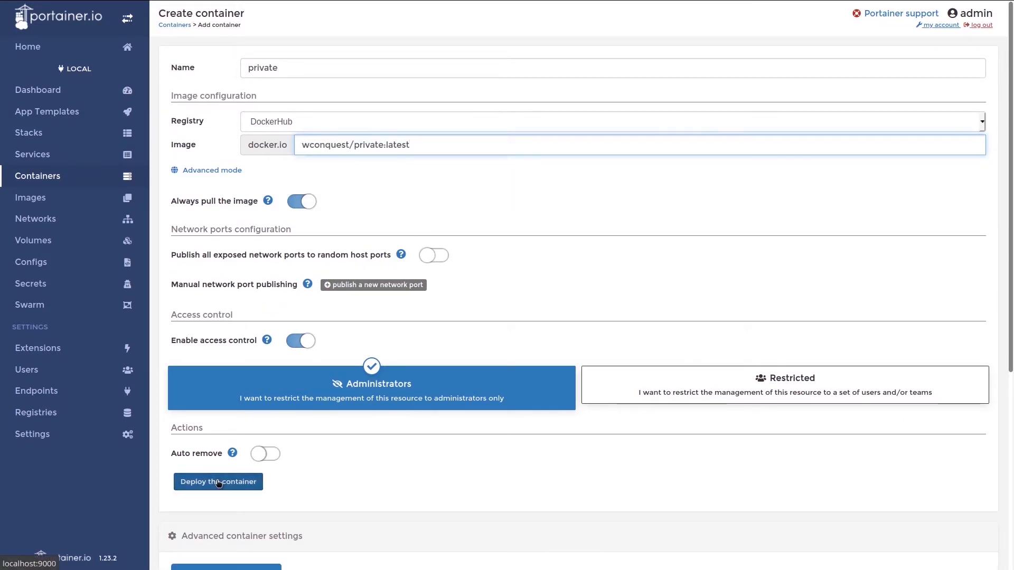
click(218, 482)
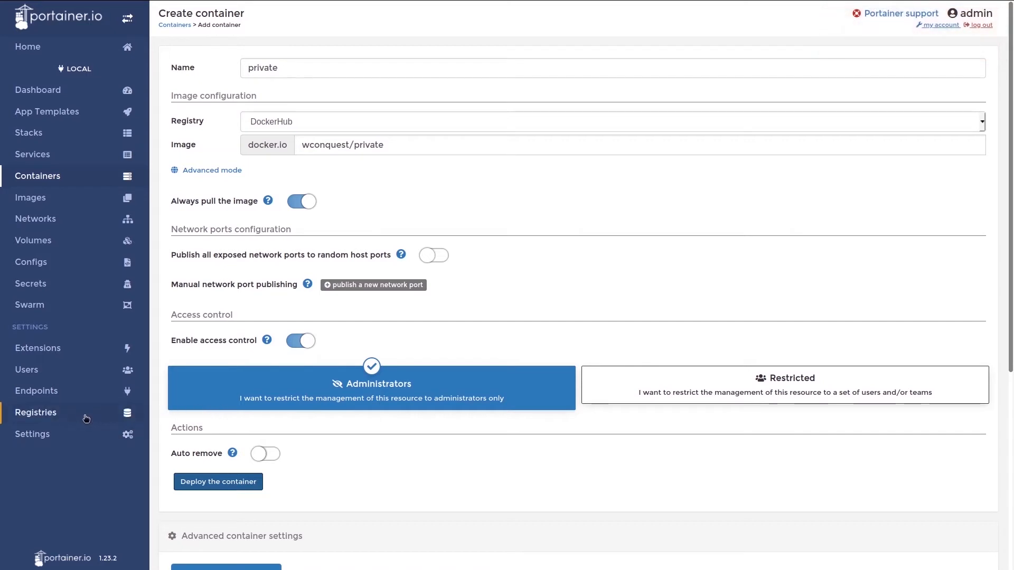
Enable DockerHub authentication with the wconquest account credentials and save them
click(35, 413)
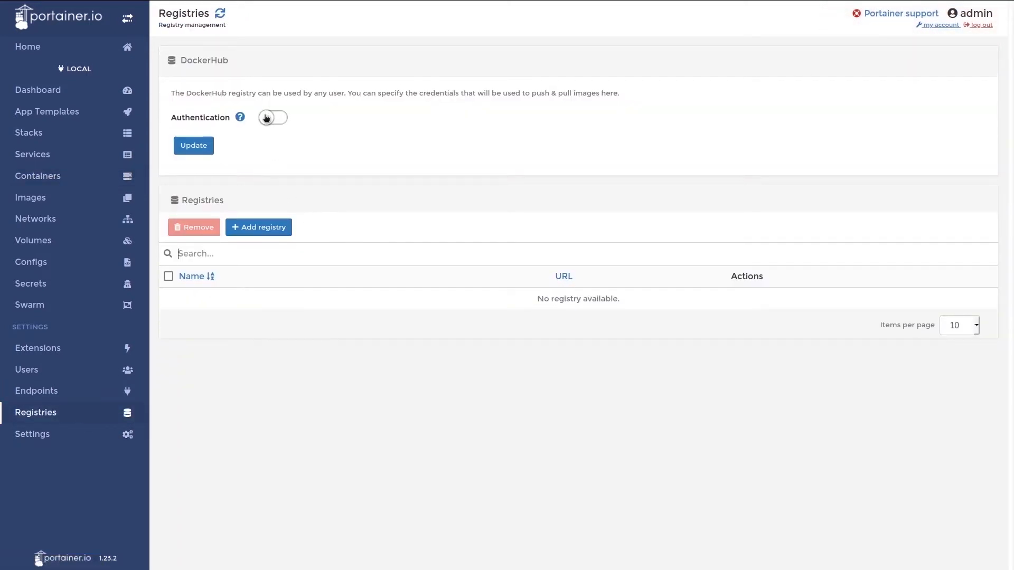
click(272, 117)
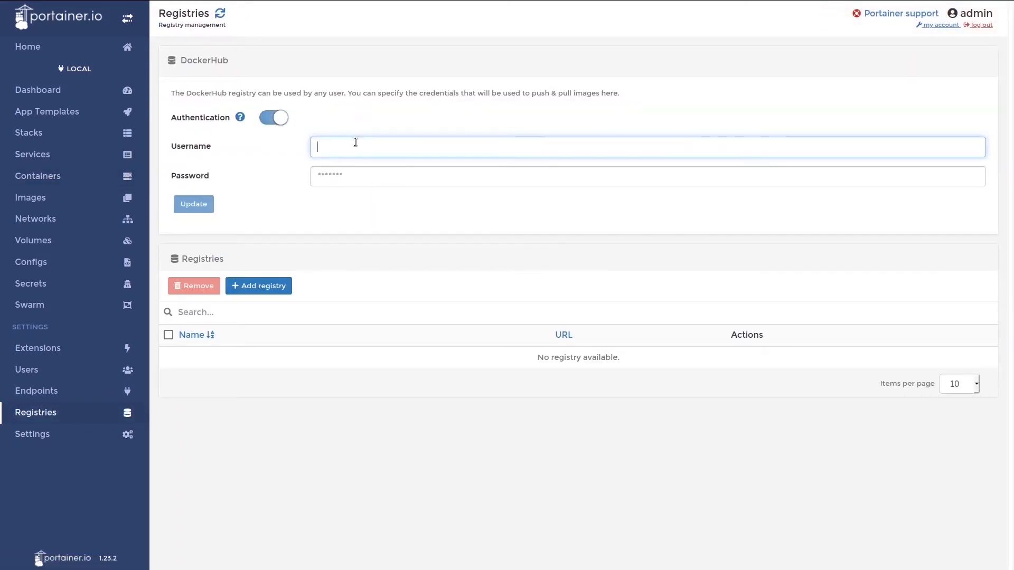
text(wconquest)
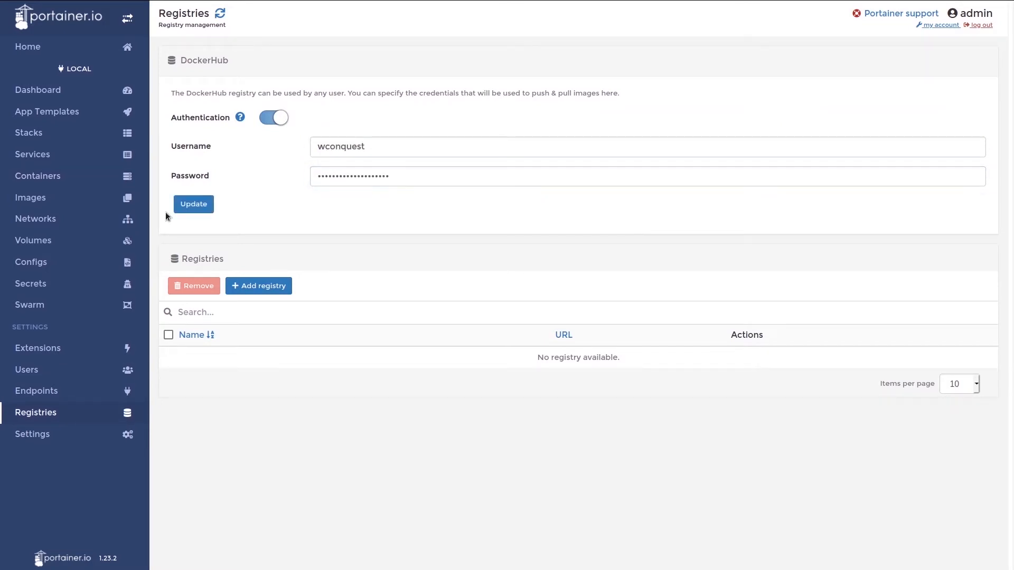
click(192, 204)
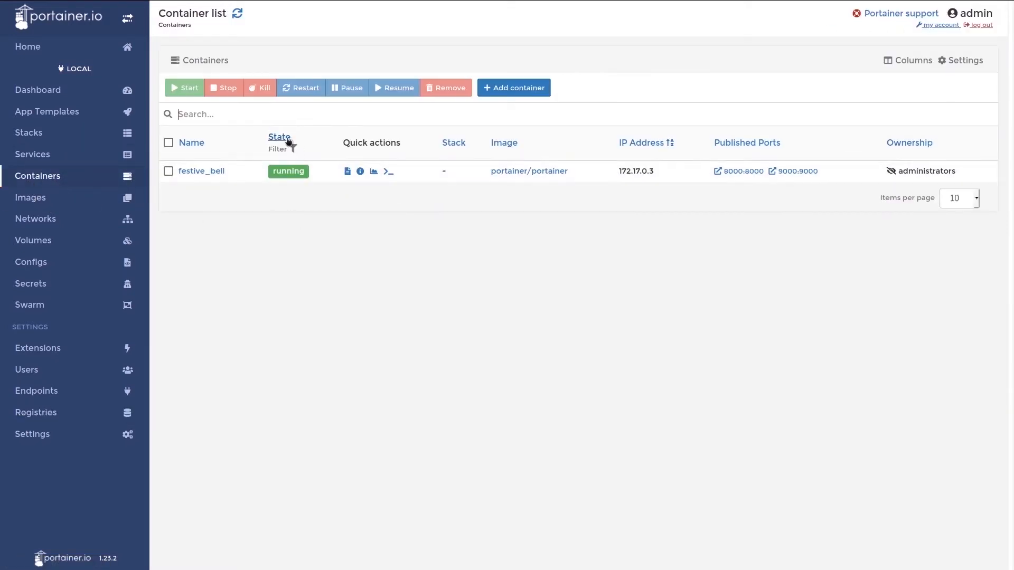
Deploy a container named 'private' from the wconquest/private image so it runs
click(513, 88)
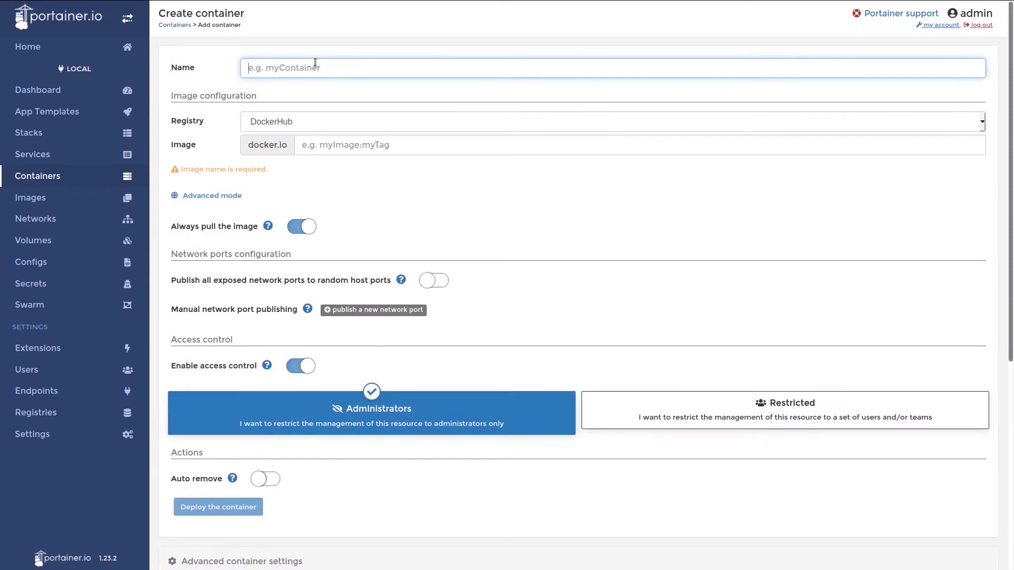
text(private)
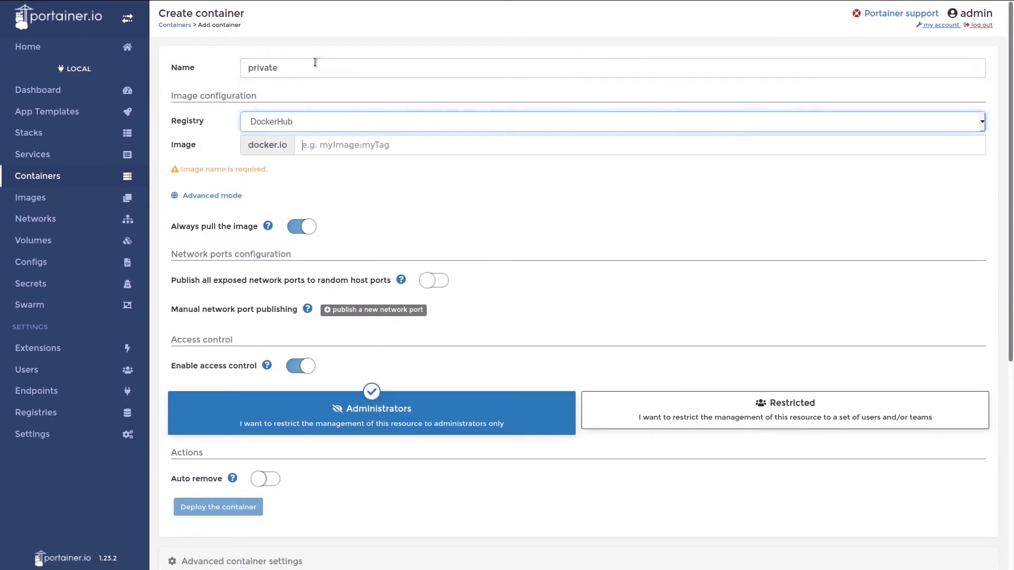
text(wconquest/private)
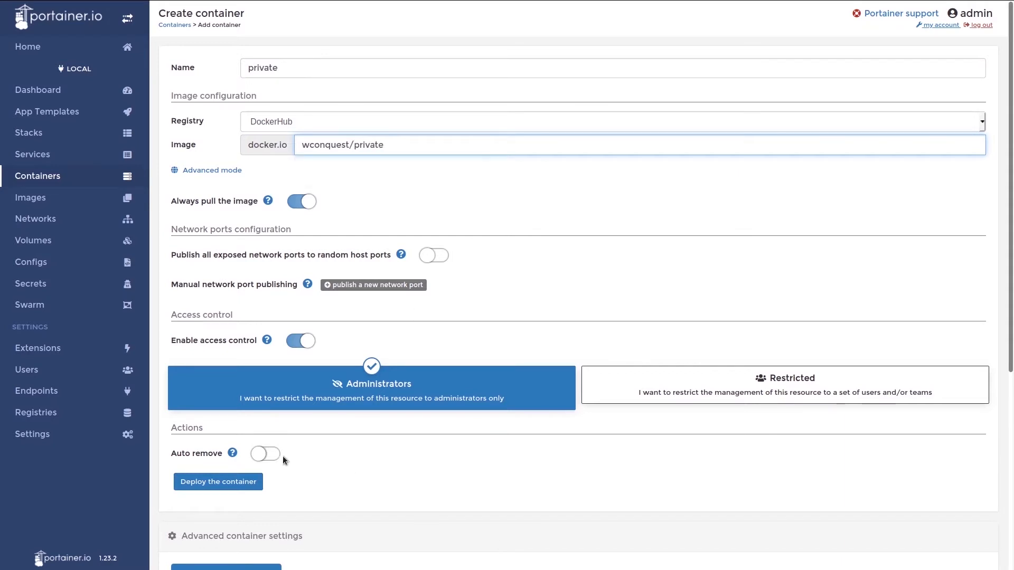
click(218, 481)
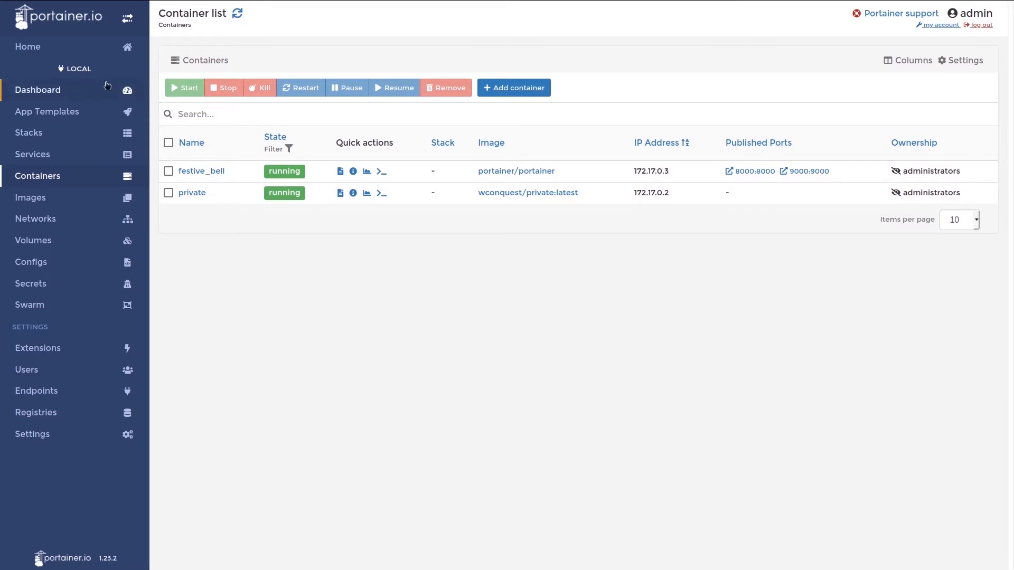
Deploy a 'registry' container from the Registry container template, publishing host port 5000 to 5000
click(46, 111)
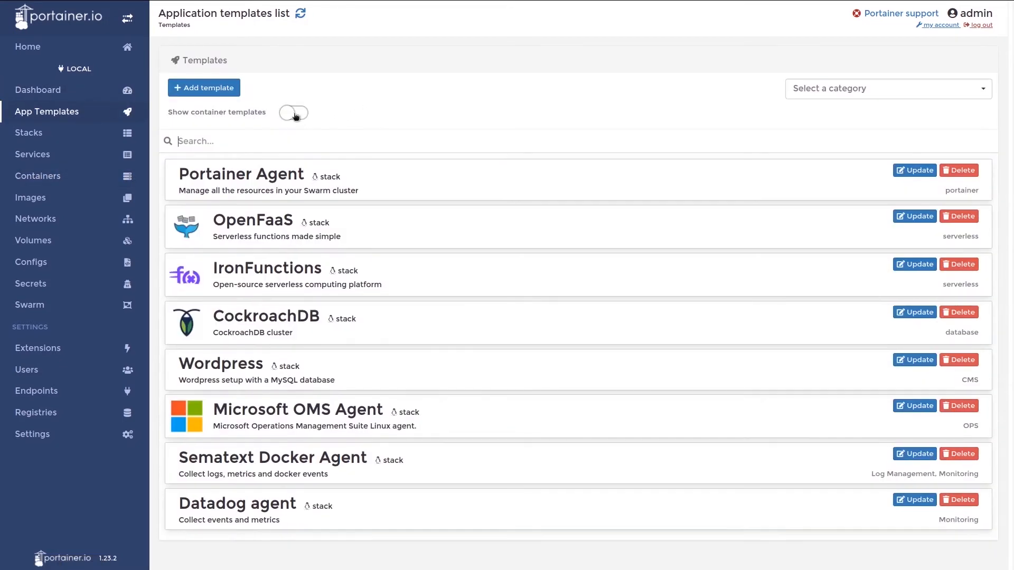
click(293, 113)
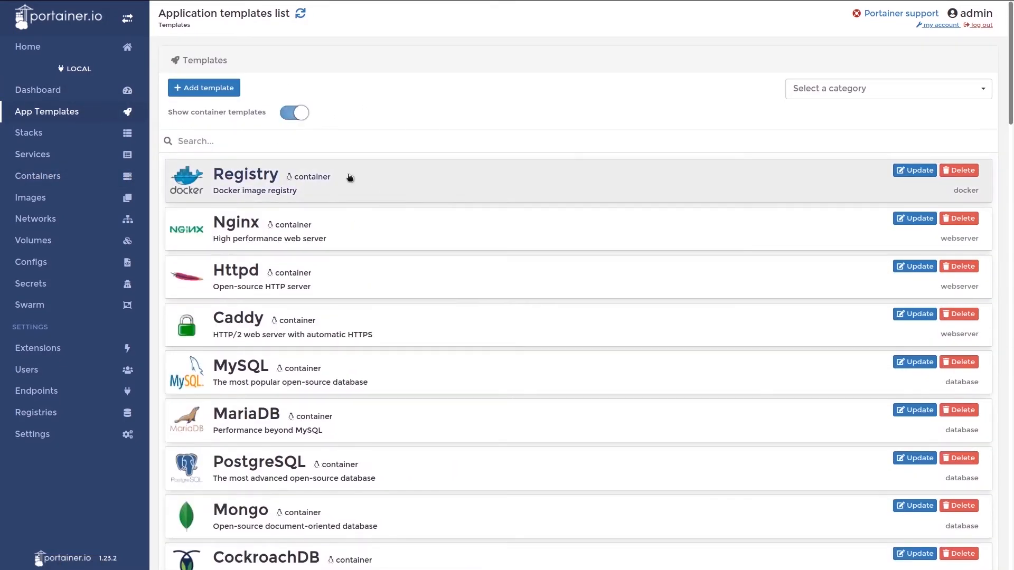
click(246, 174)
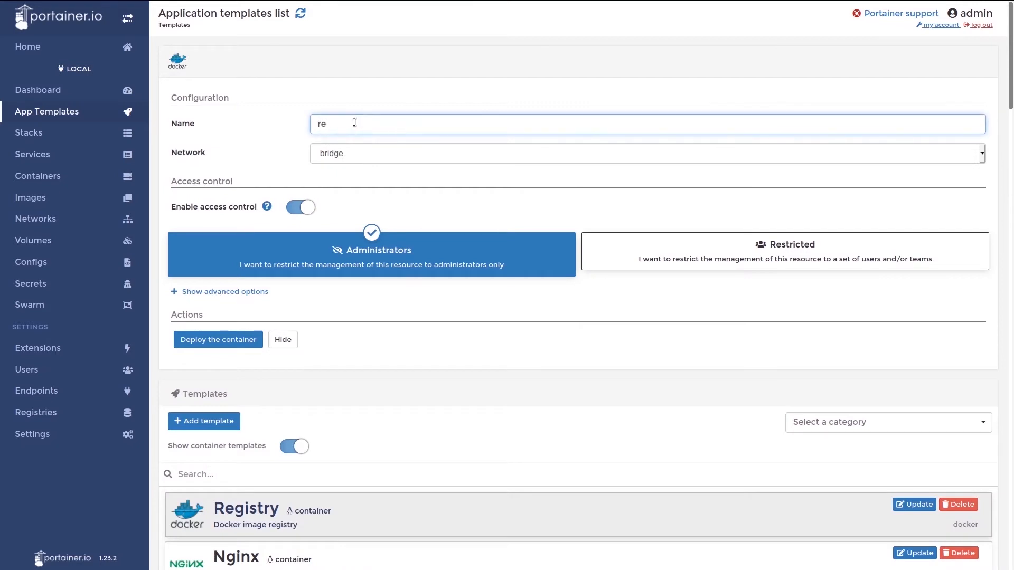
text(gistry)
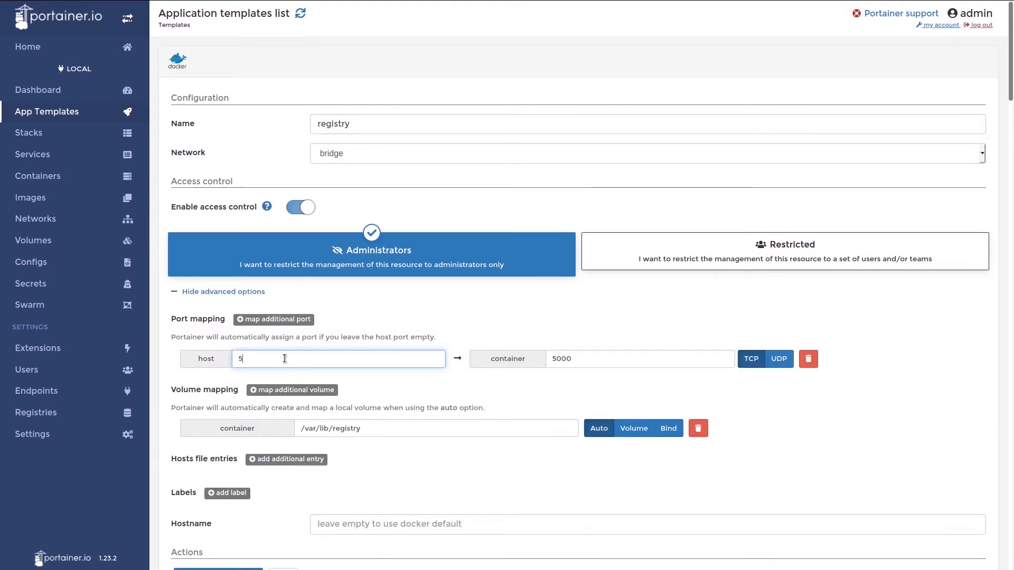
text(000)
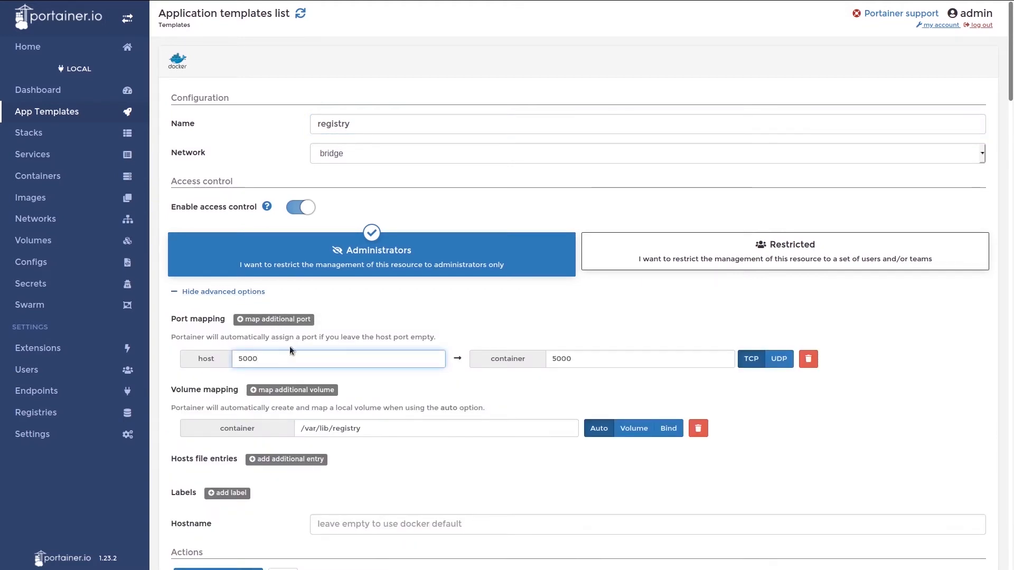
scroll(down, 3)
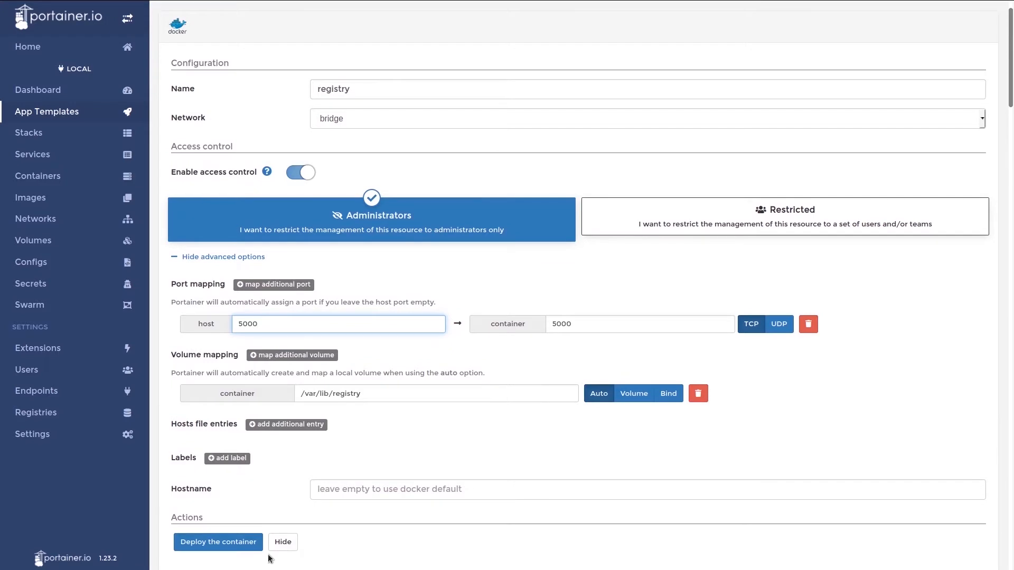
click(218, 542)
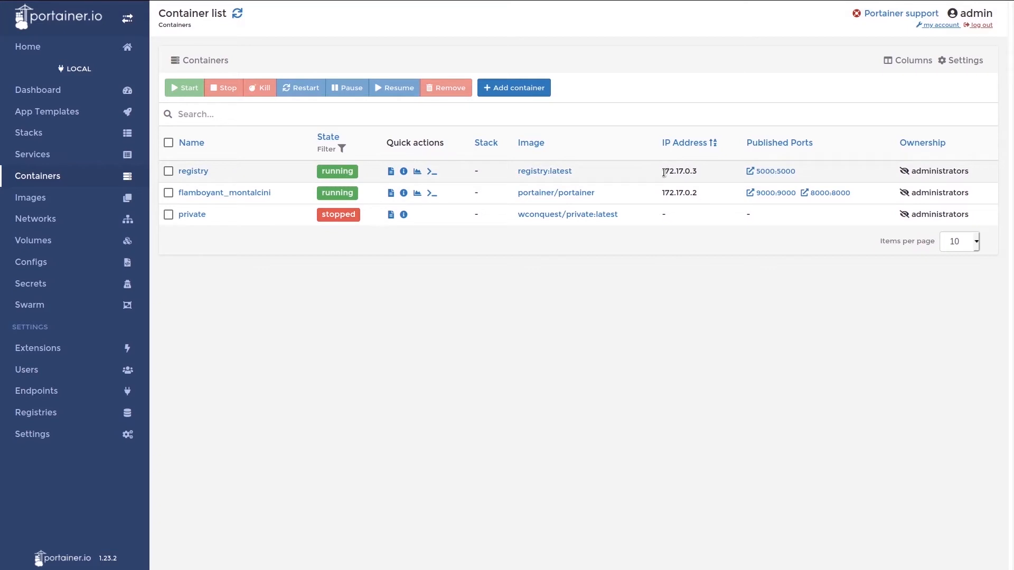
Add the registry IP 172.17.0.3:5000 to daemon.json insecure-registries, save it, and restart Docker
double_click(678, 171)
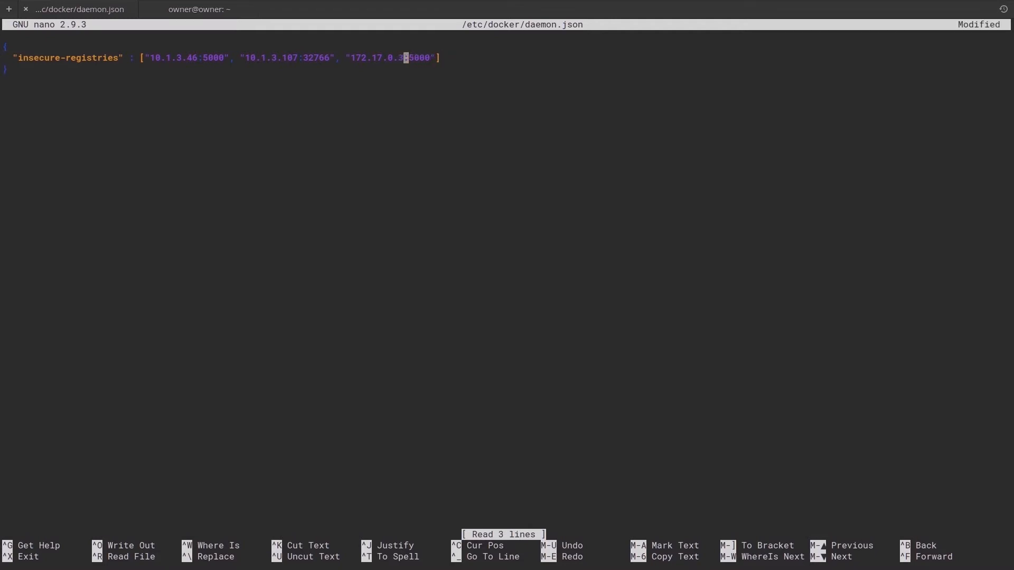
key(ctrl+x)
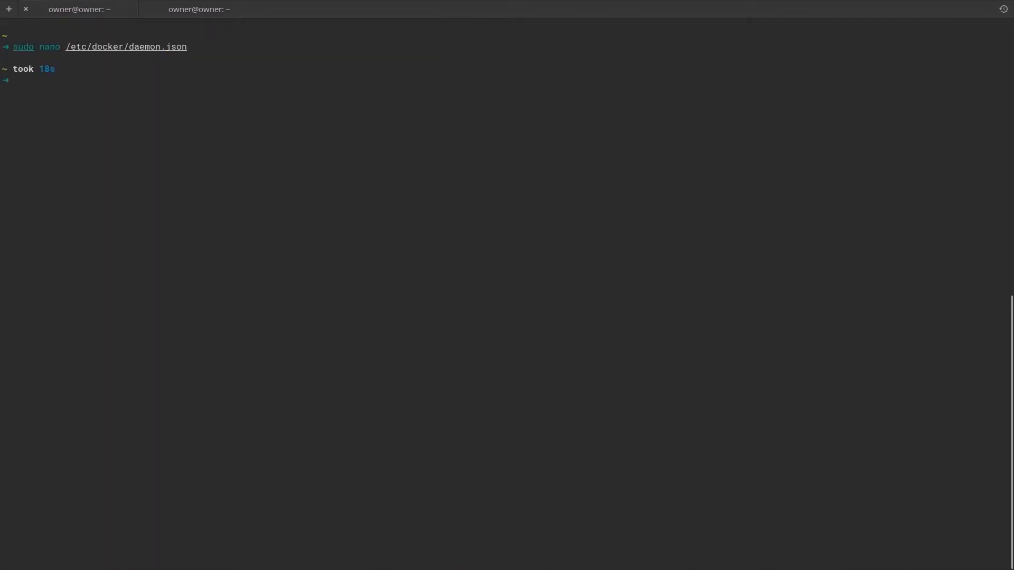
text(systemctl restart docker\)
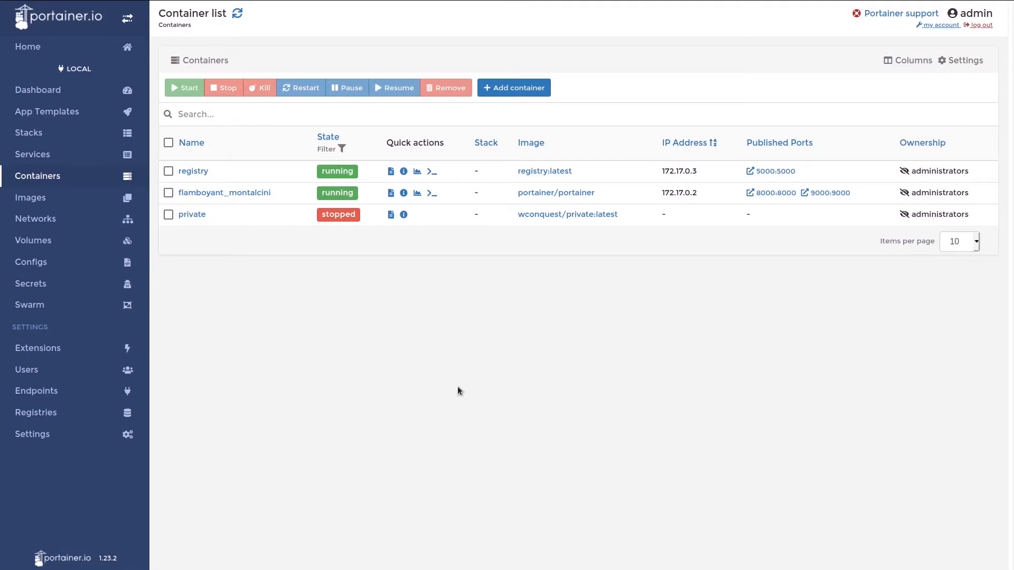
Add a custom registry named 'registry' with URL 172.17.0.3:5000
click(36, 413)
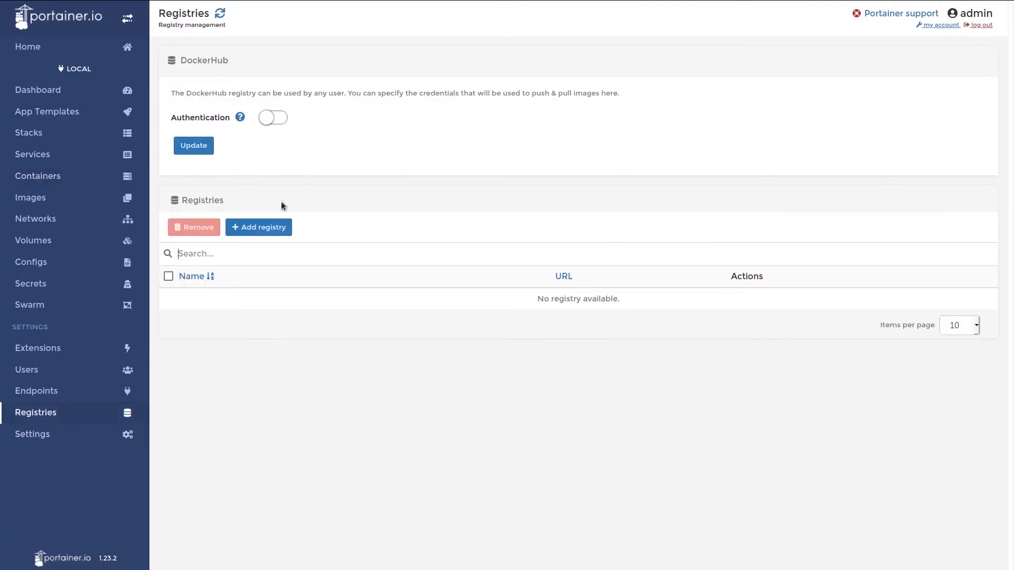
click(258, 227)
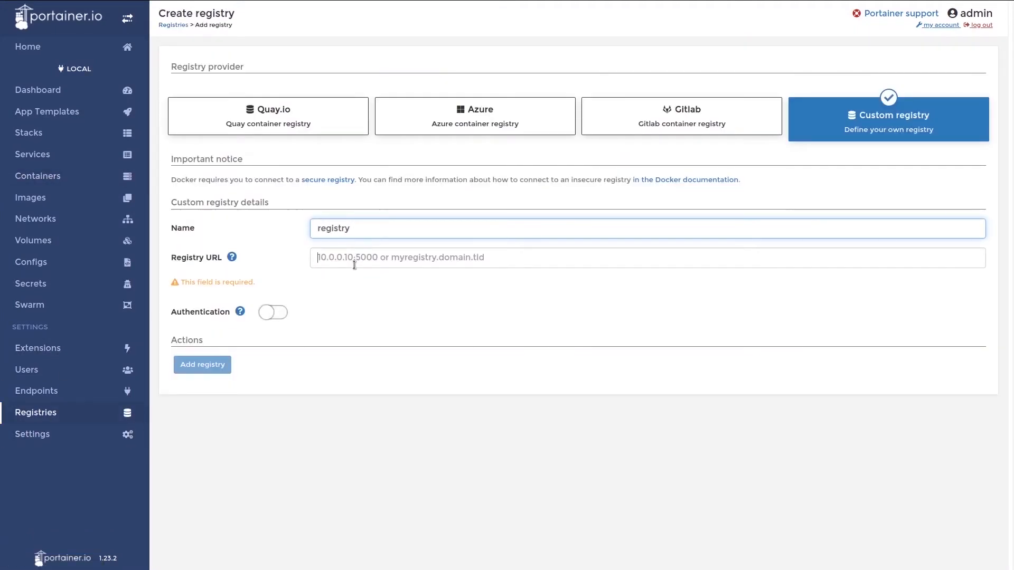
text(172.17.0.3:5)
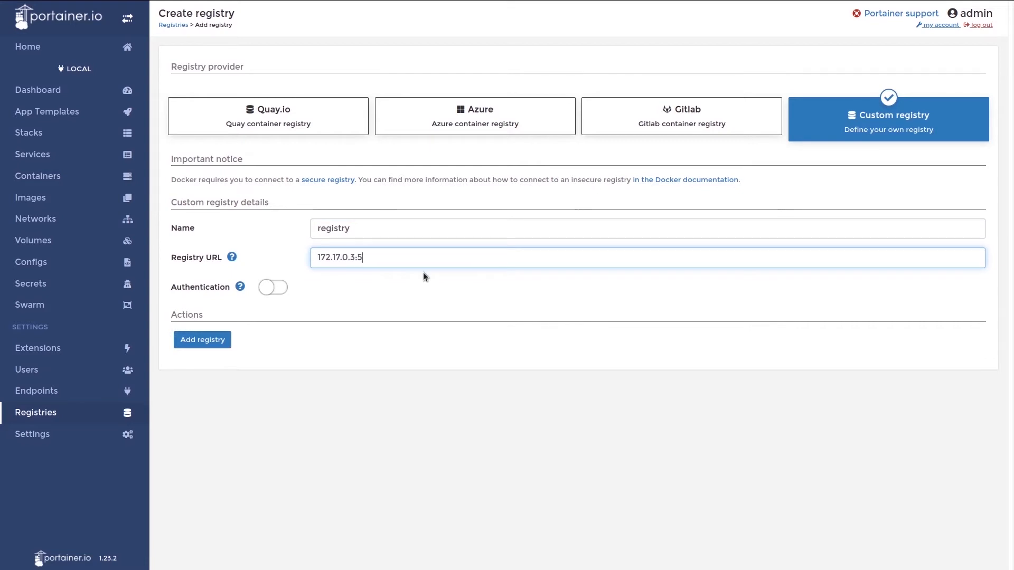
click(202, 339)
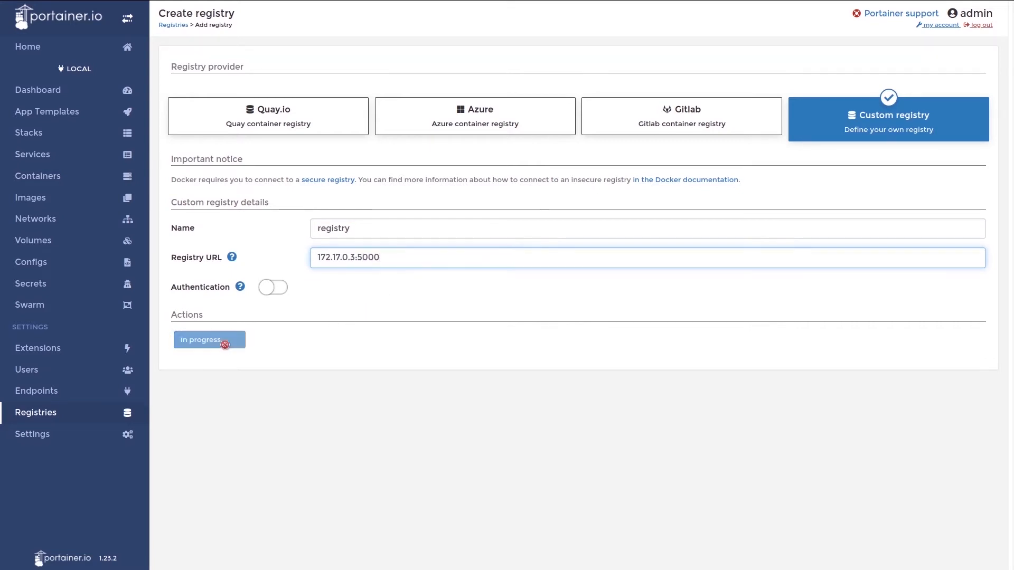
click(208, 339)
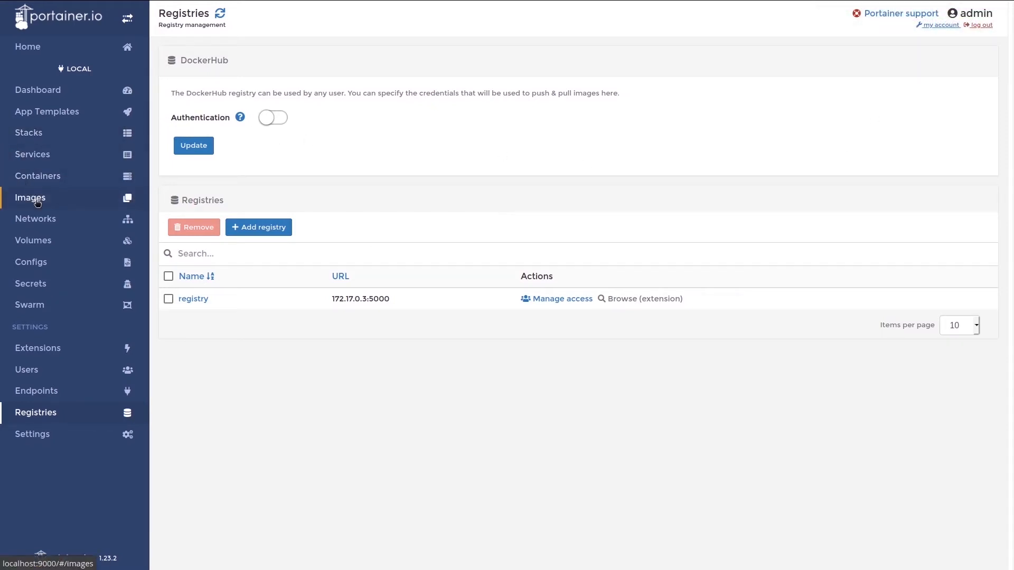
Tag busybox:latest as 172.17.0.3:5000/busy and push it to the custom registry
click(29, 197)
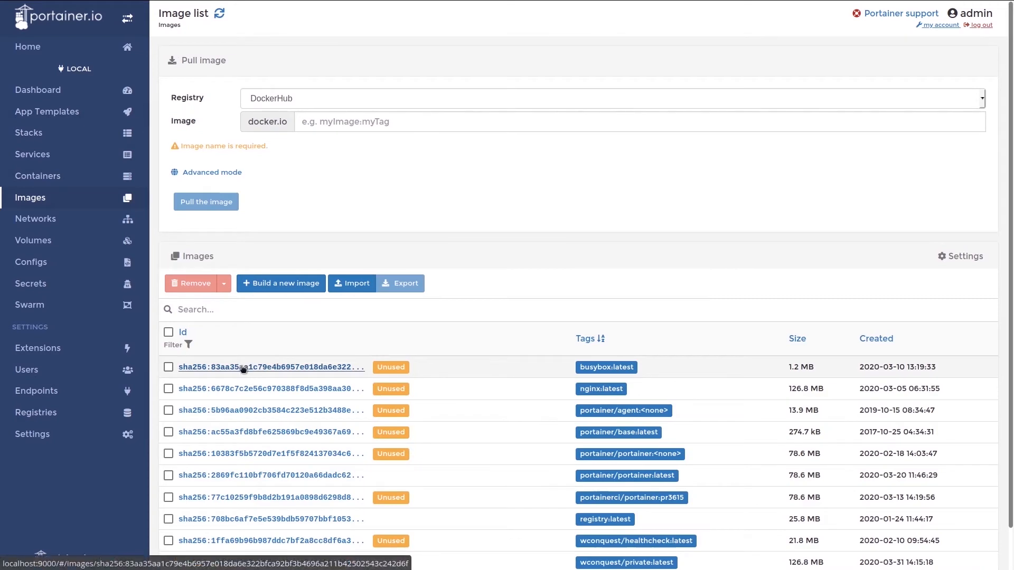
click(270, 366)
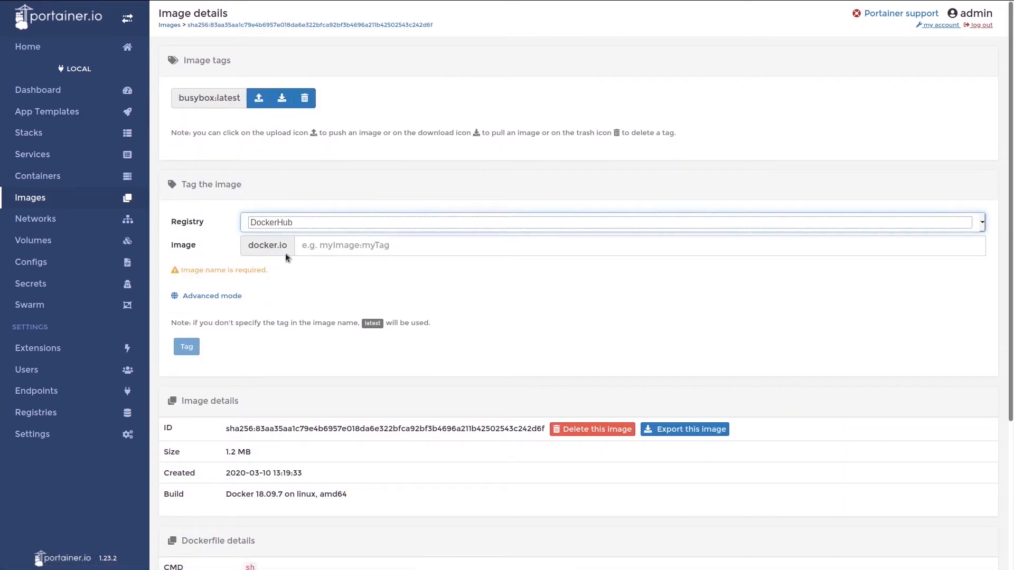
text(busy)
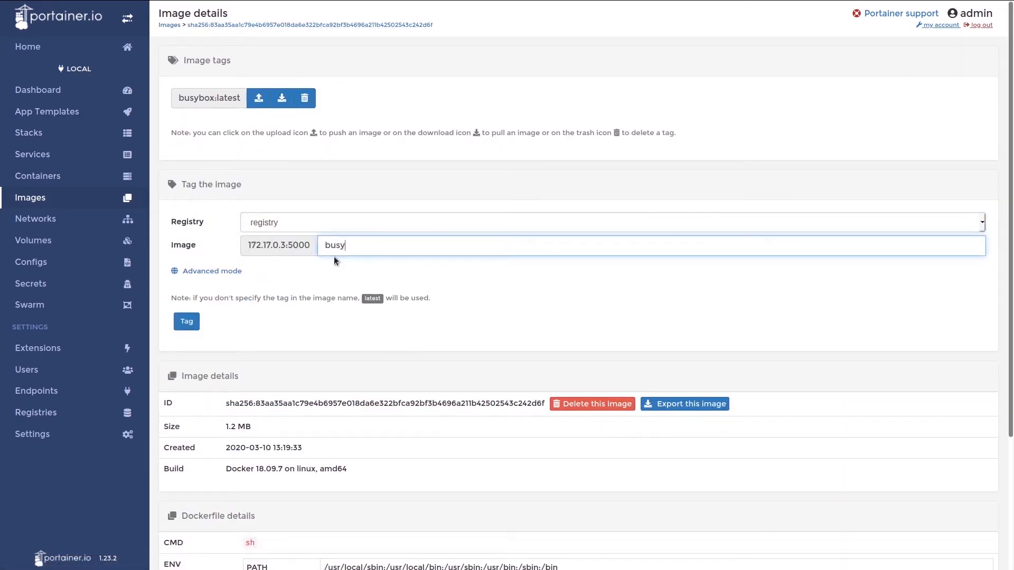
click(186, 321)
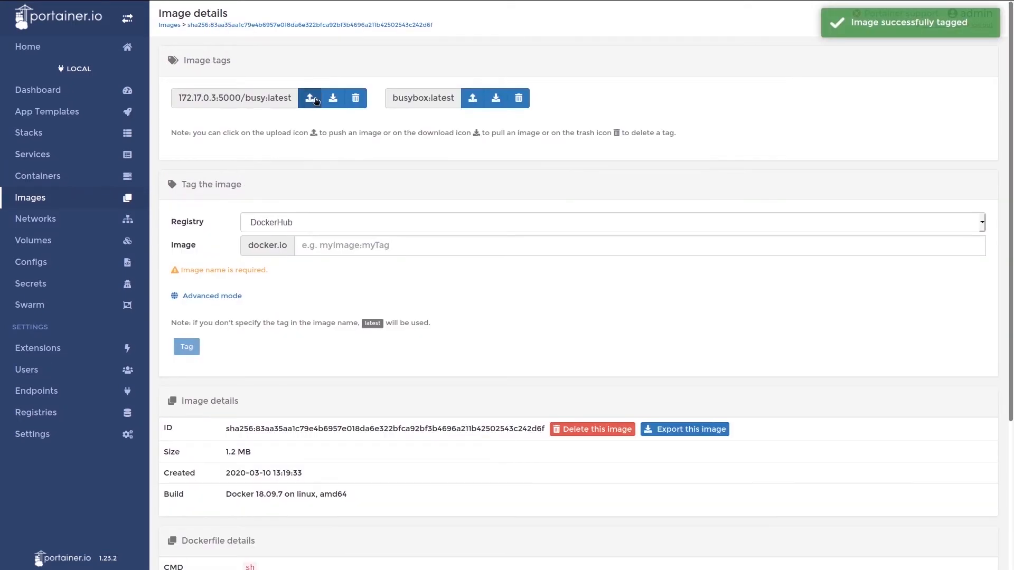
click(309, 97)
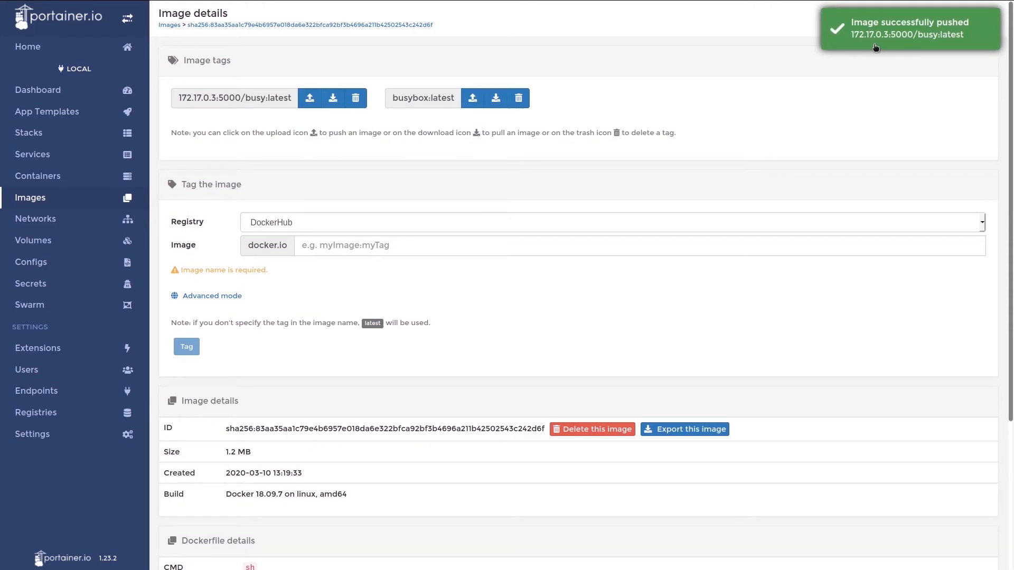
mouse_move(71, 288)
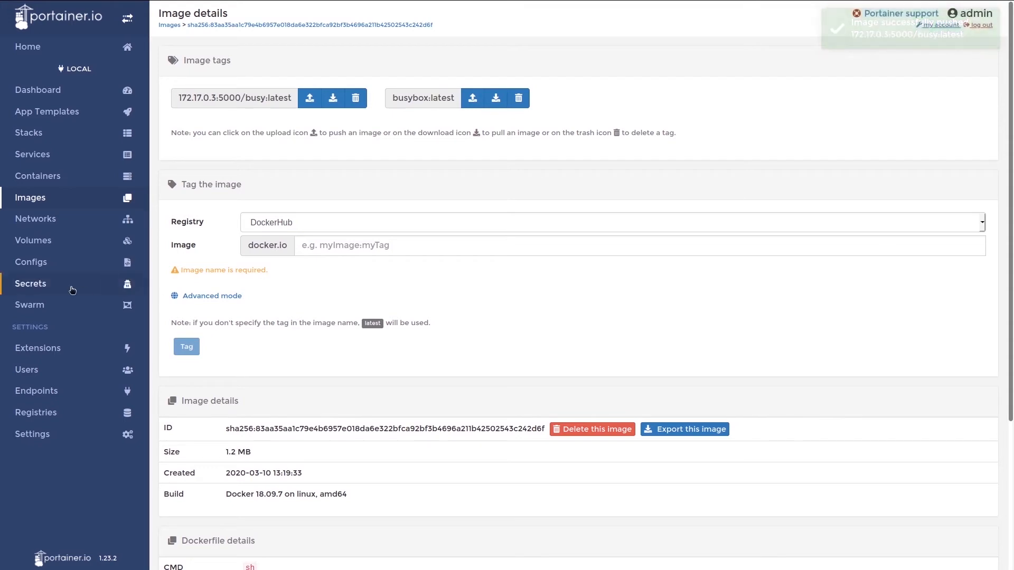
click(36, 413)
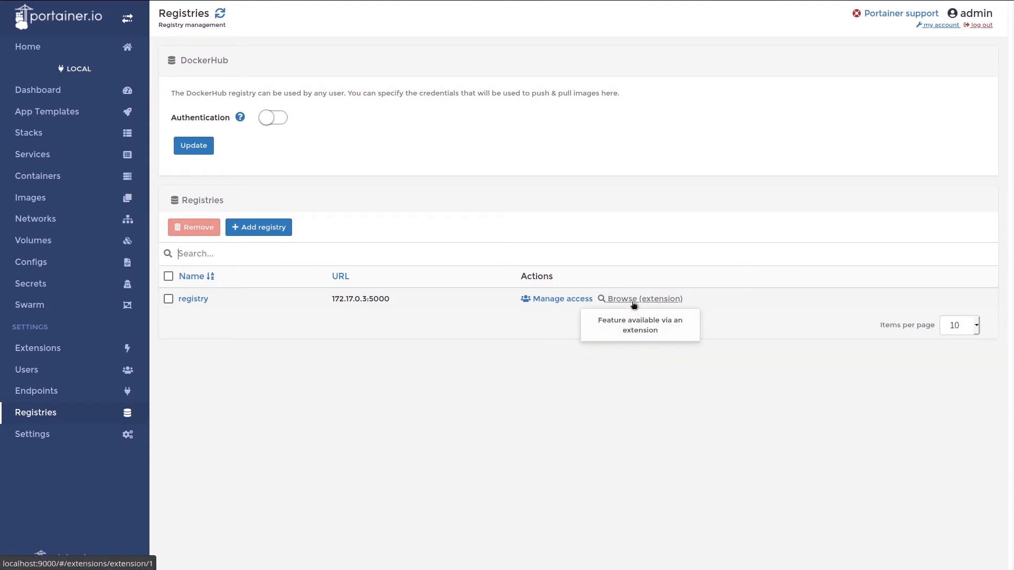
Enable the Registry Manager extension with the entered license key to allow browsing the registry
click(644, 299)
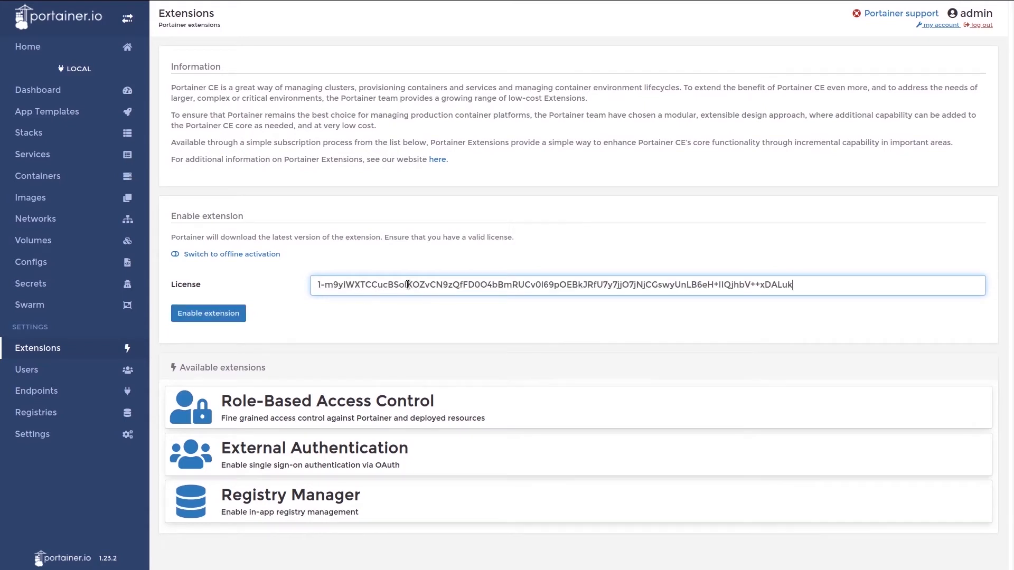
click(208, 312)
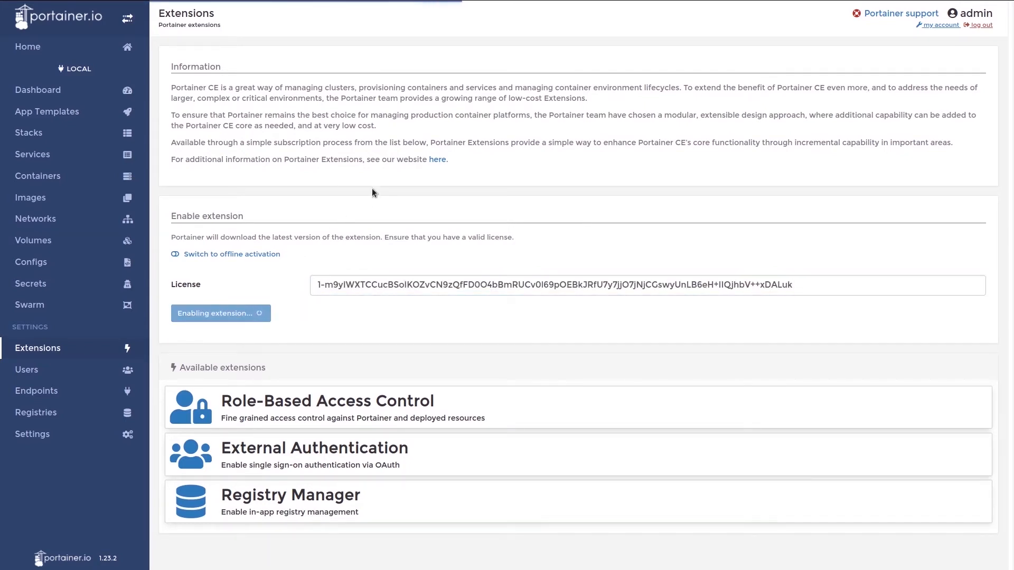
mouse_move(268, 113)
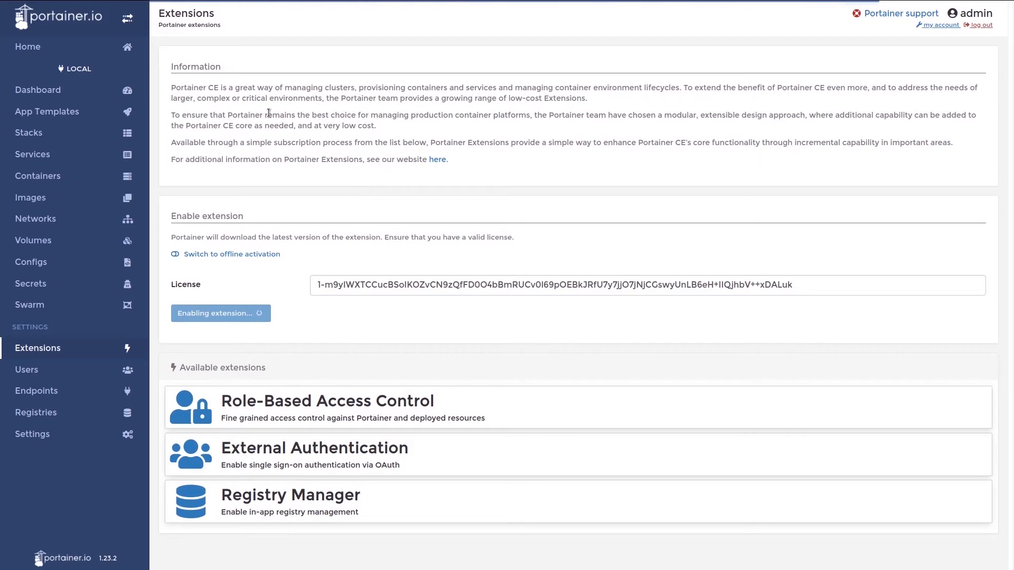
click(220, 312)
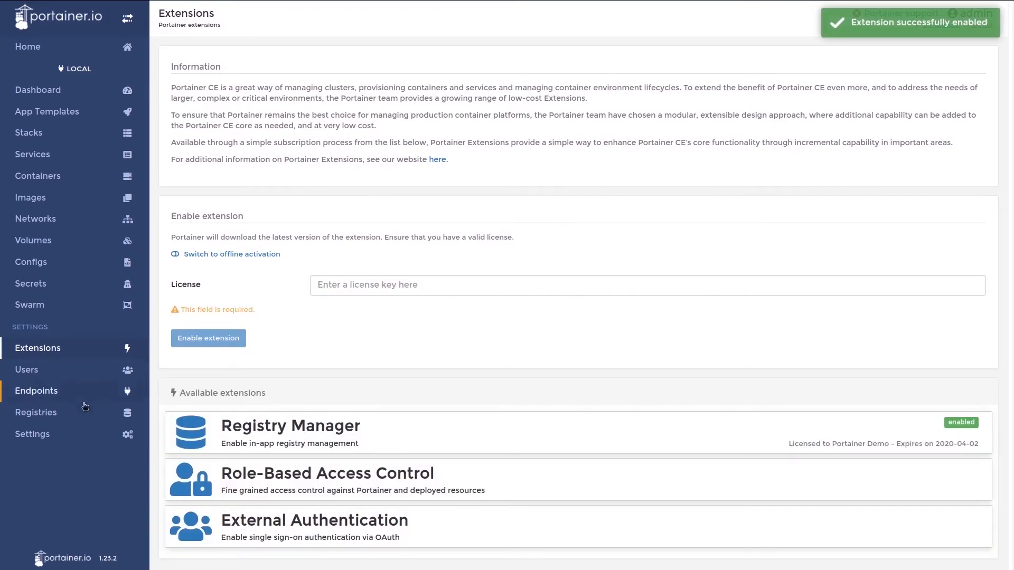
click(36, 412)
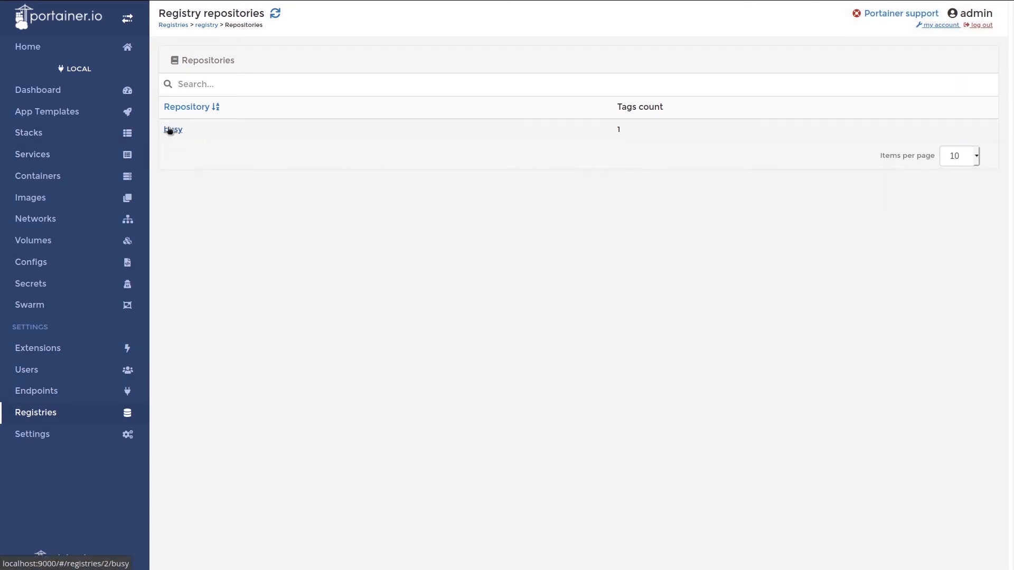
Browse the custom registry and view the busy repository's latest tag details
click(173, 129)
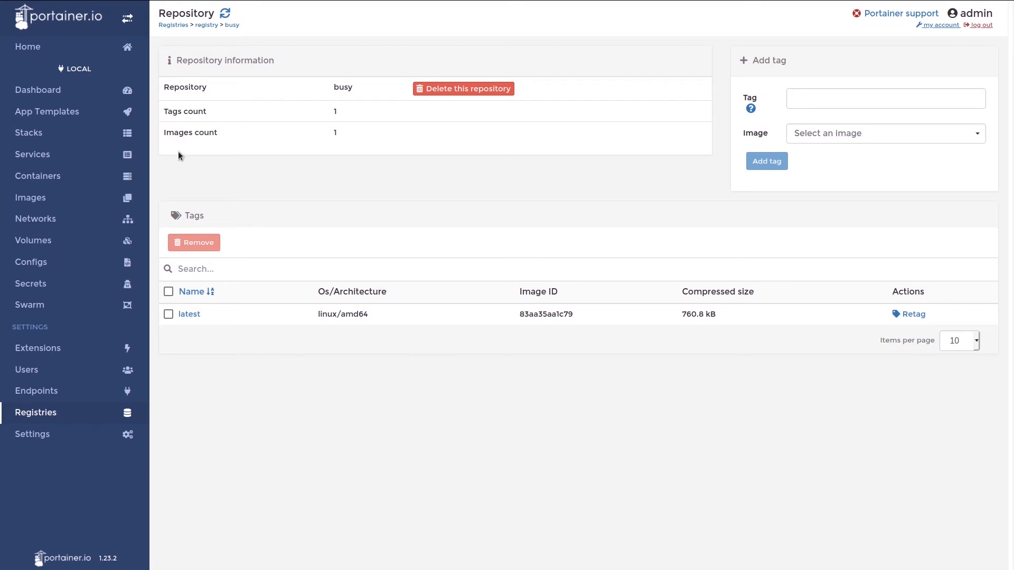
mouse_move(821, 208)
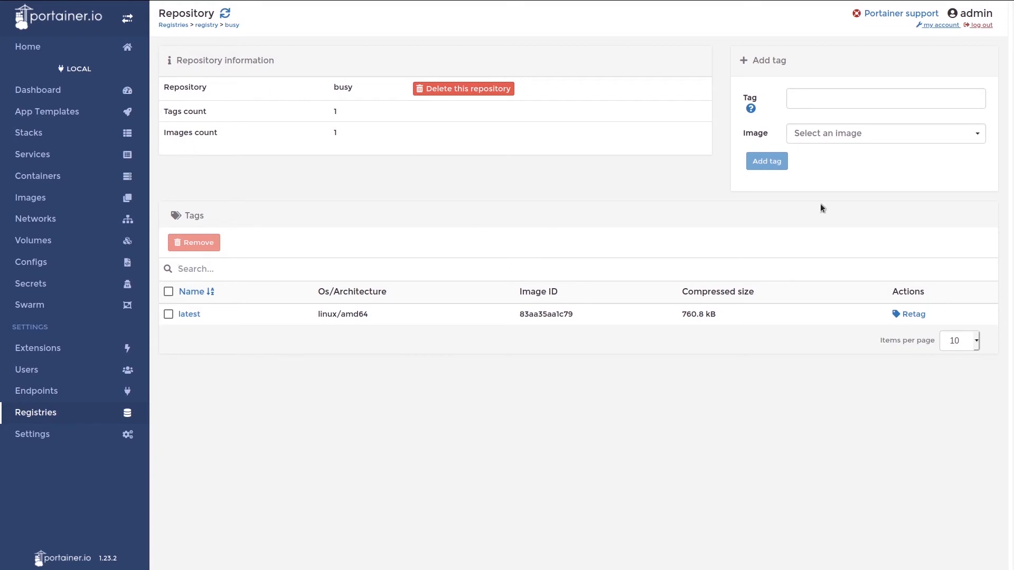
mouse_move(859, 139)
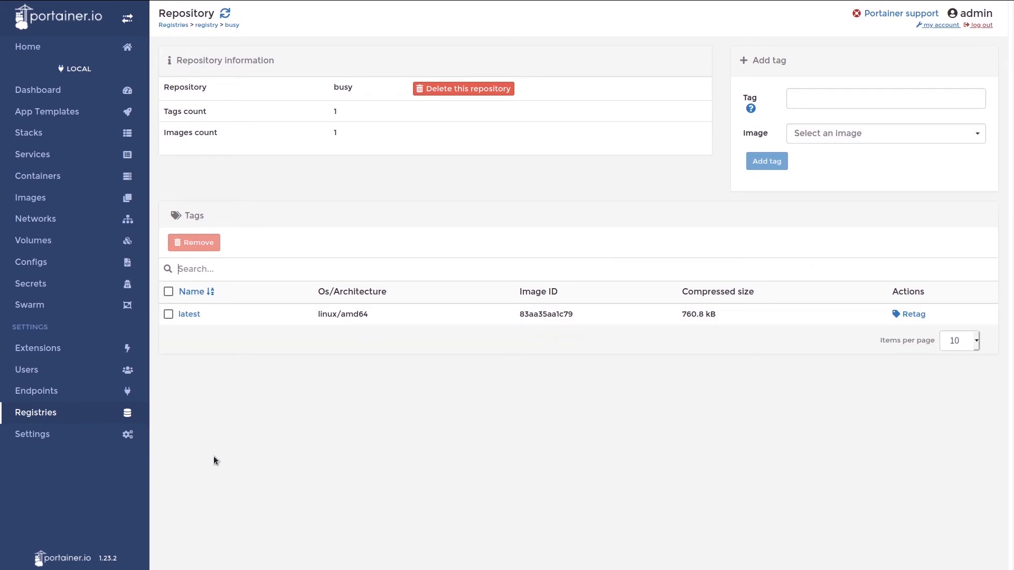
click(168, 314)
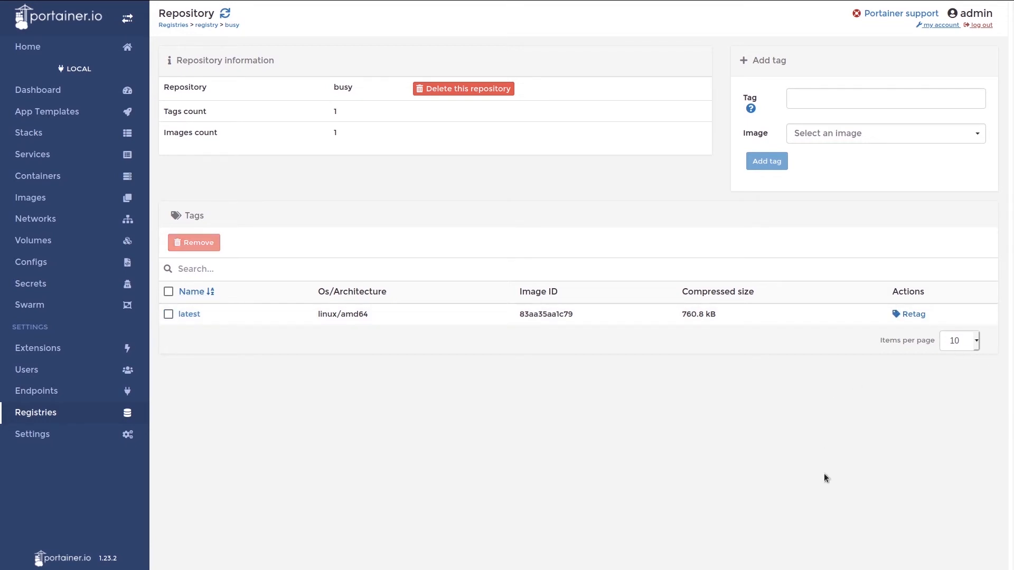
mouse_move(359, 191)
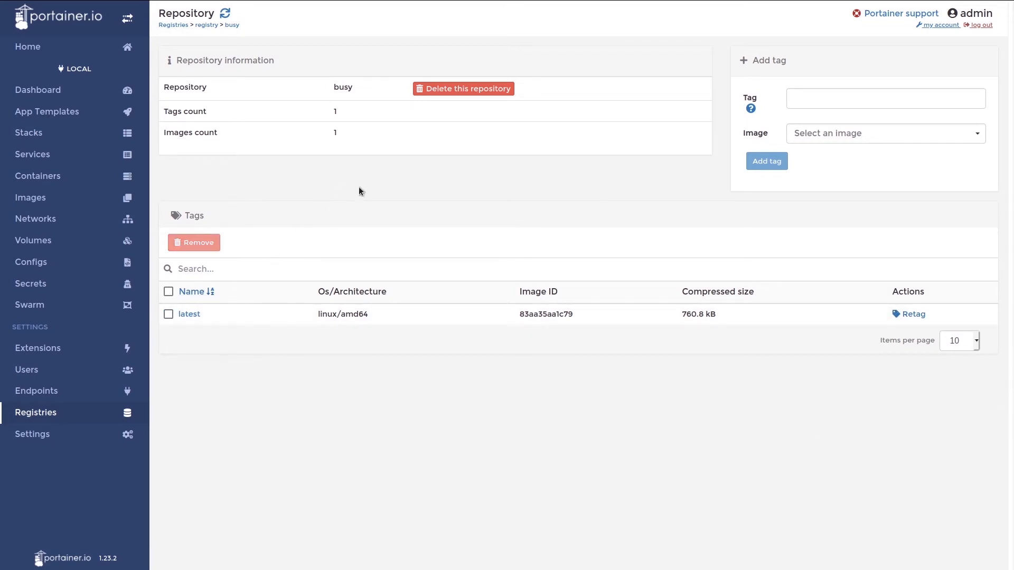
Add a 'test' tag on image 83aa35aa1c79 in the busy repository, then retag it to test2
click(885, 98)
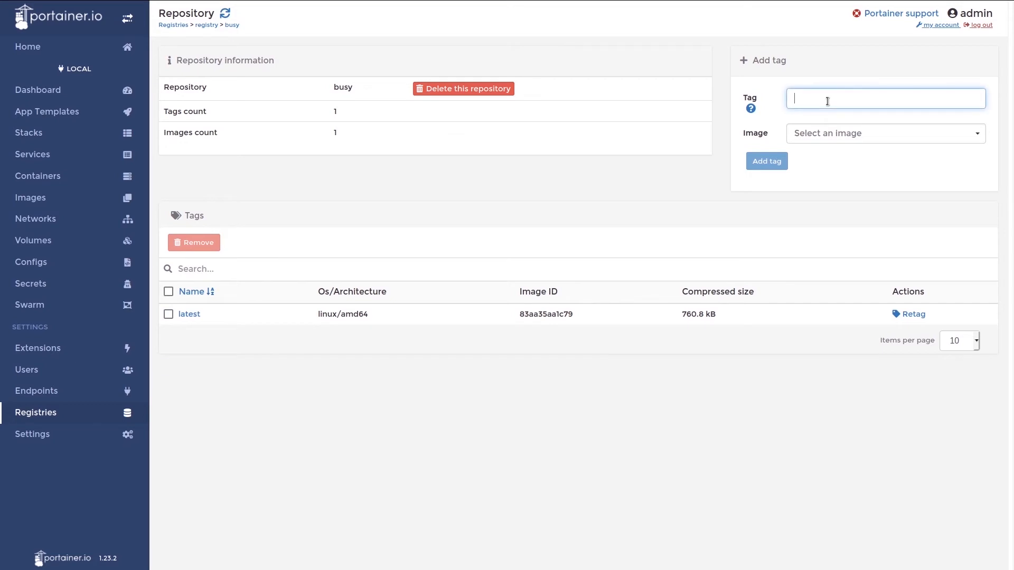
text(test)
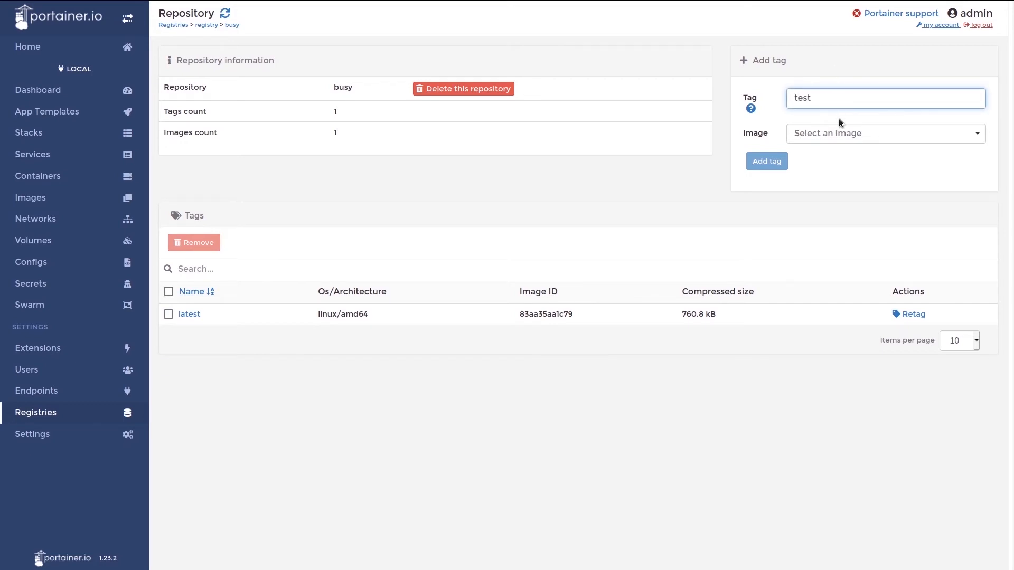
click(879, 133)
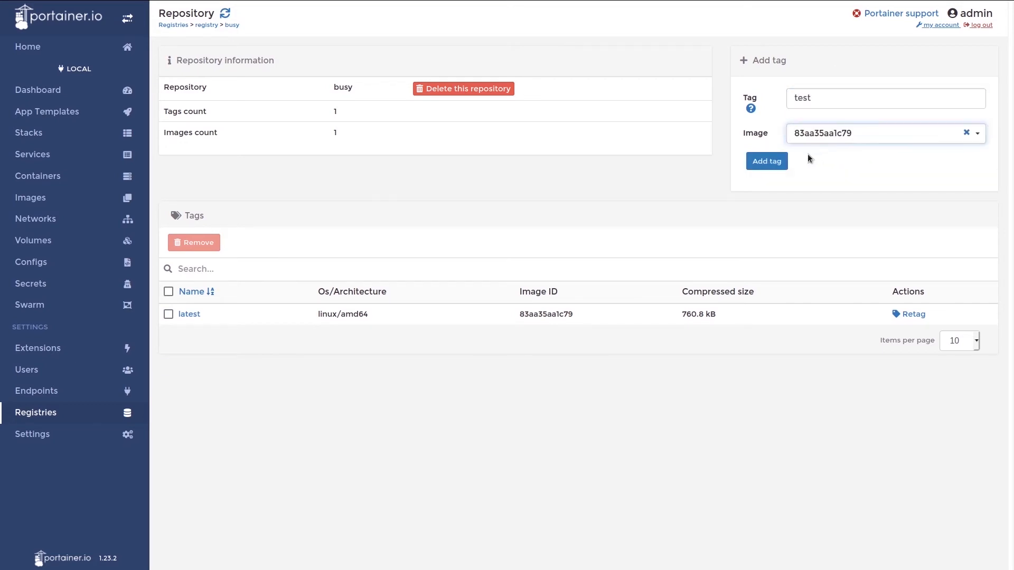
click(766, 160)
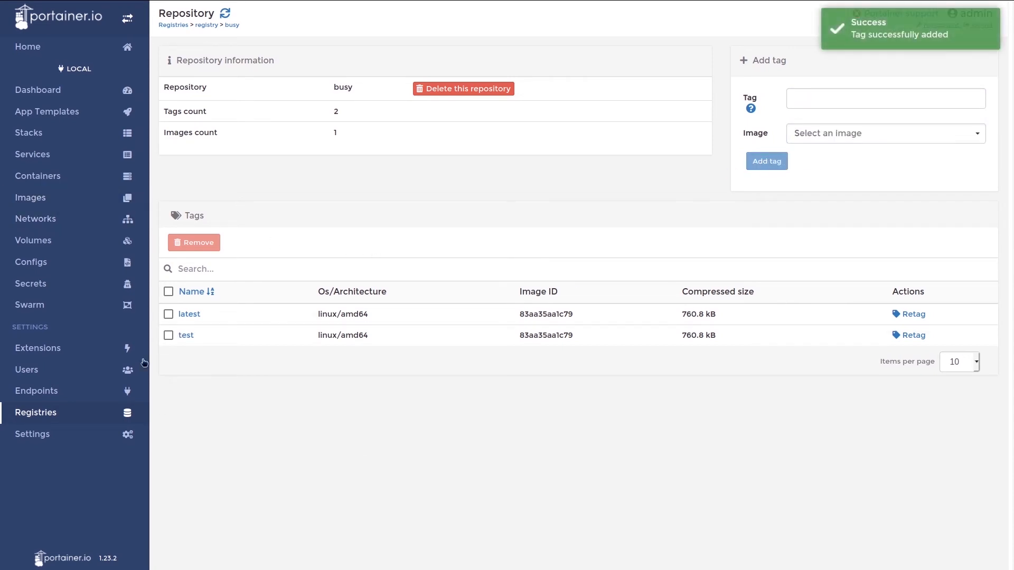
mouse_move(818, 240)
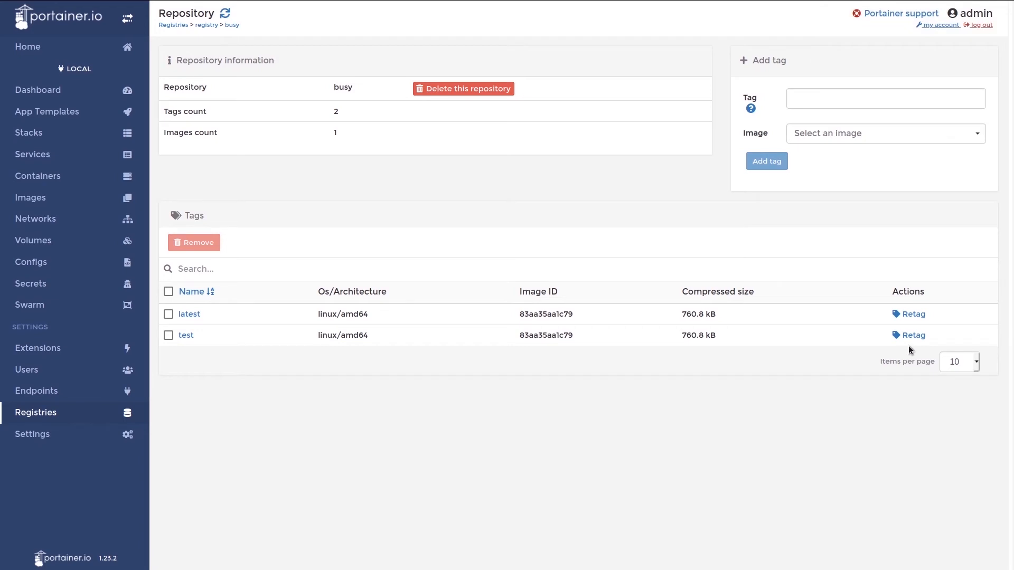
click(911, 334)
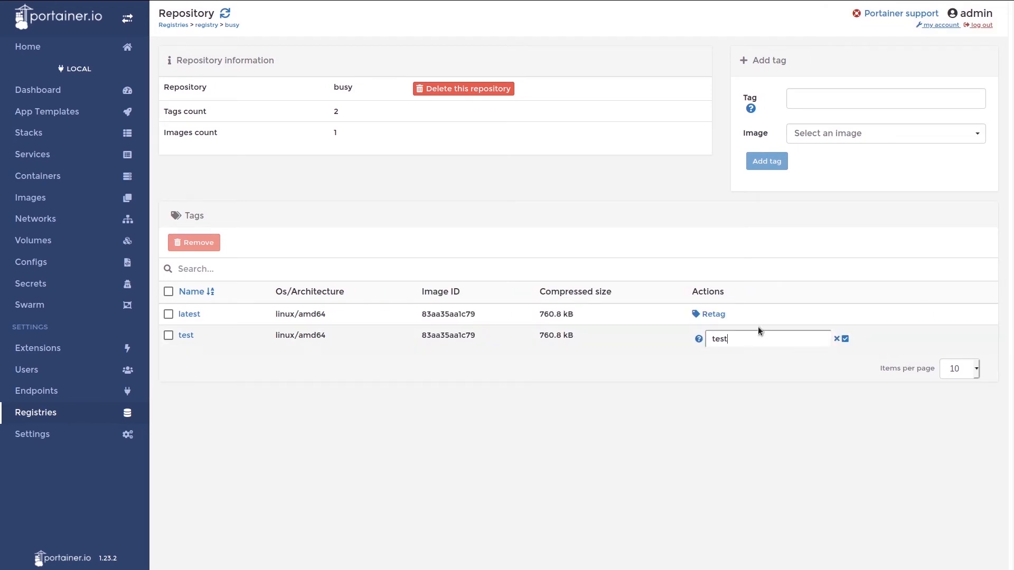
mouse_move(862, 391)
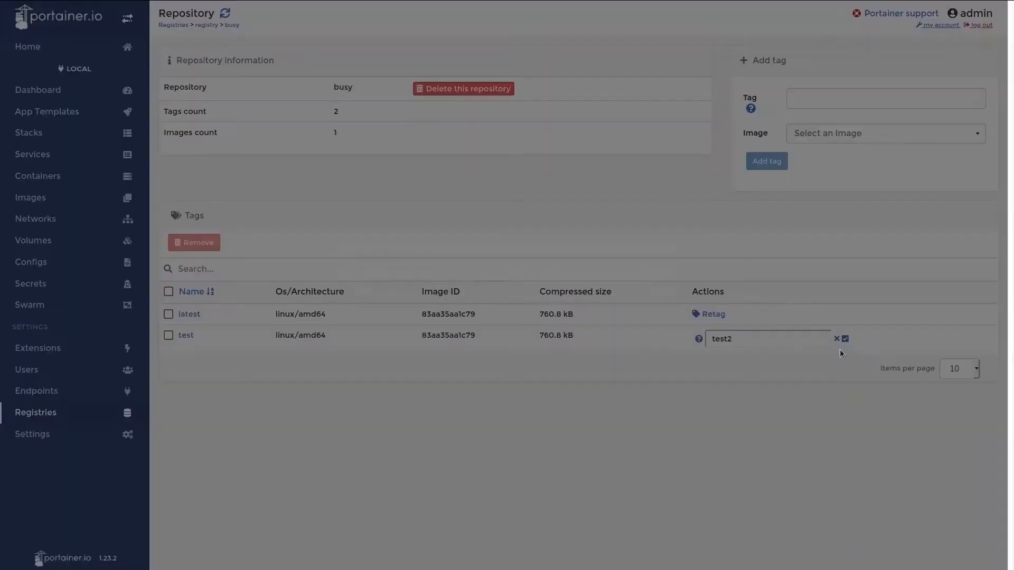
click(844, 338)
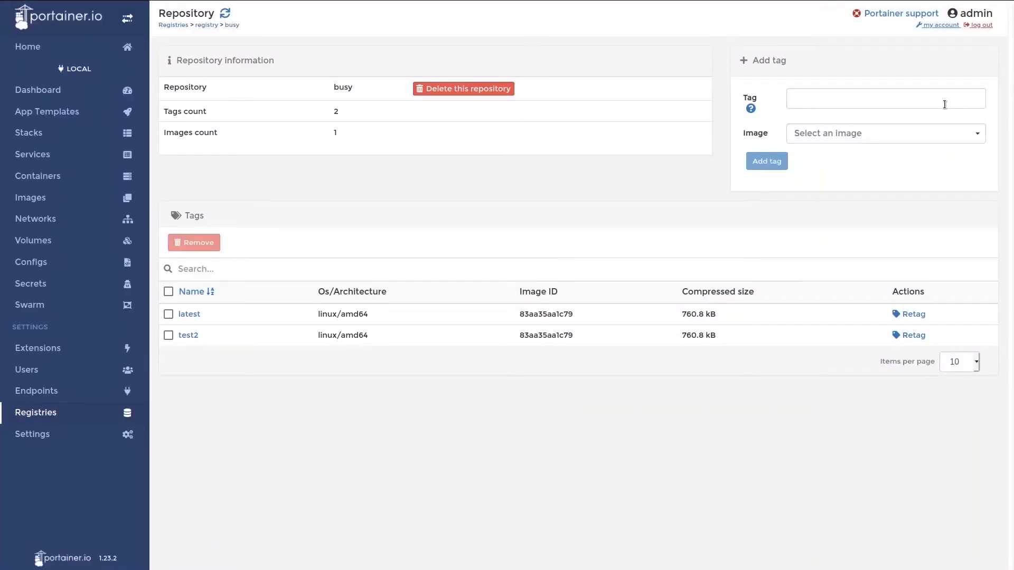
Remove the test2 tag from the busy repository, leaving only latest
click(167, 335)
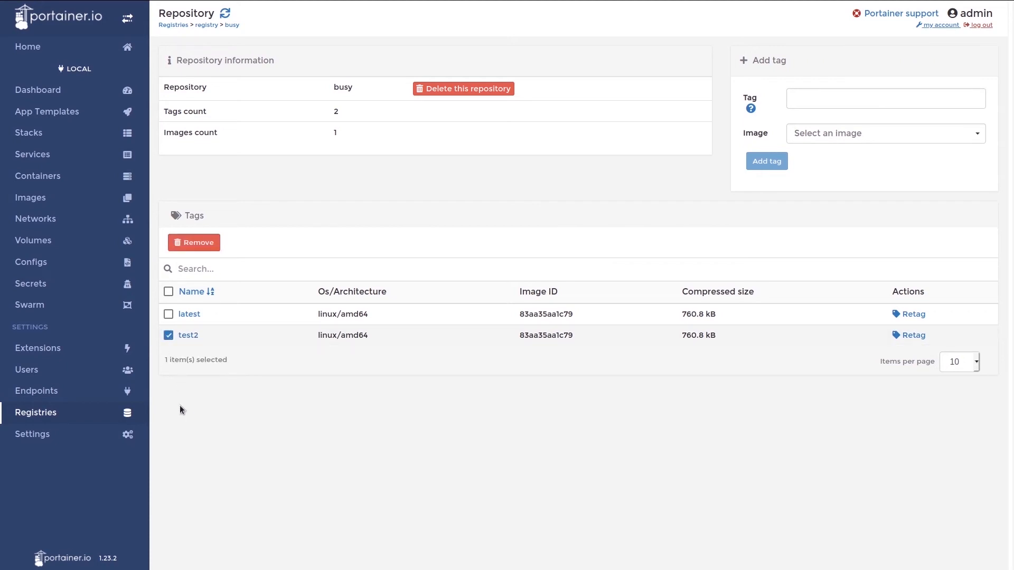
click(194, 241)
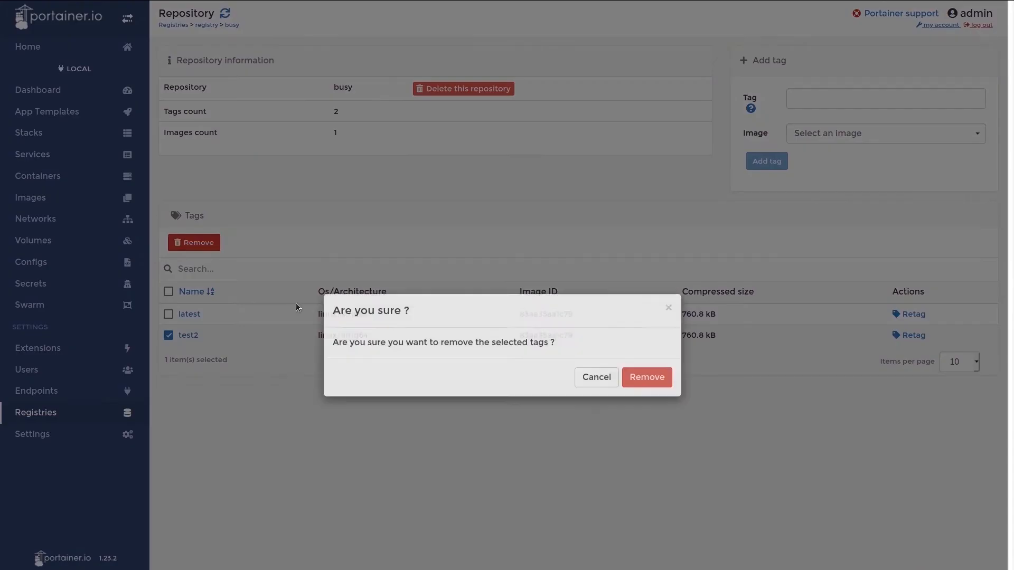
click(646, 377)
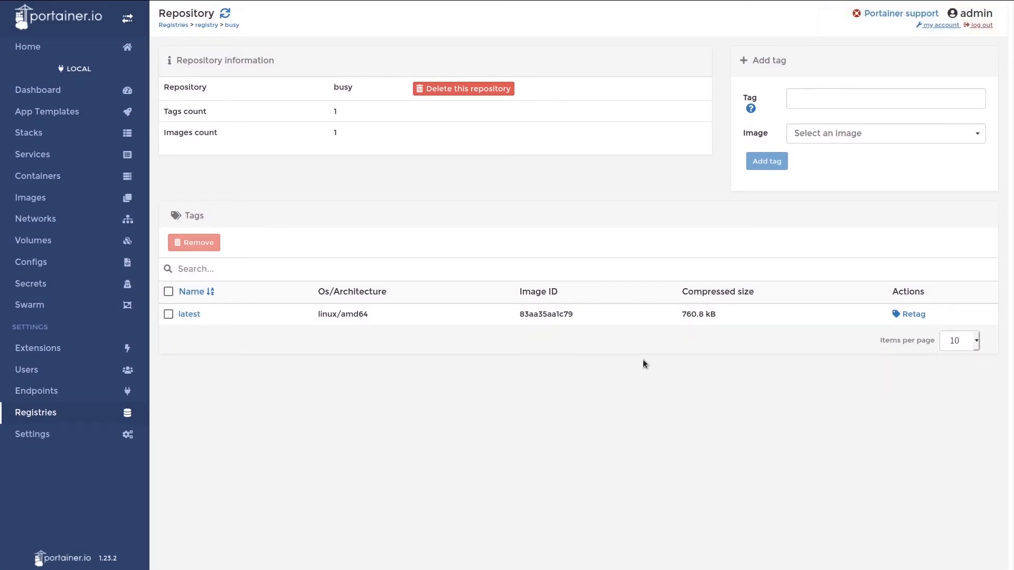
mouse_move(513, 351)
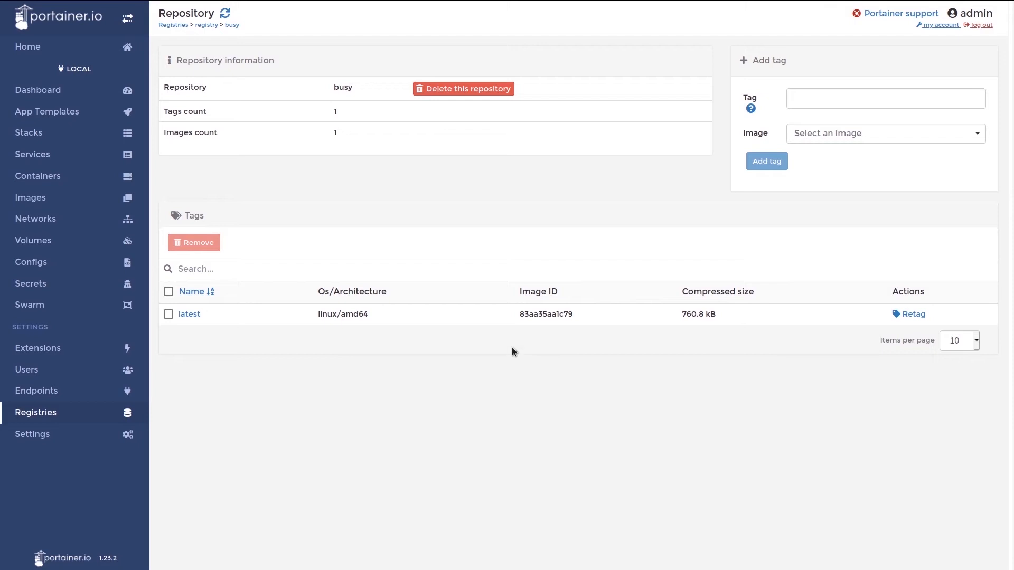
mouse_move(481, 283)
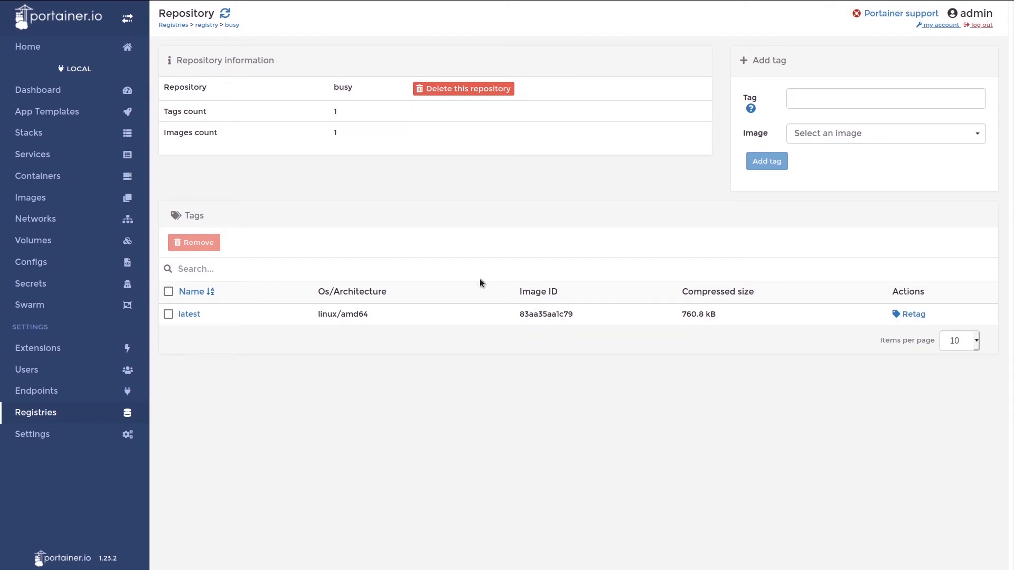
mouse_move(430, 120)
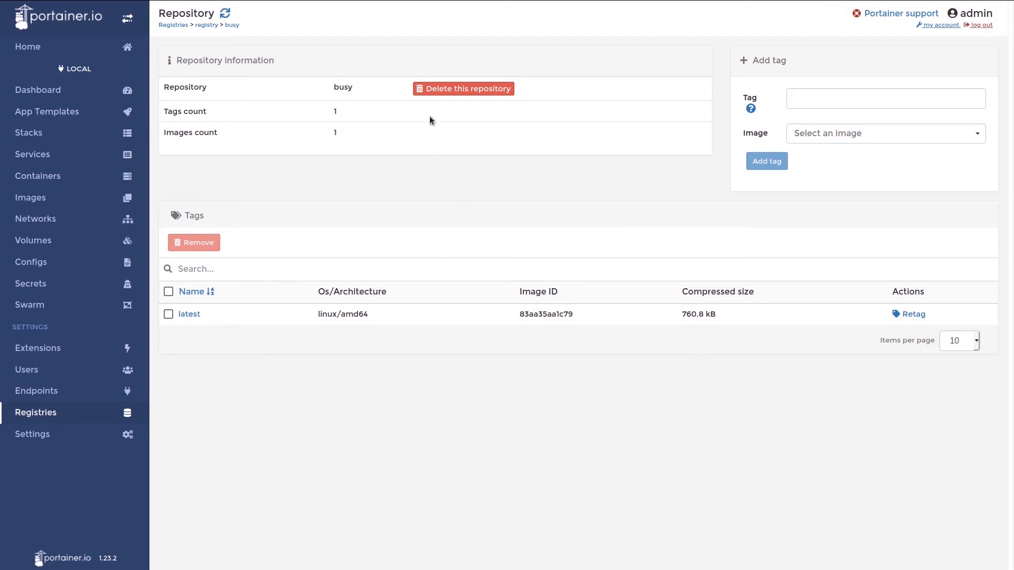
click(196, 243)
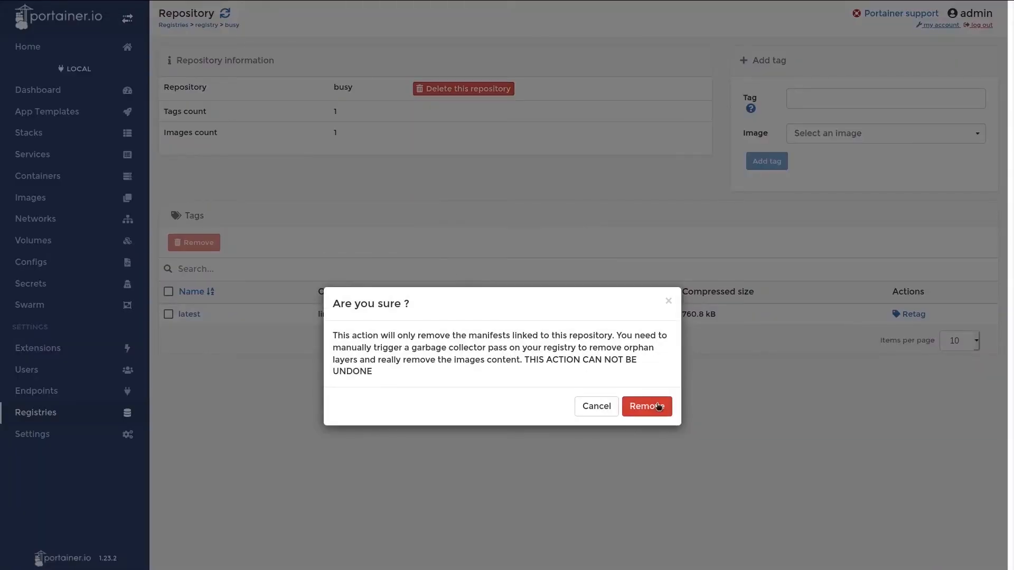
click(646, 406)
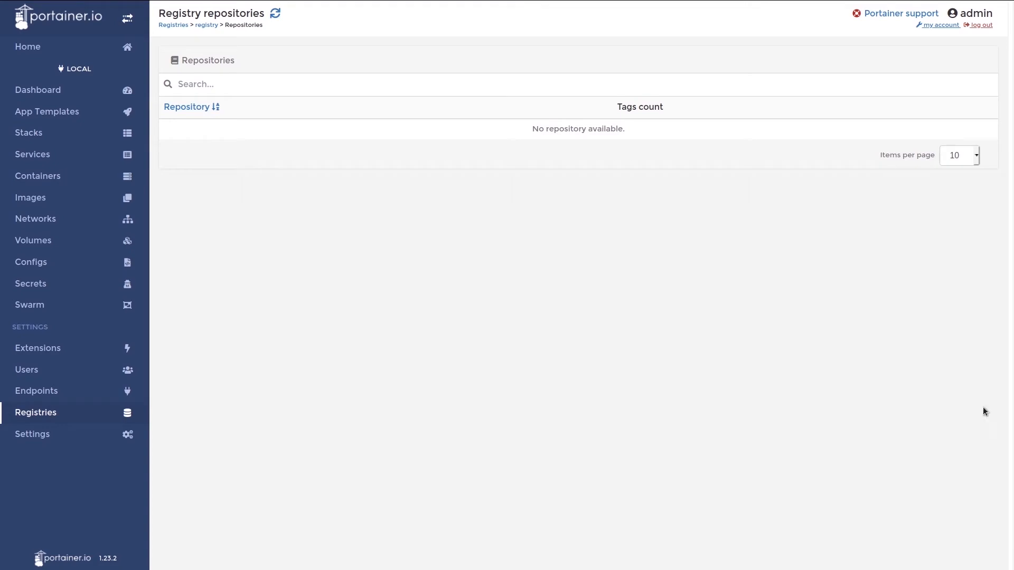
mouse_move(937, 402)
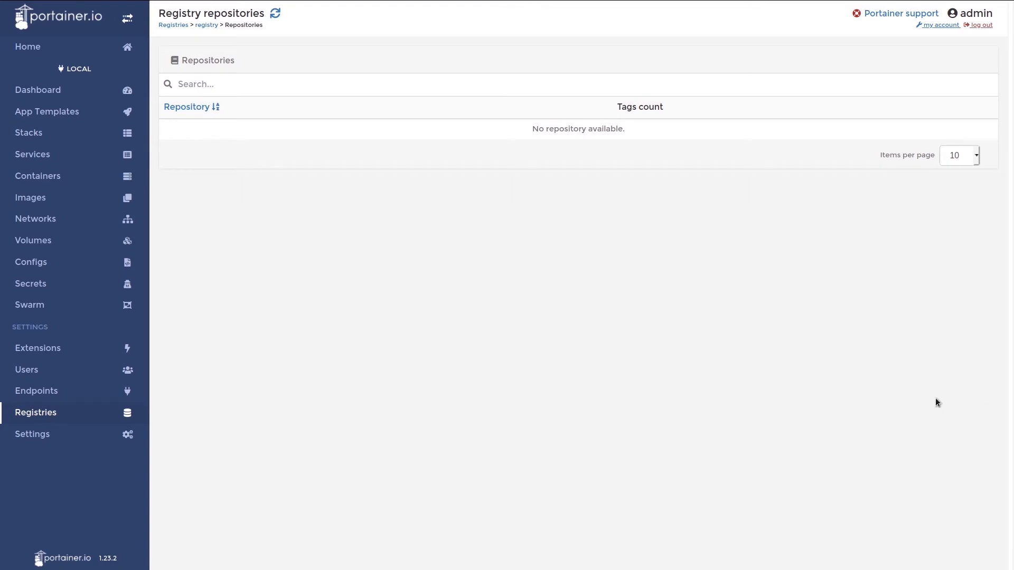
mouse_move(878, 366)
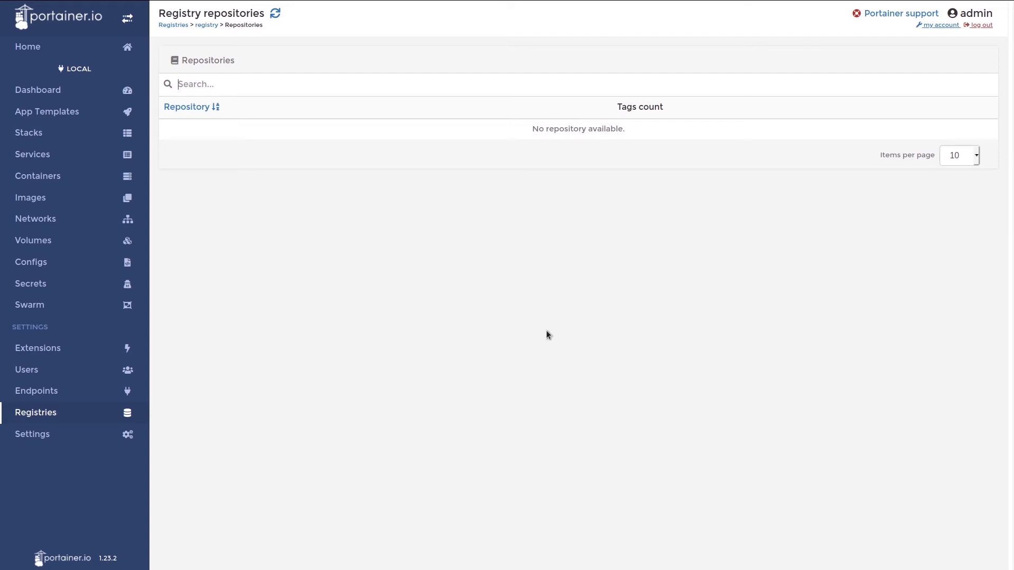
mouse_move(96, 419)
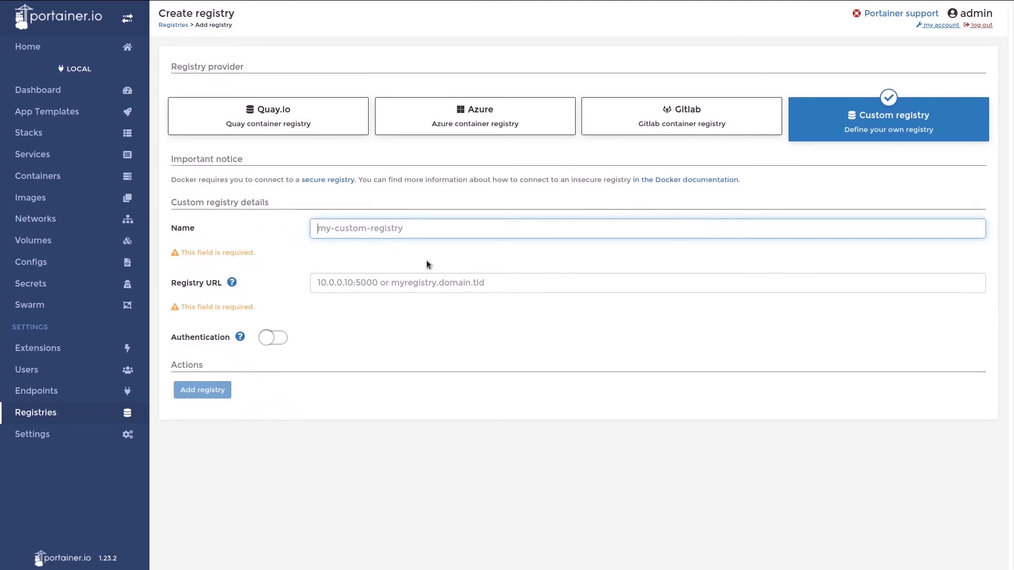
Create the custom registry private-registry with URL registry.portainer.io:443
text(pri)
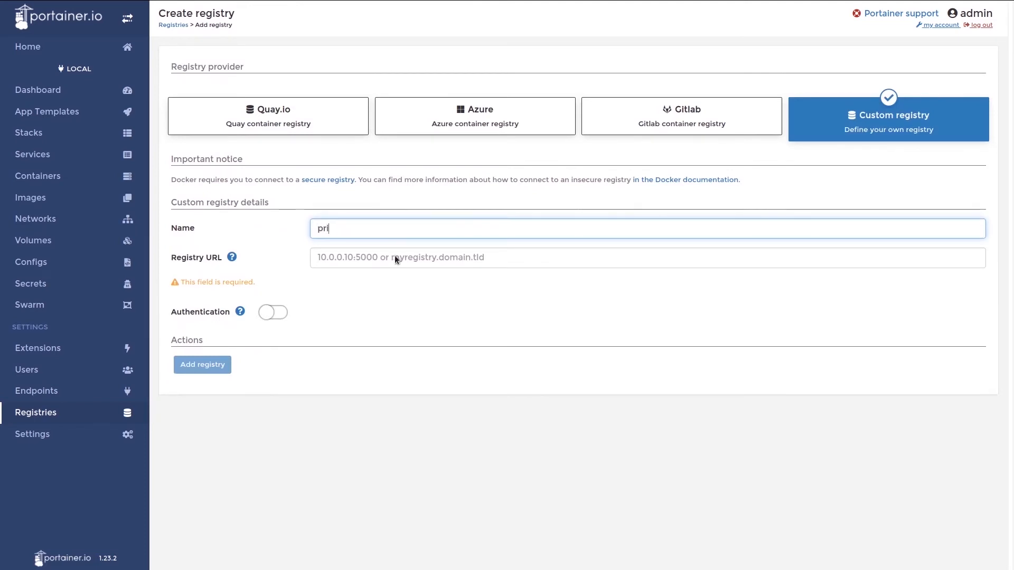
text(p)
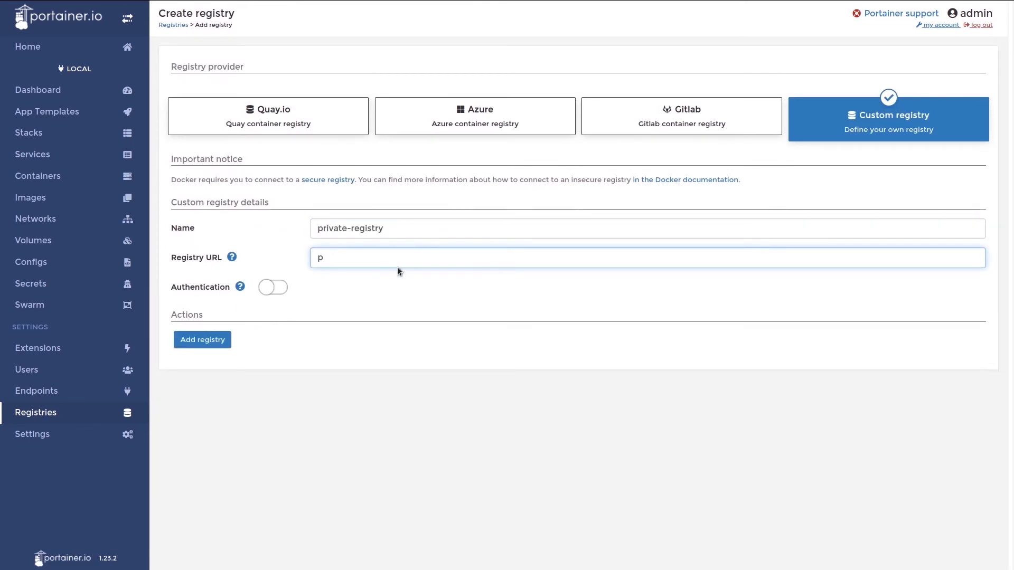
mouse_move(383, 259)
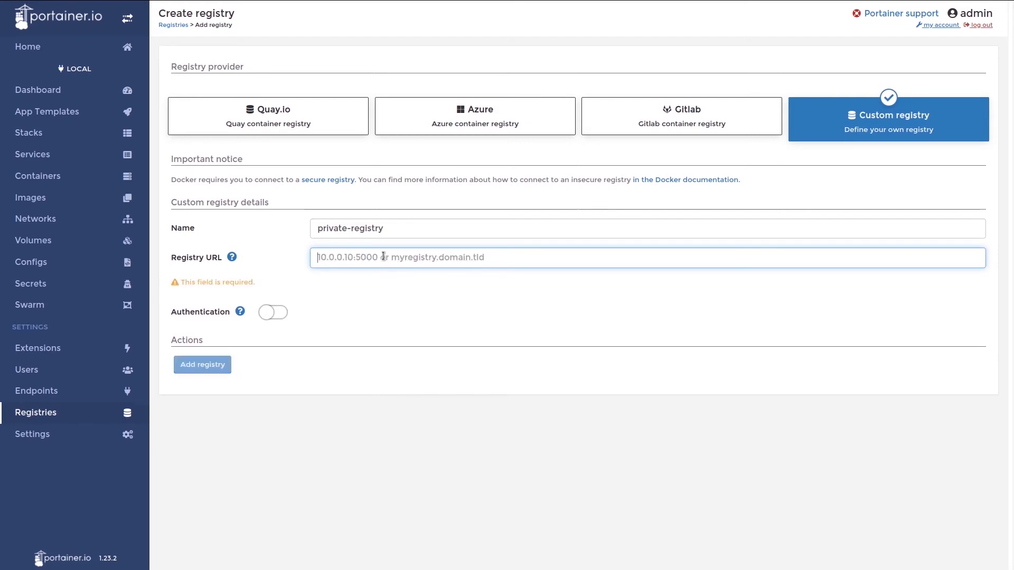
text(registry.portainer.io:443)
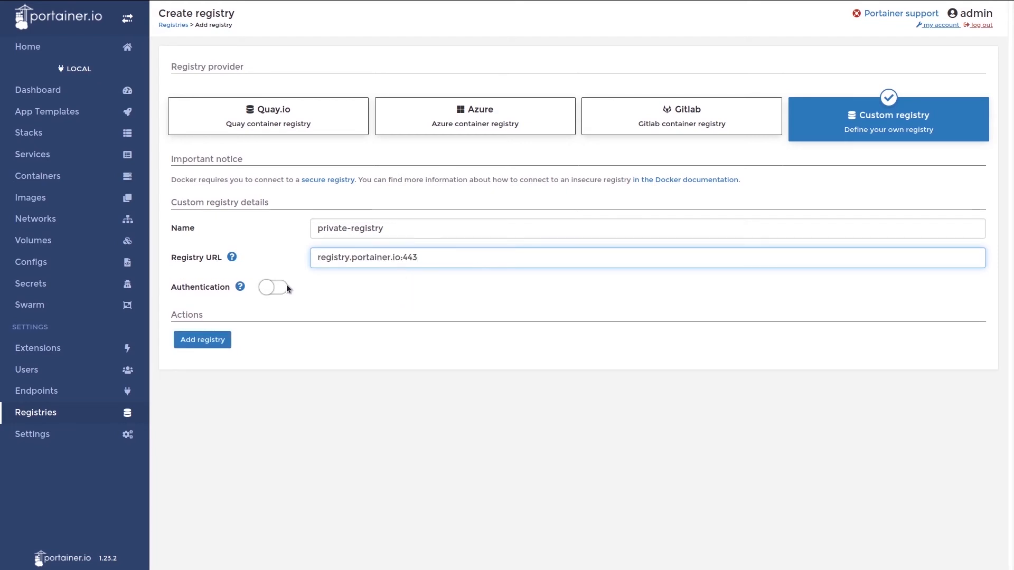
click(201, 339)
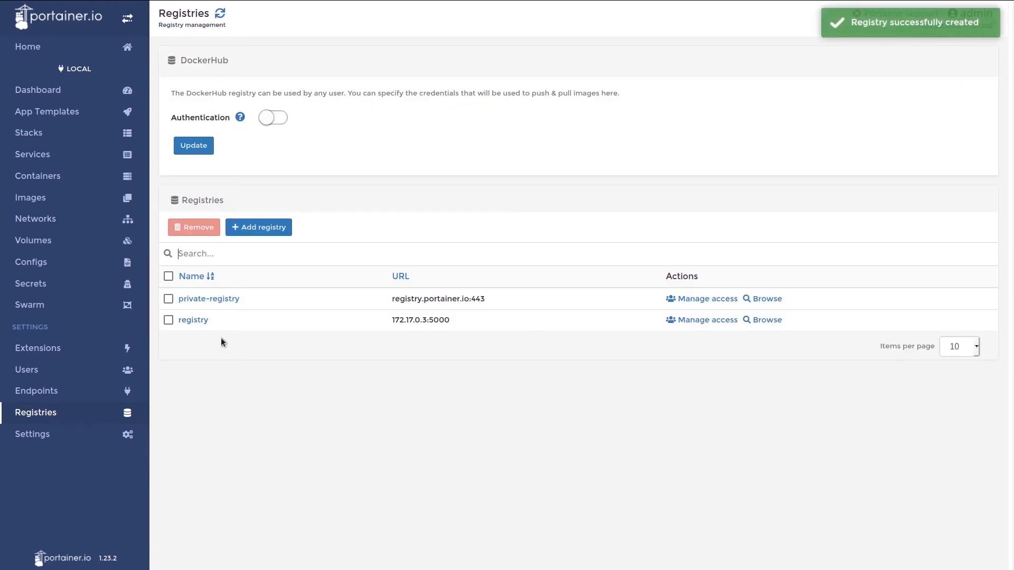
mouse_move(232, 337)
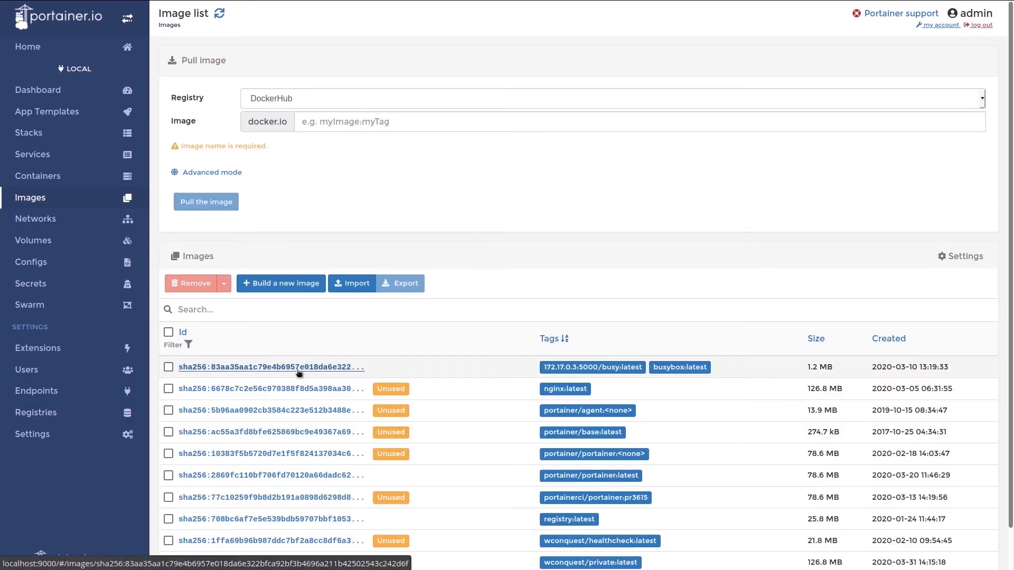
Tag busybox as registry.portainer.io:443/busy:latest and attempt a push, which fails for missing auth
click(270, 366)
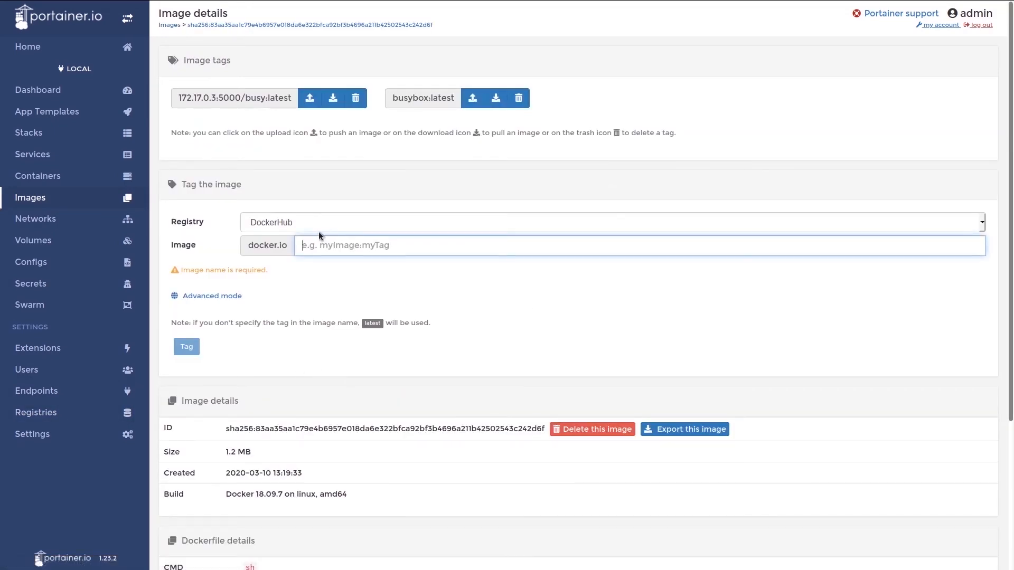
click(608, 221)
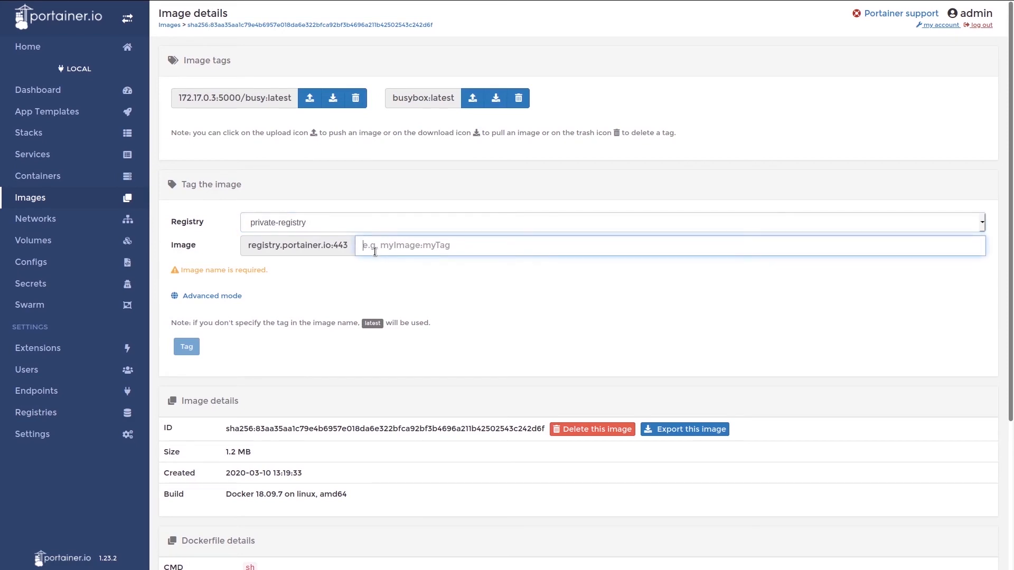
text(busy)
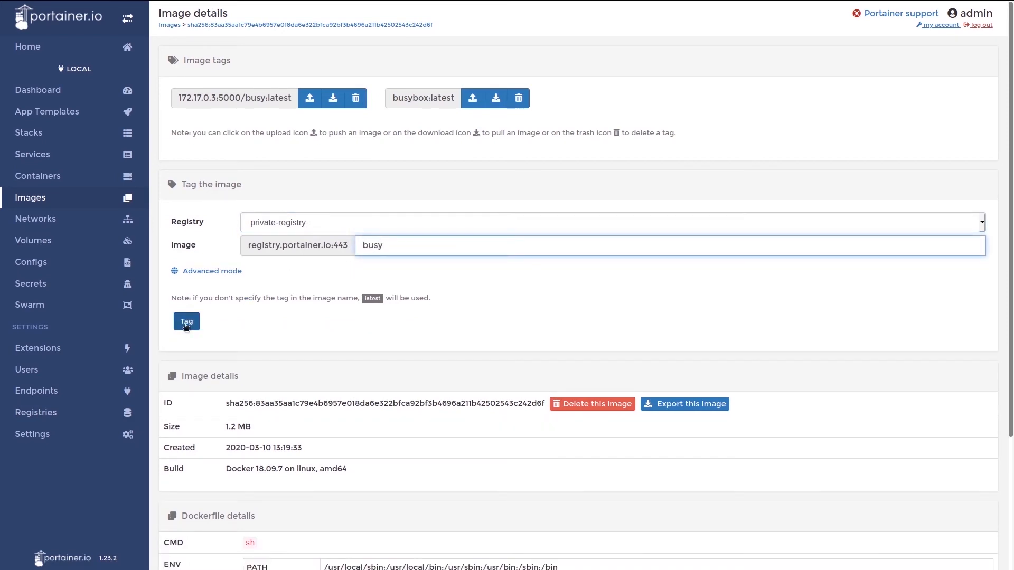
click(186, 321)
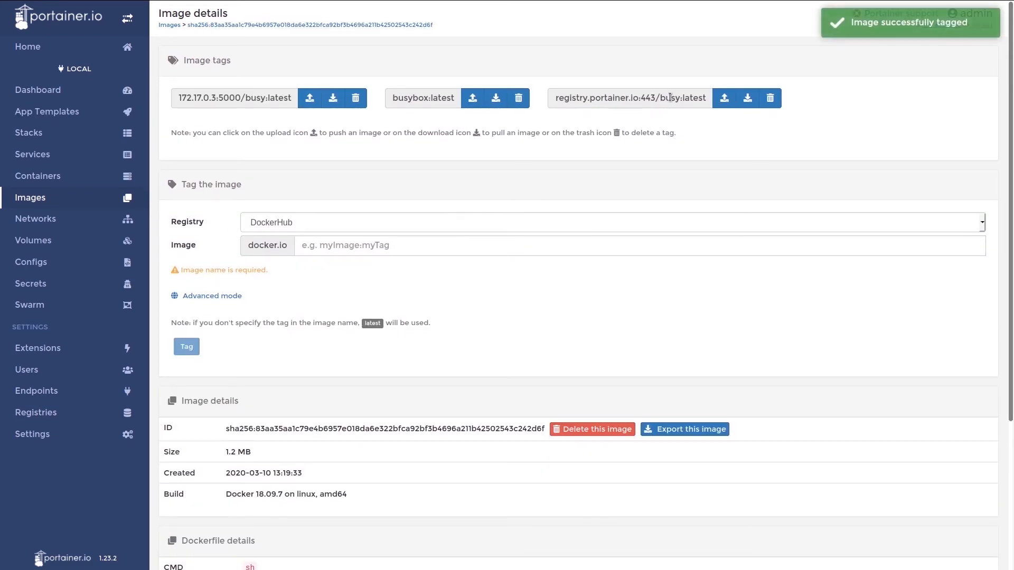
click(723, 97)
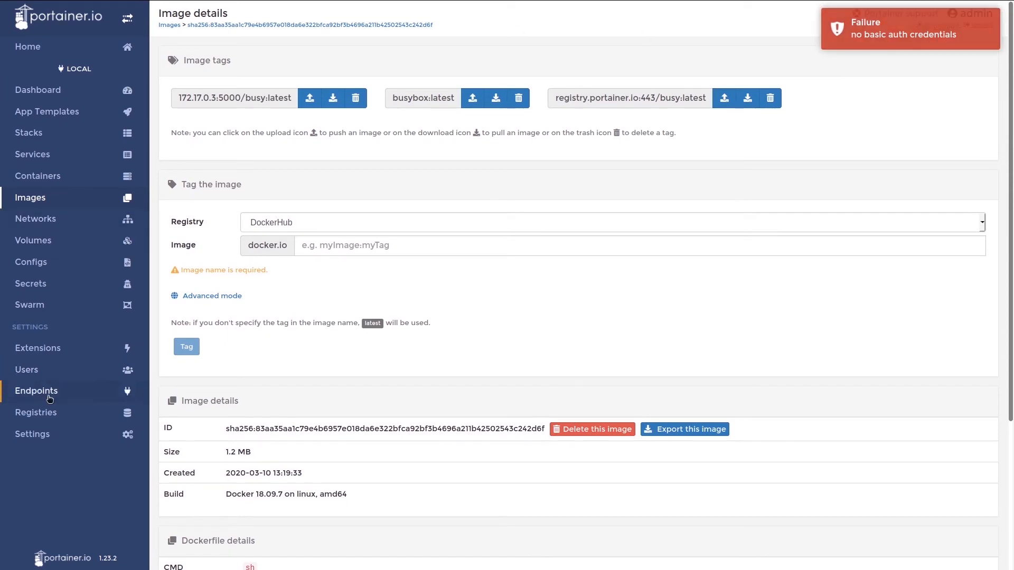
Enable authentication on private-registry with the portainer username and password, and update it
click(36, 413)
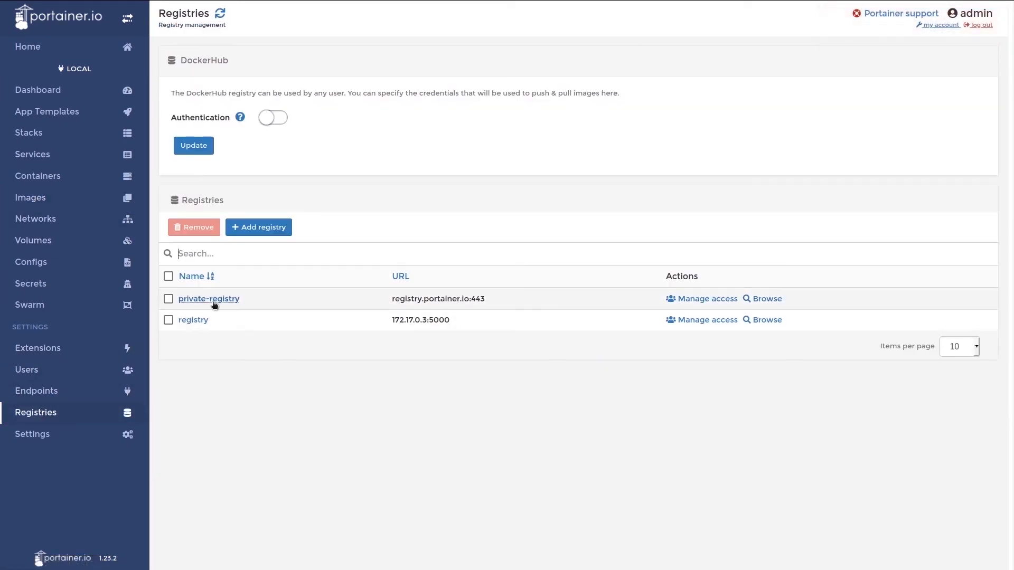
click(208, 298)
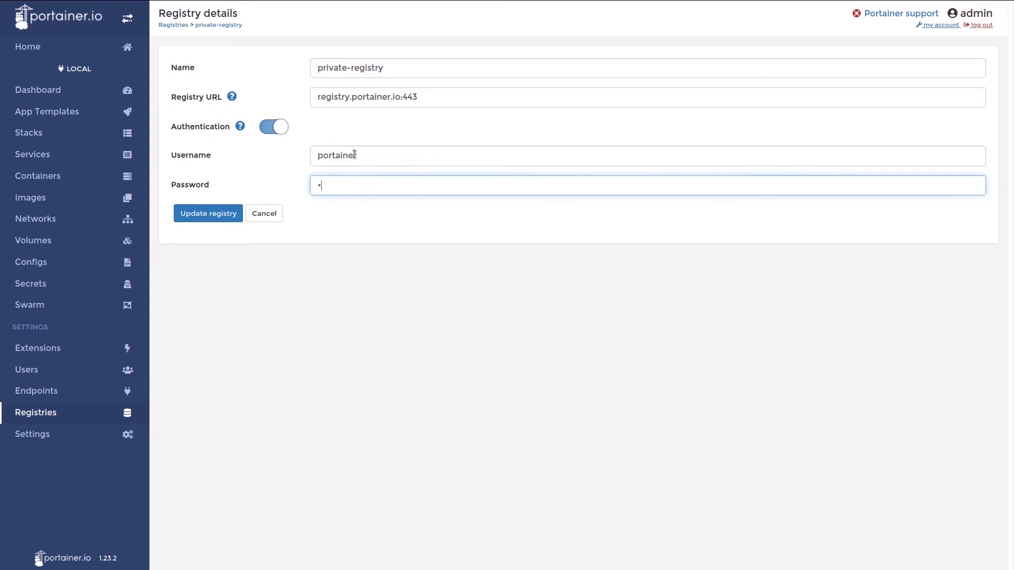
text(password)
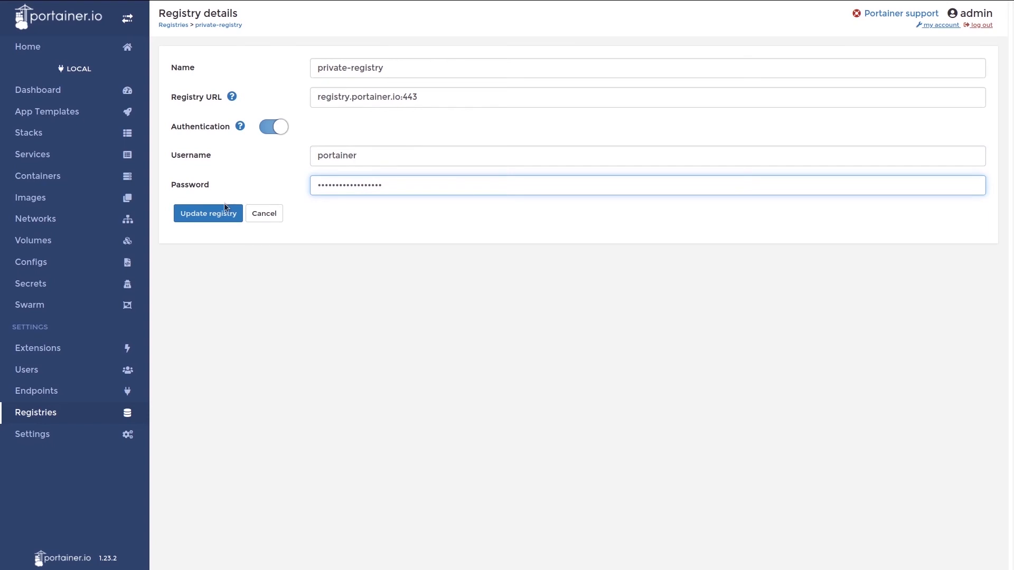
click(208, 213)
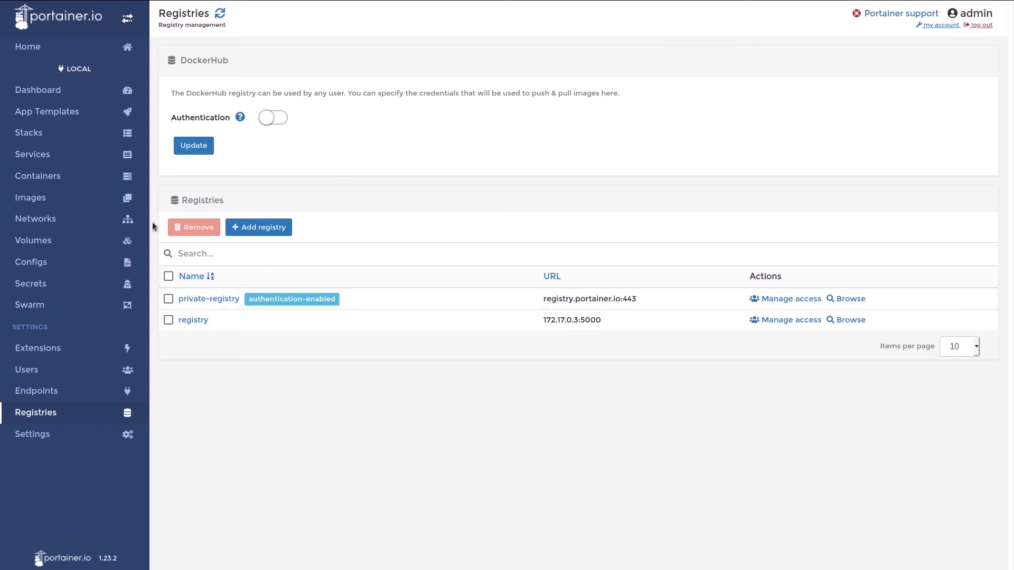
Retry pushing busybox's registry.portainer.io:443/busy:latest tag successfully, then go to Containers
click(29, 198)
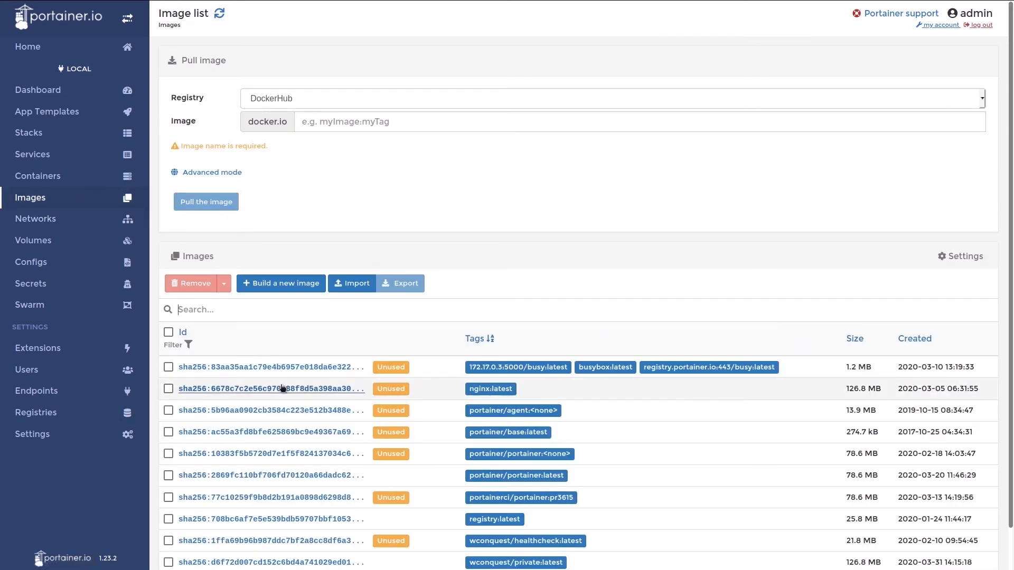
click(269, 367)
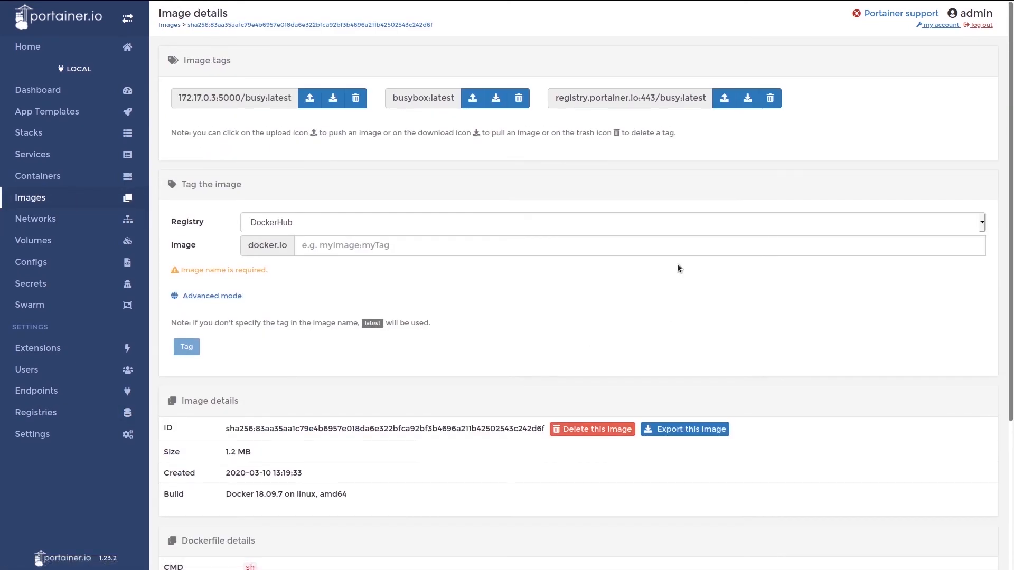
click(722, 97)
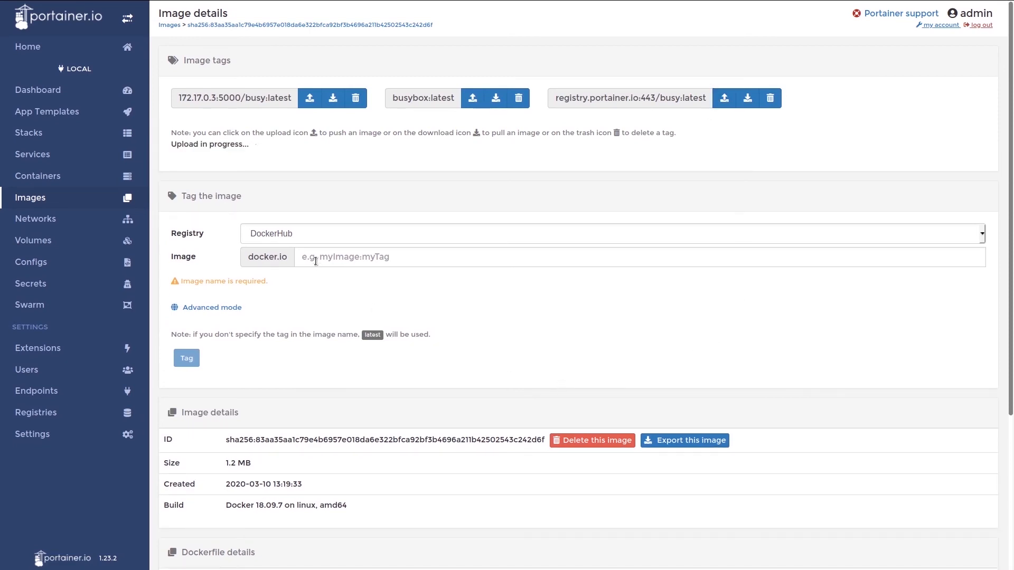
mouse_move(975, 250)
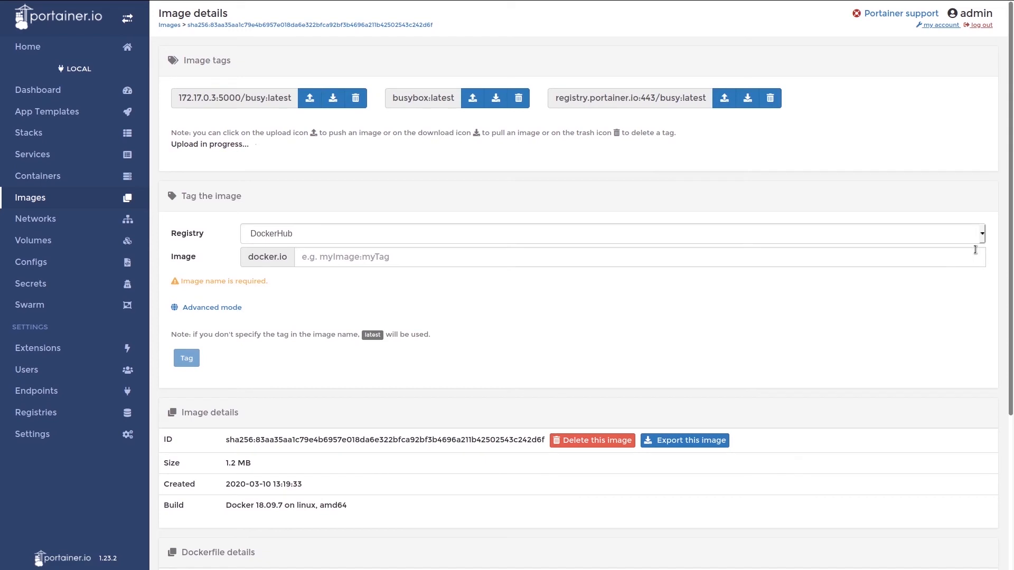
click(723, 98)
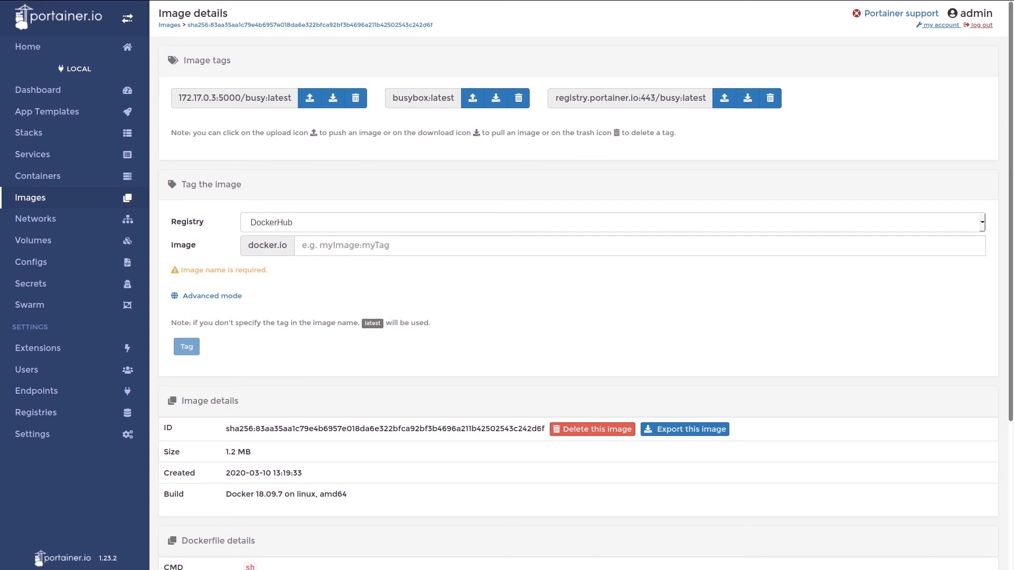
click(38, 176)
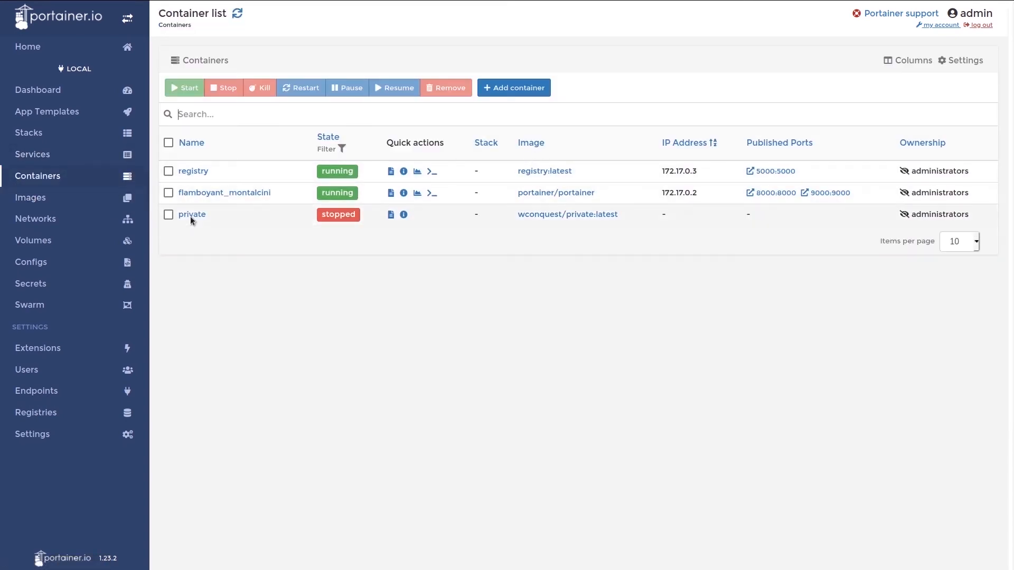
Deploy a container named busy from busybox:latest with entry point /bin/sh
click(513, 87)
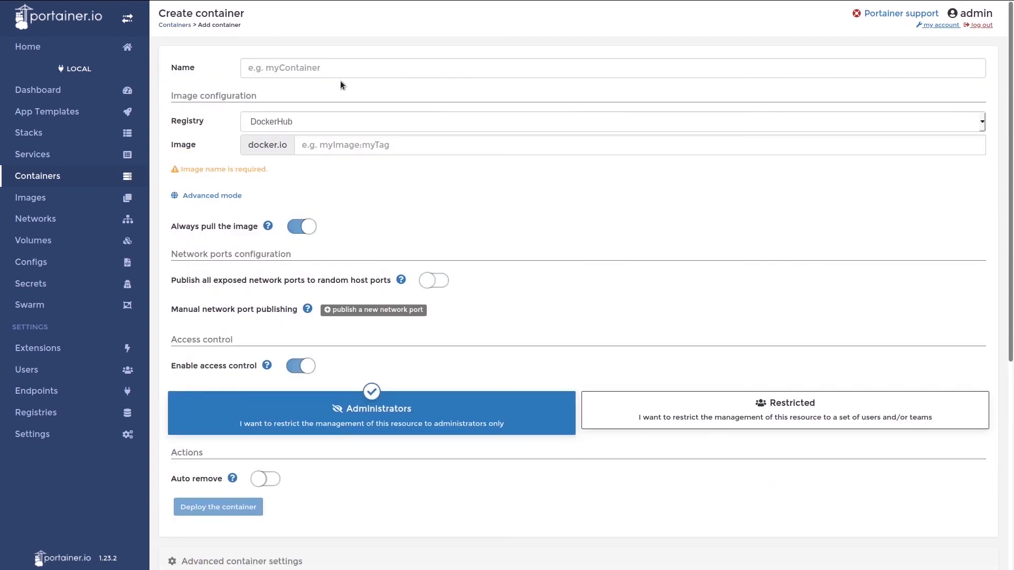
text(busy)
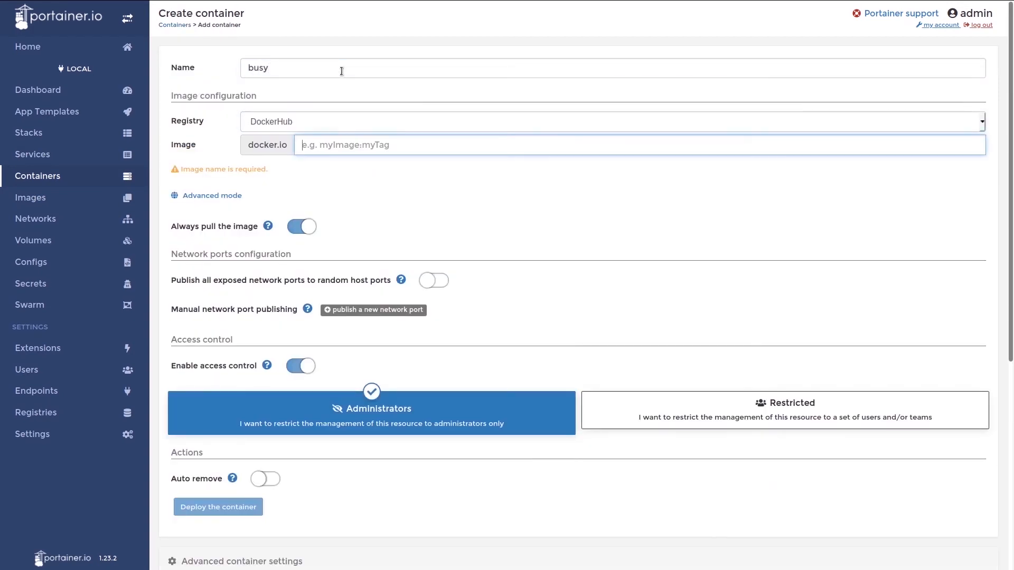
text(busybox:latest)
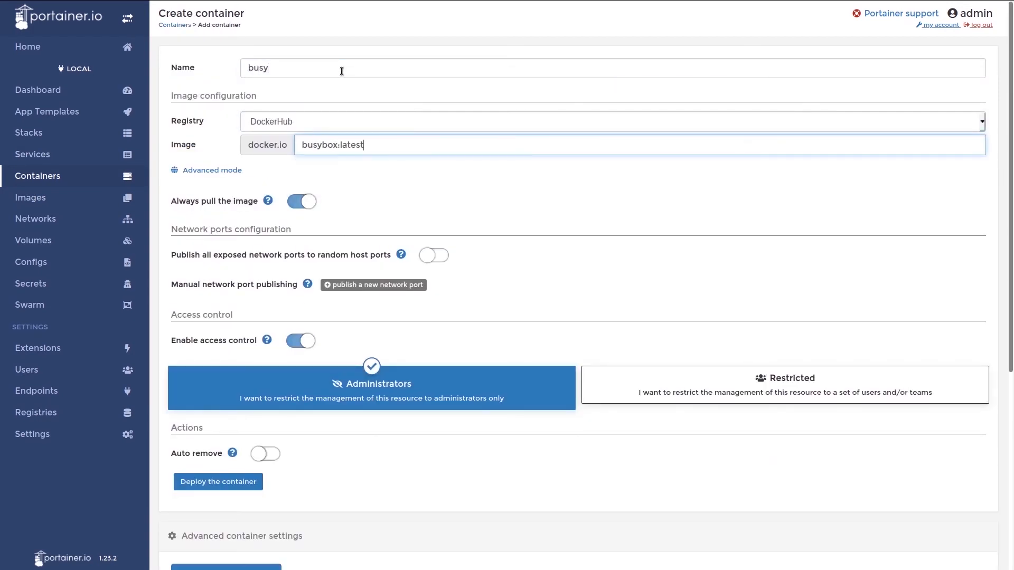
scroll(down, 3)
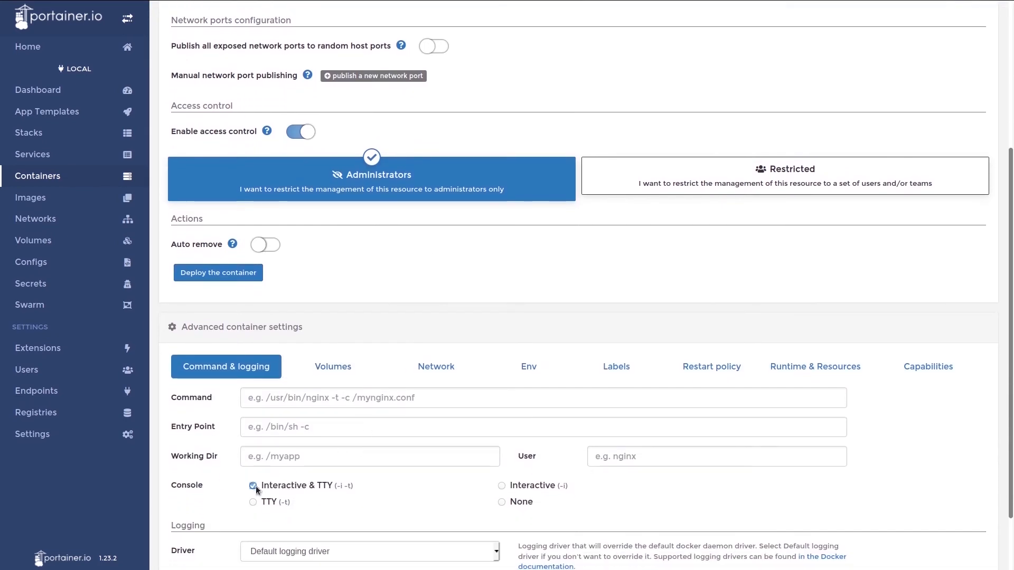
click(542, 426)
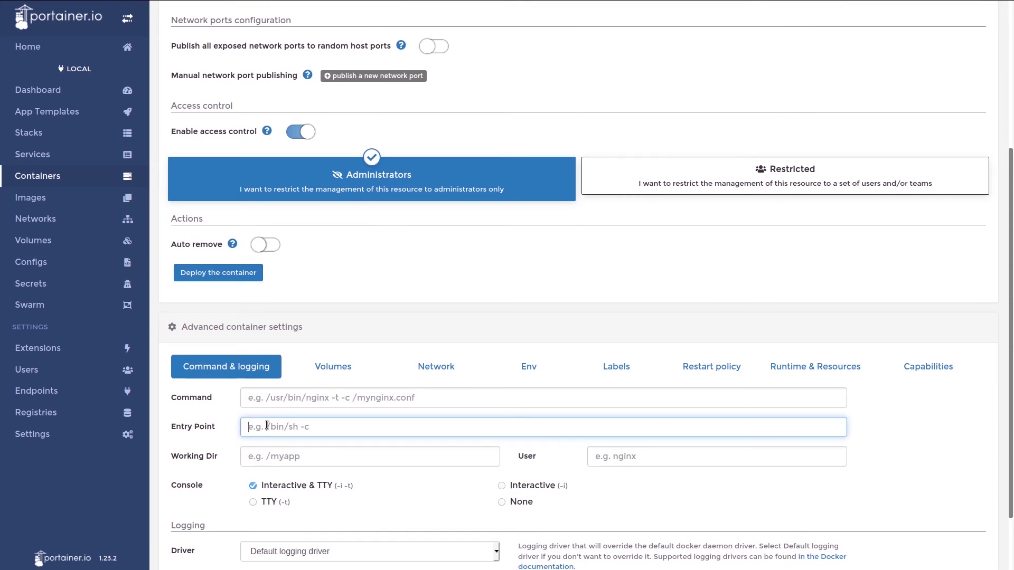
text(/bin)
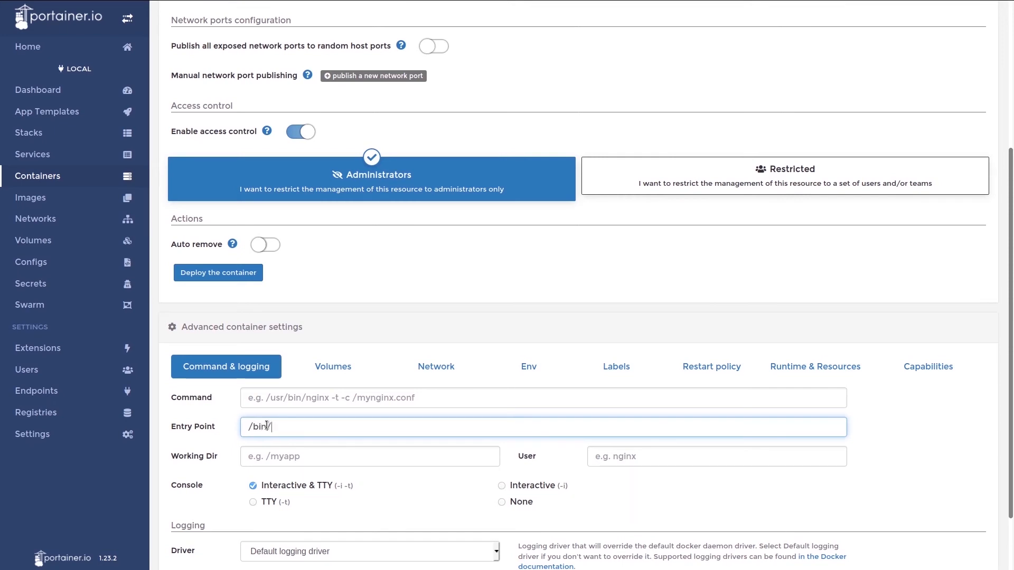
text(/sh)
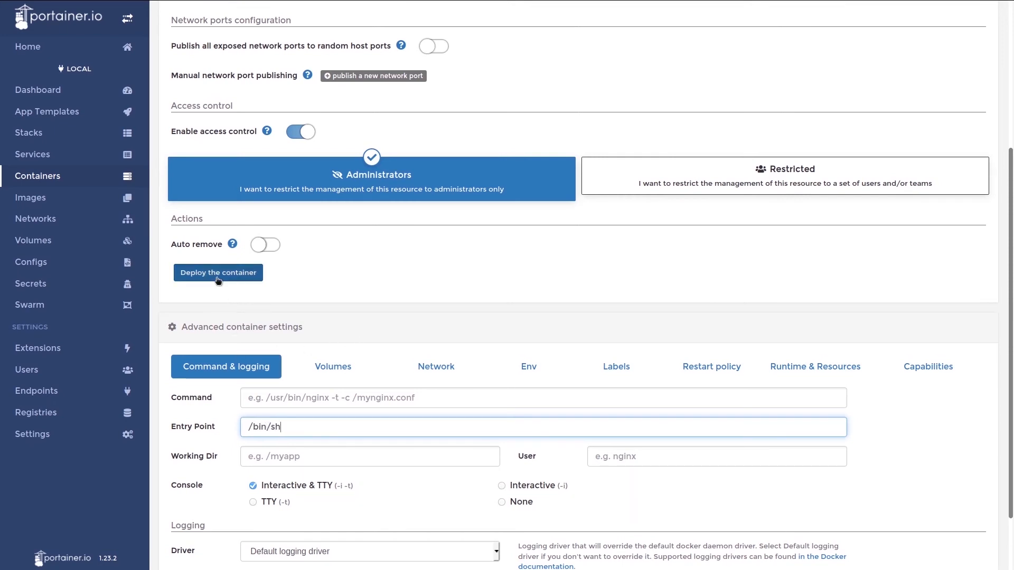
click(218, 272)
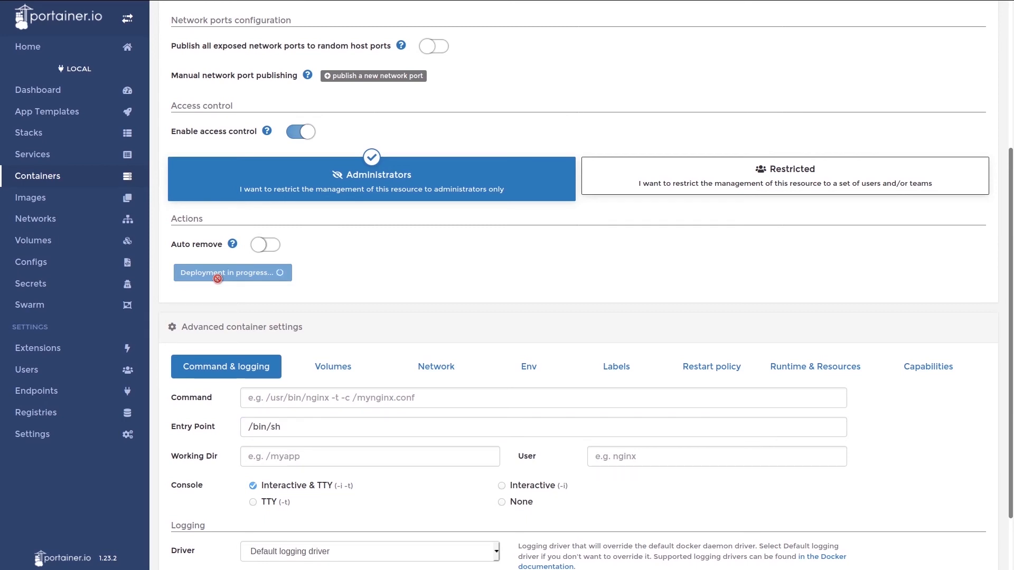
click(232, 273)
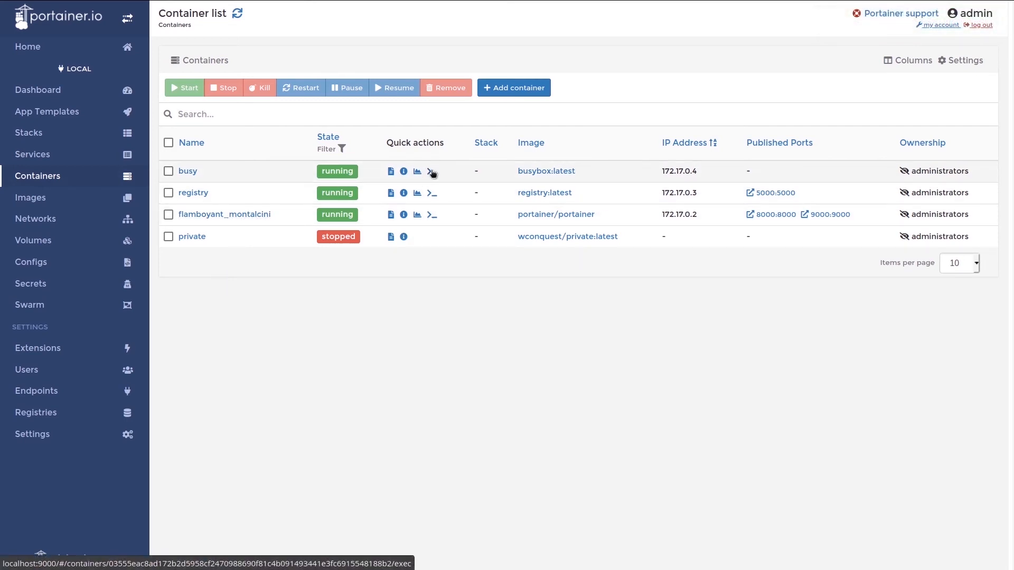
Connect a shell console to busy and run ping registry.portainer.io with 0% packet loss
click(431, 172)
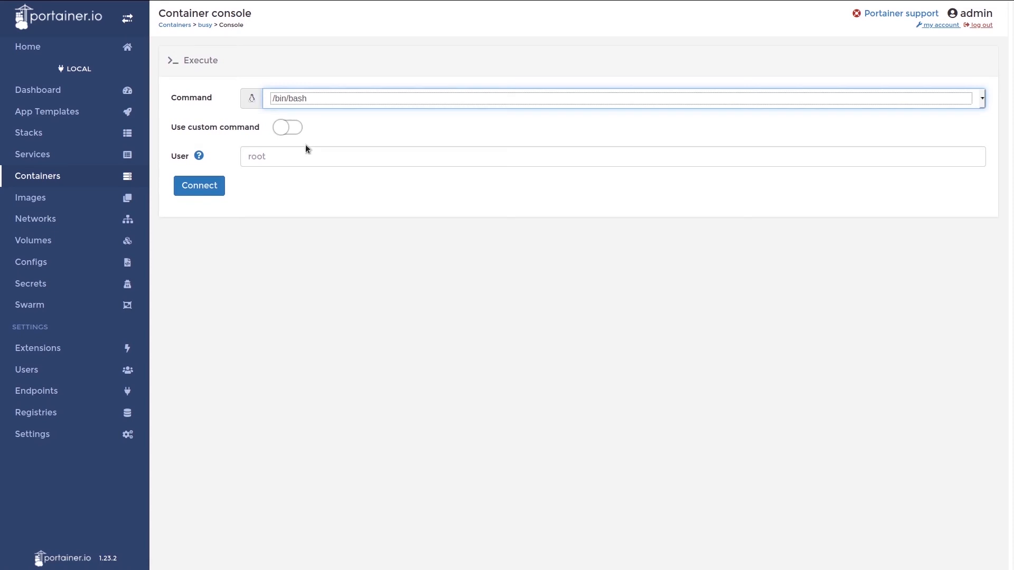
click(199, 186)
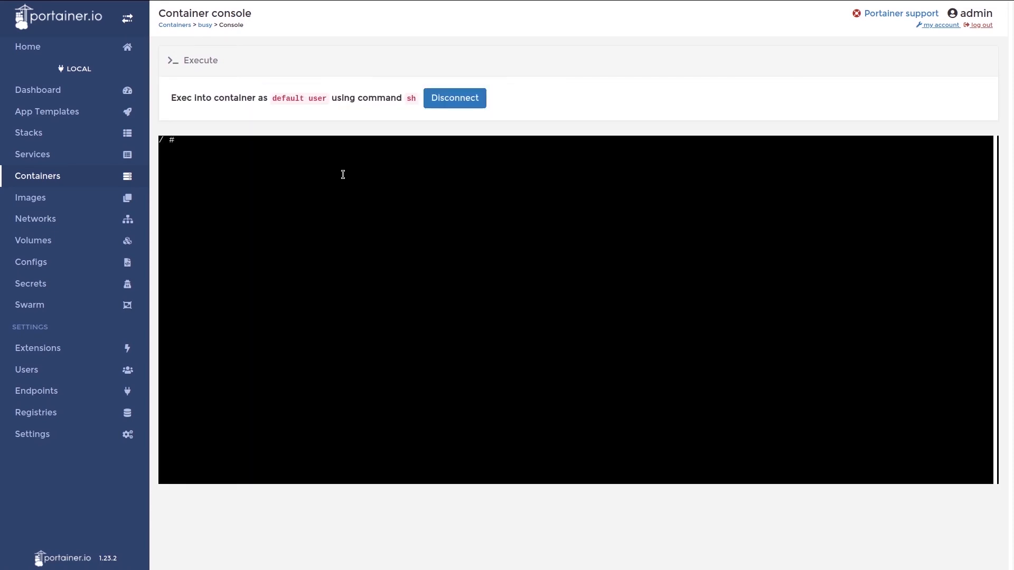
text(ping)
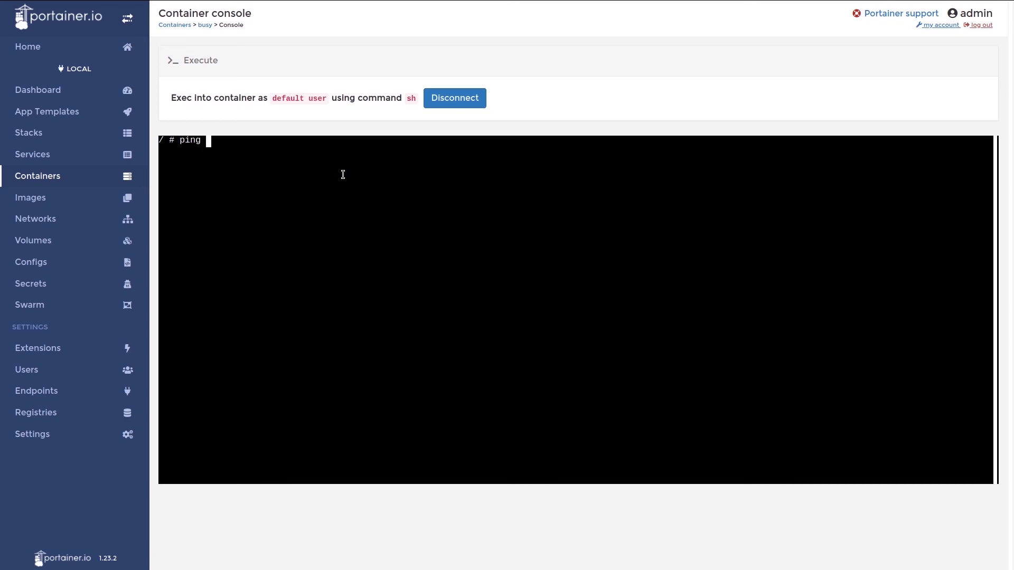
text(registry..)
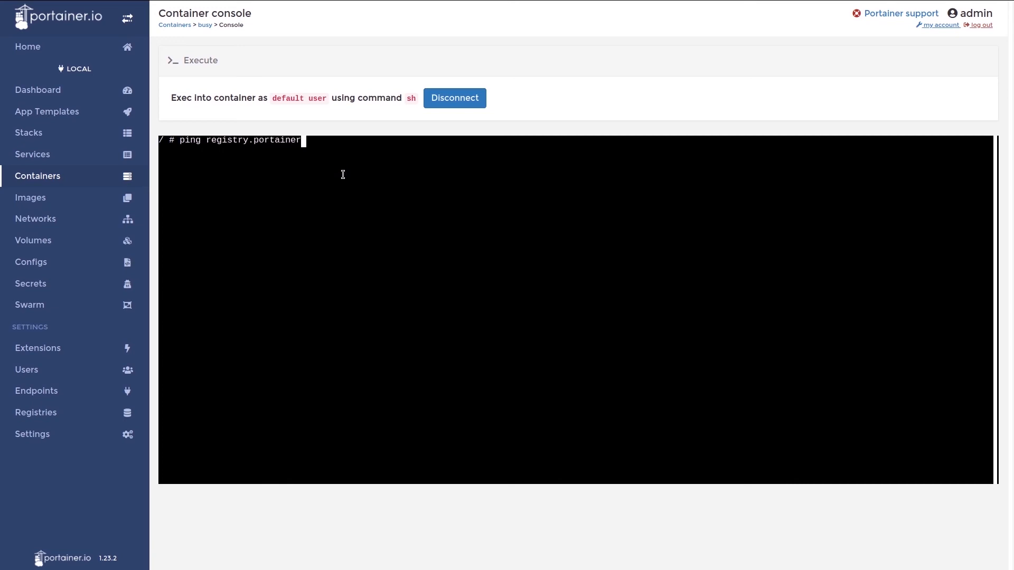
text(io)
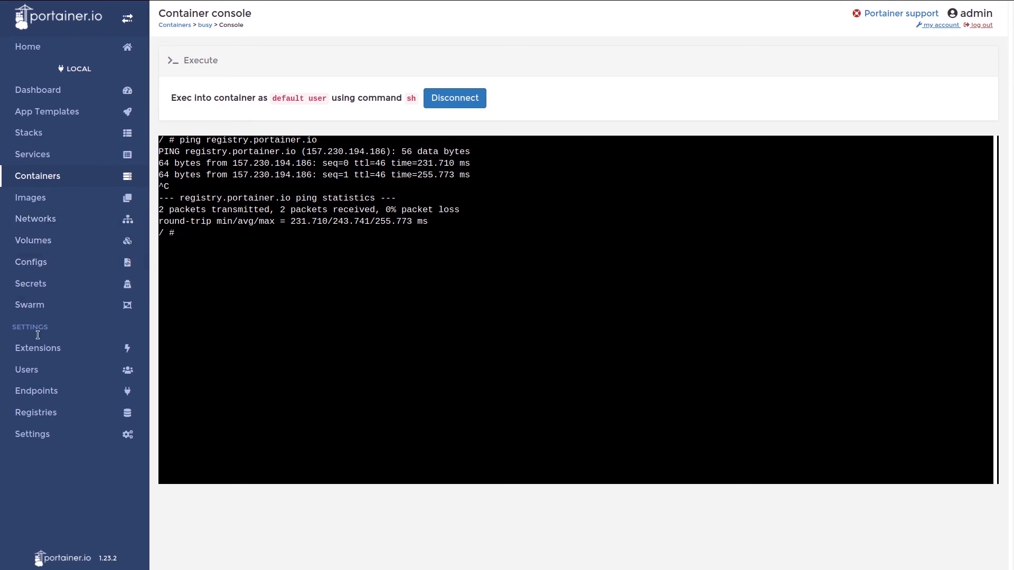
Delete the existing private-registry entry from the Registries list
click(36, 413)
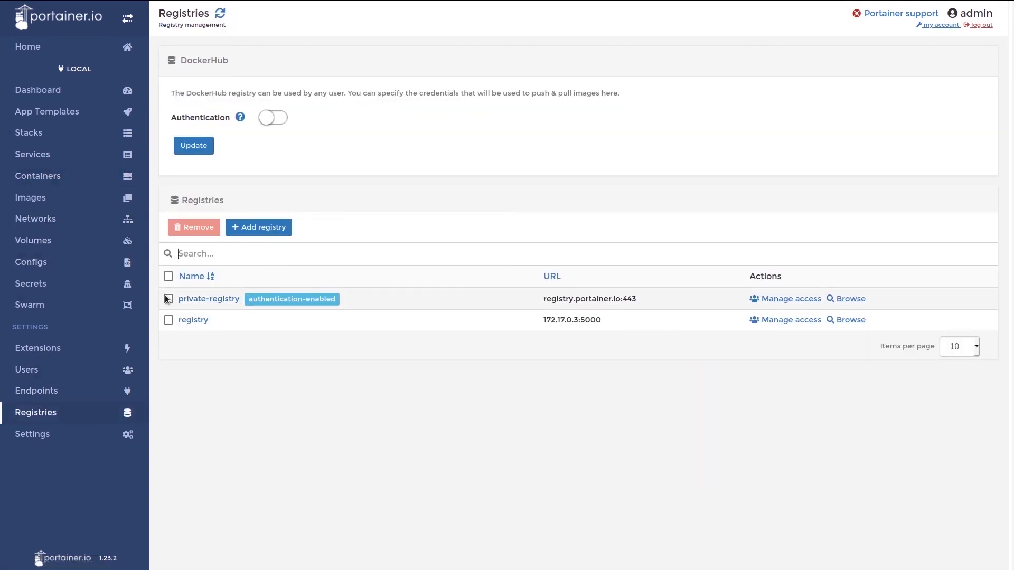
click(194, 227)
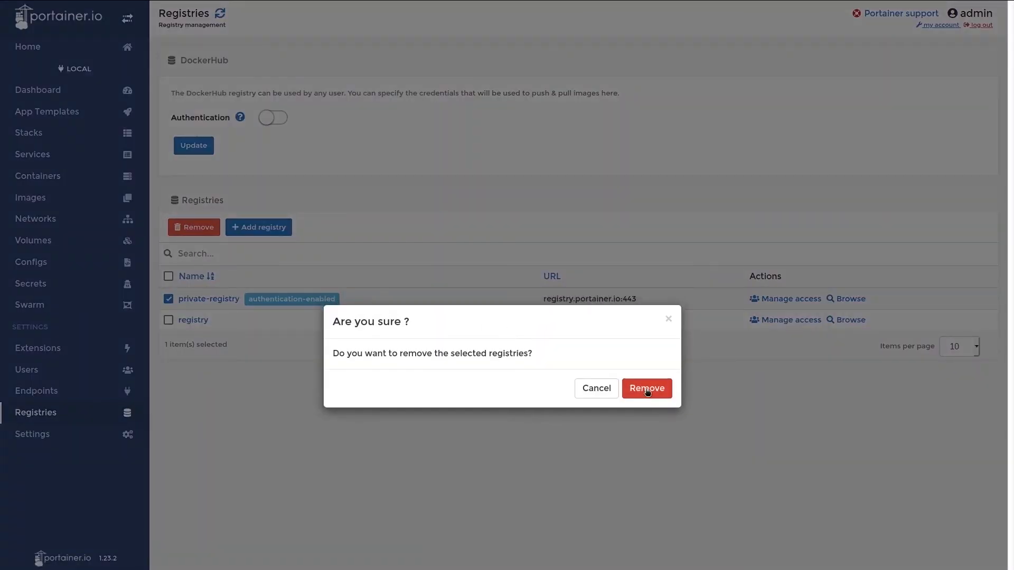
click(646, 387)
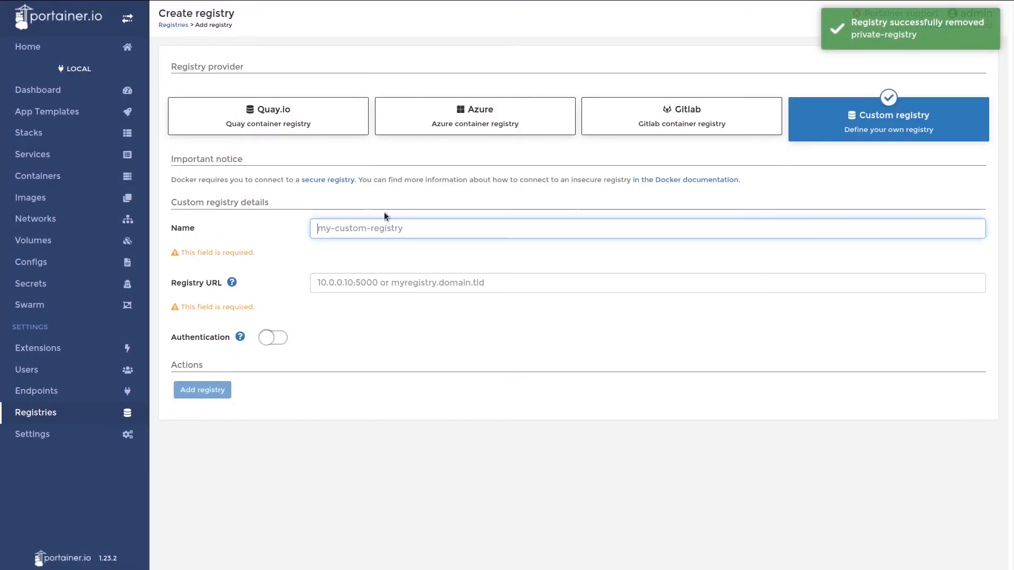
text(pr)
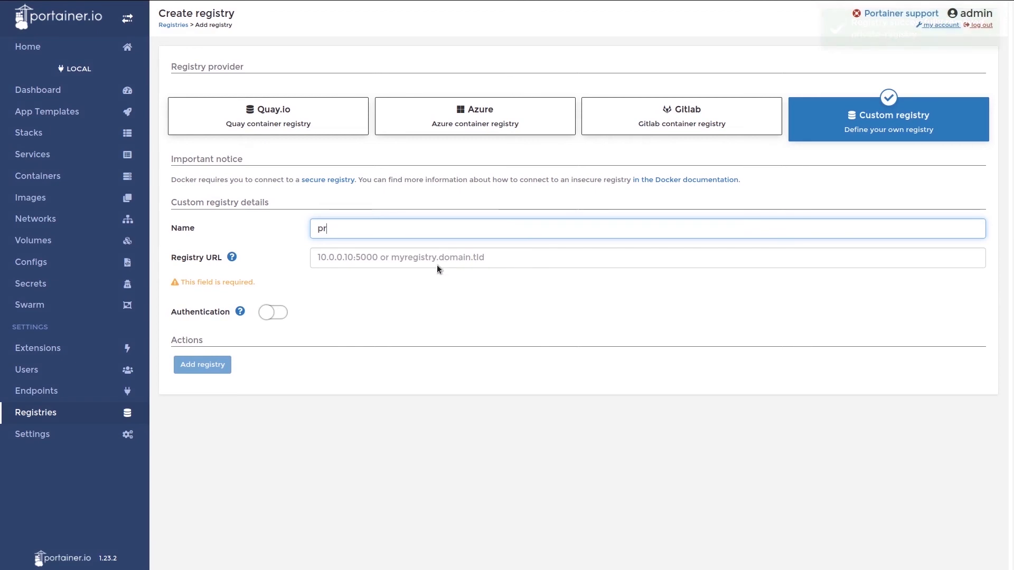
text(re)
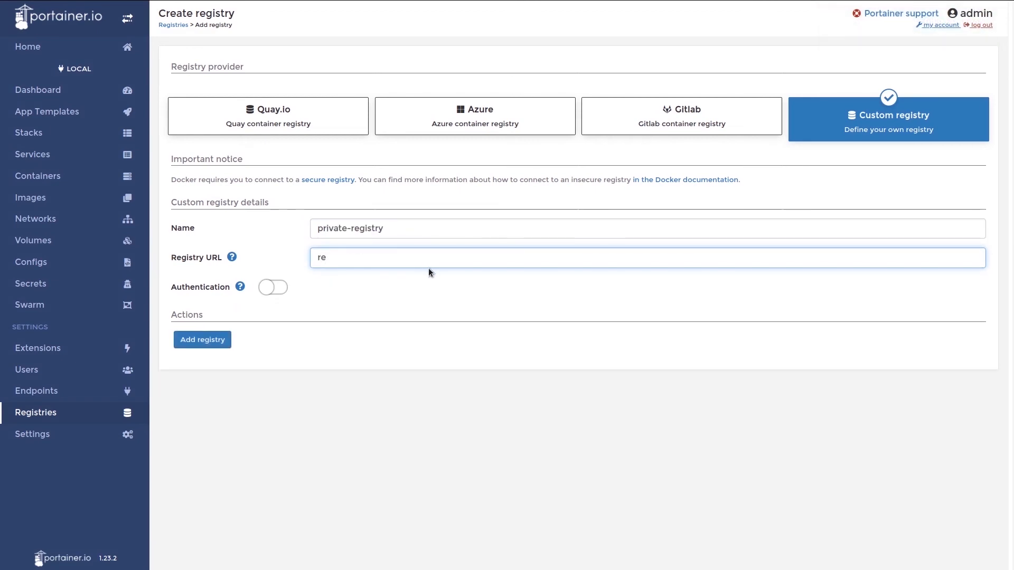
click(272, 287)
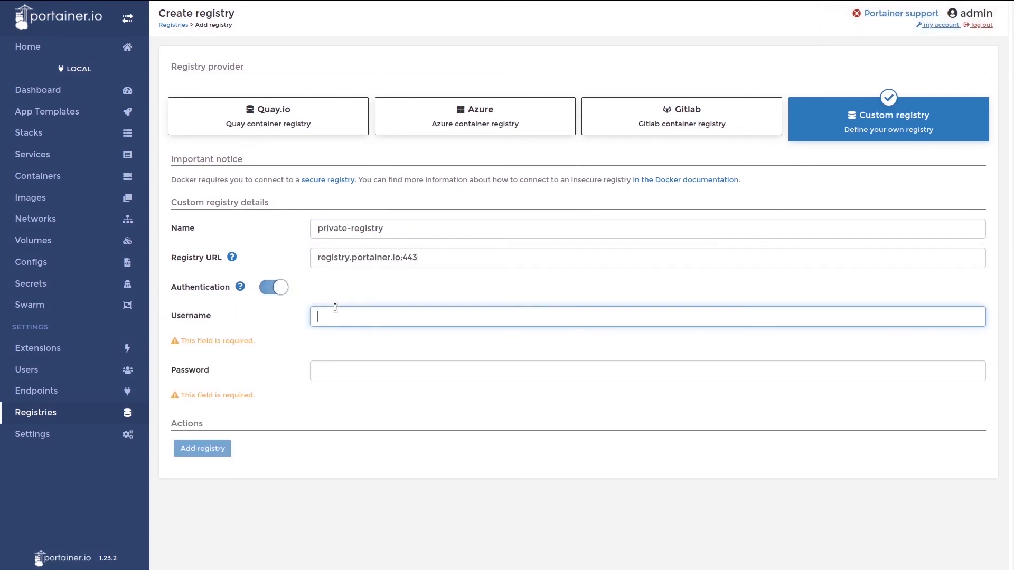
text(portainer)
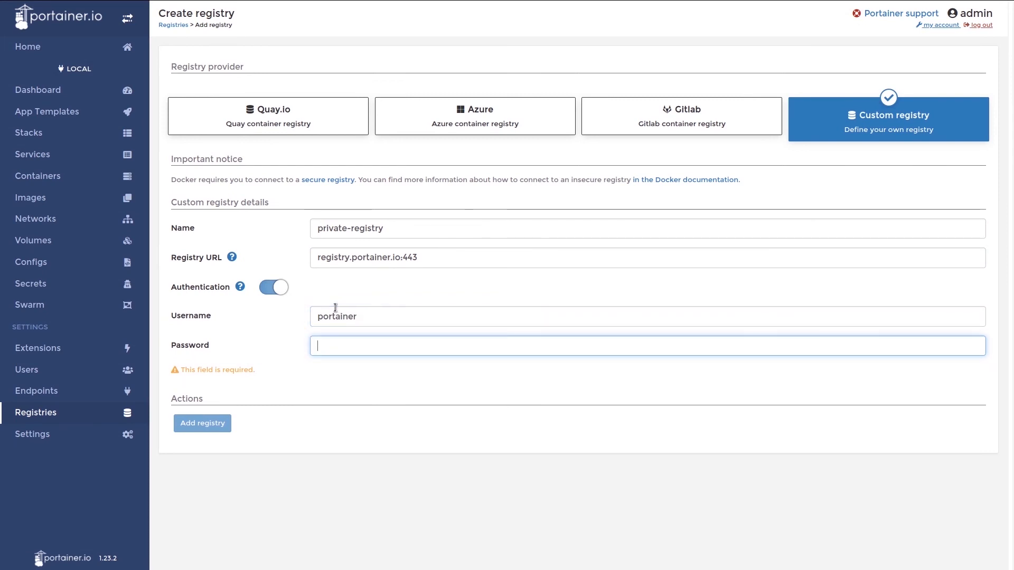
text(password)
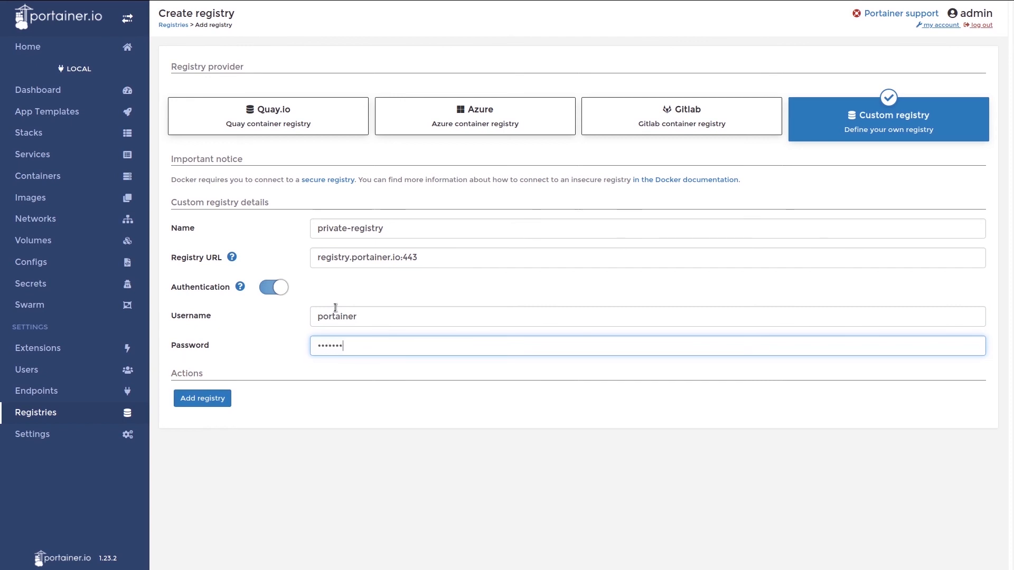
text(password)
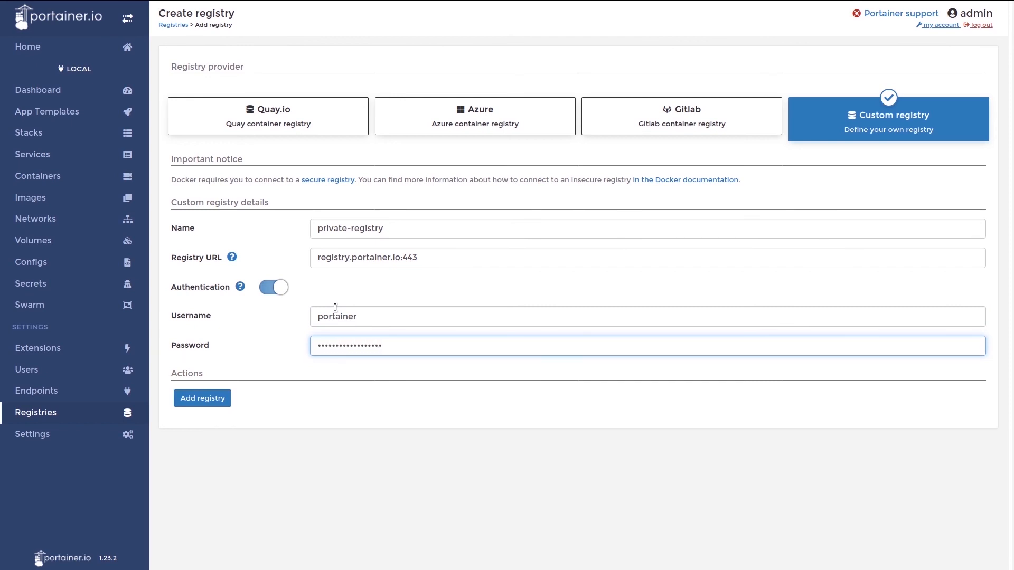
click(202, 398)
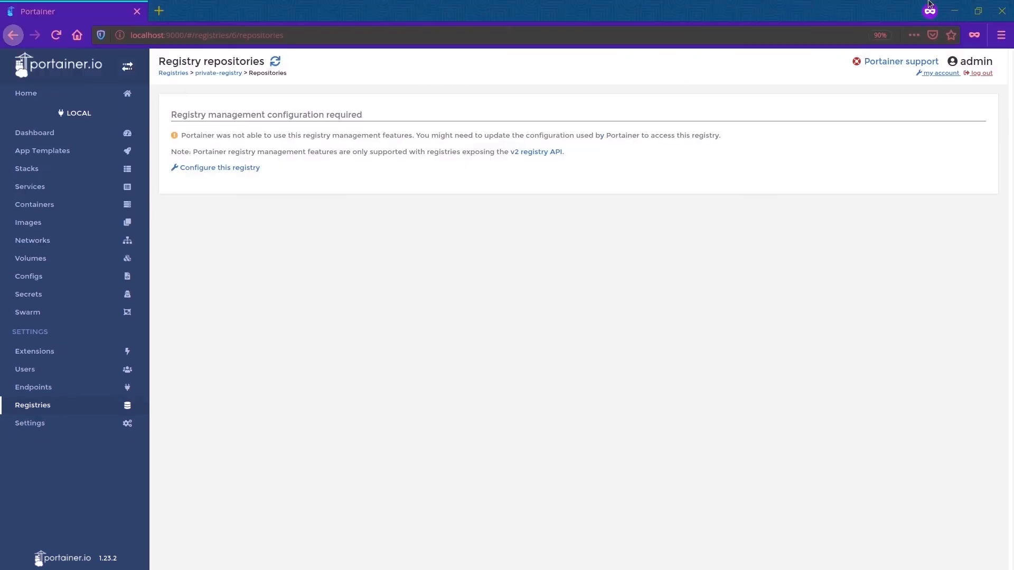
Configure private-registry management with TLS and skipped certificate verification, test it valid and save
click(220, 168)
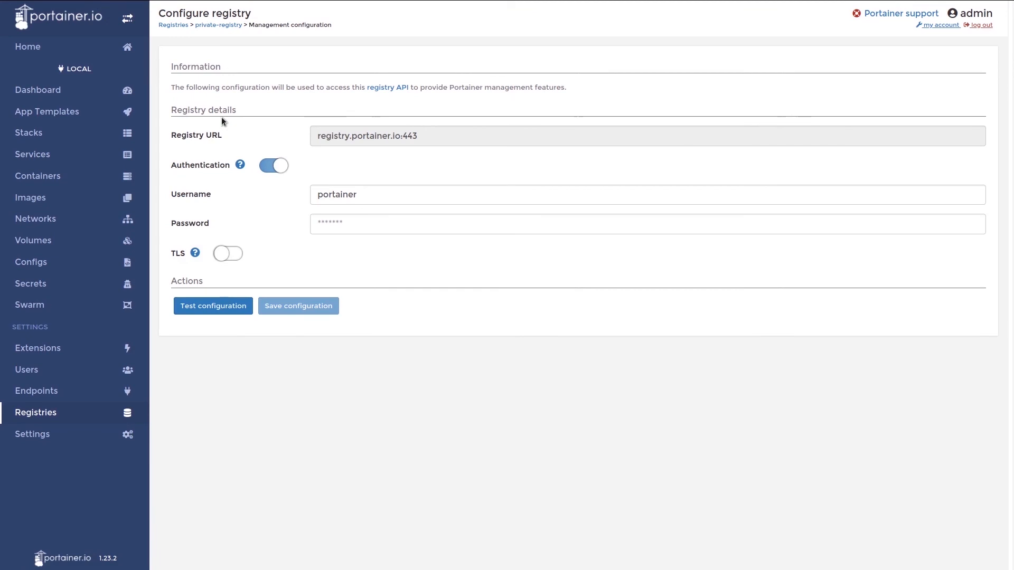
click(227, 253)
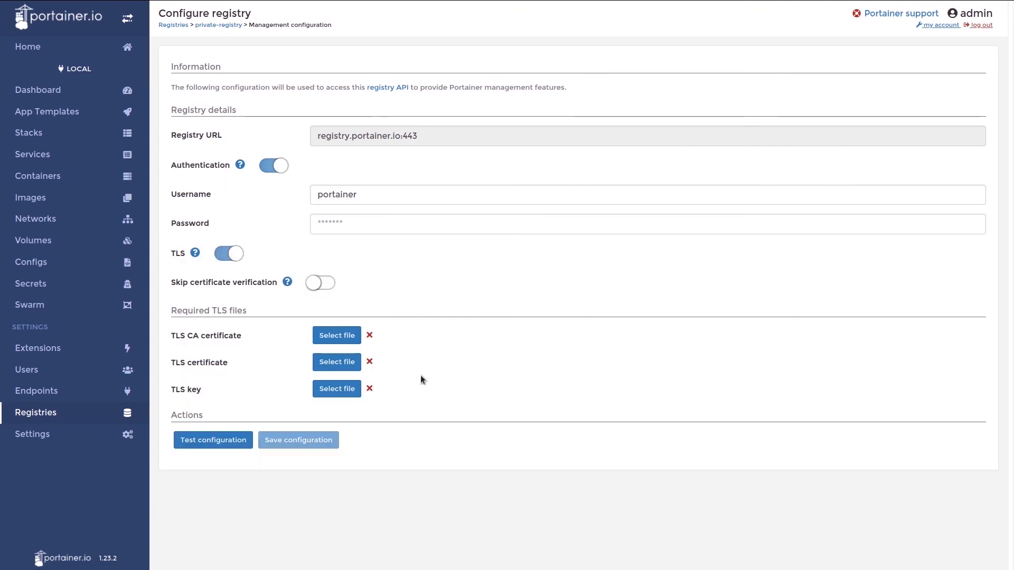
mouse_move(304, 326)
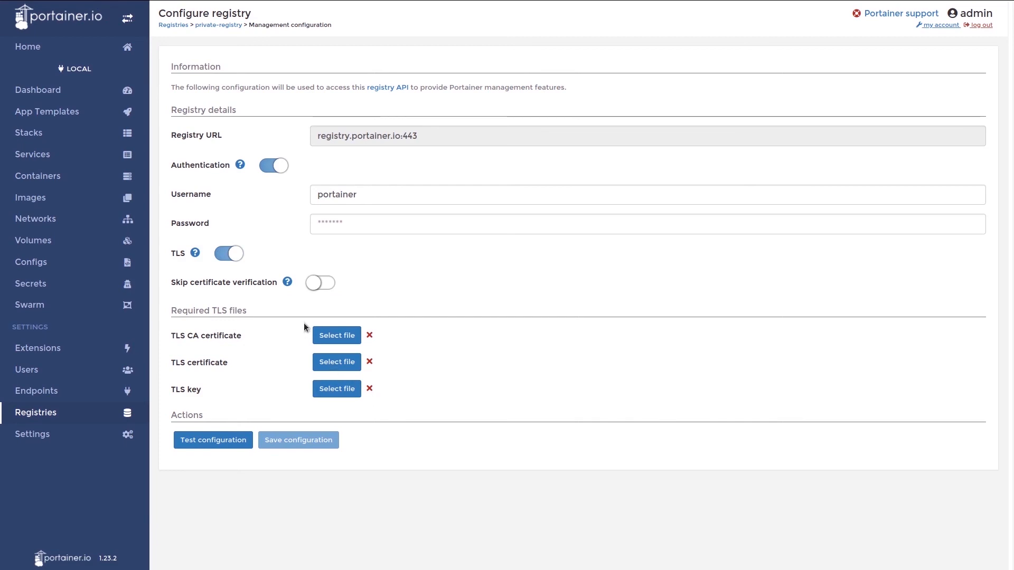
click(319, 283)
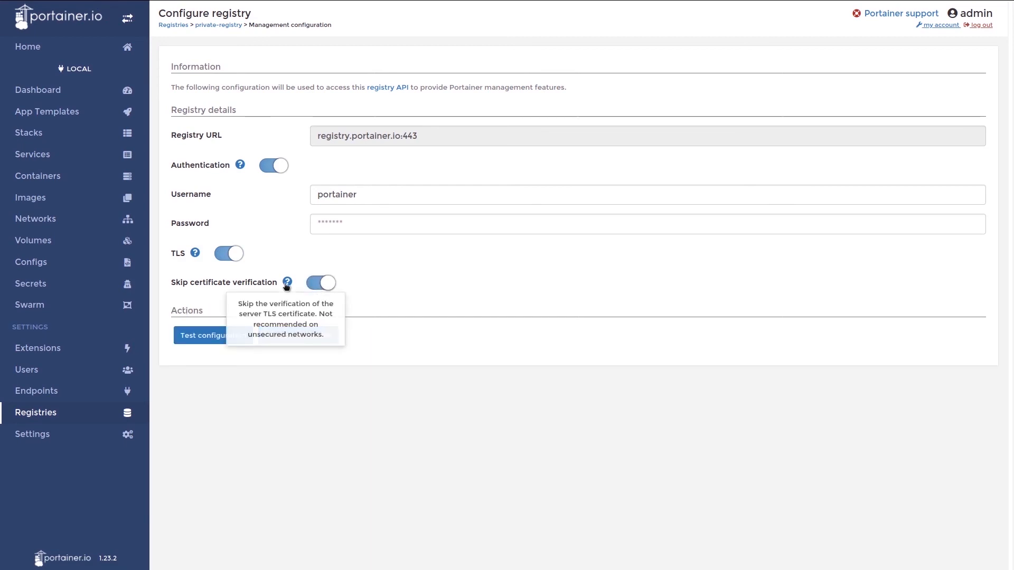
mouse_move(207, 363)
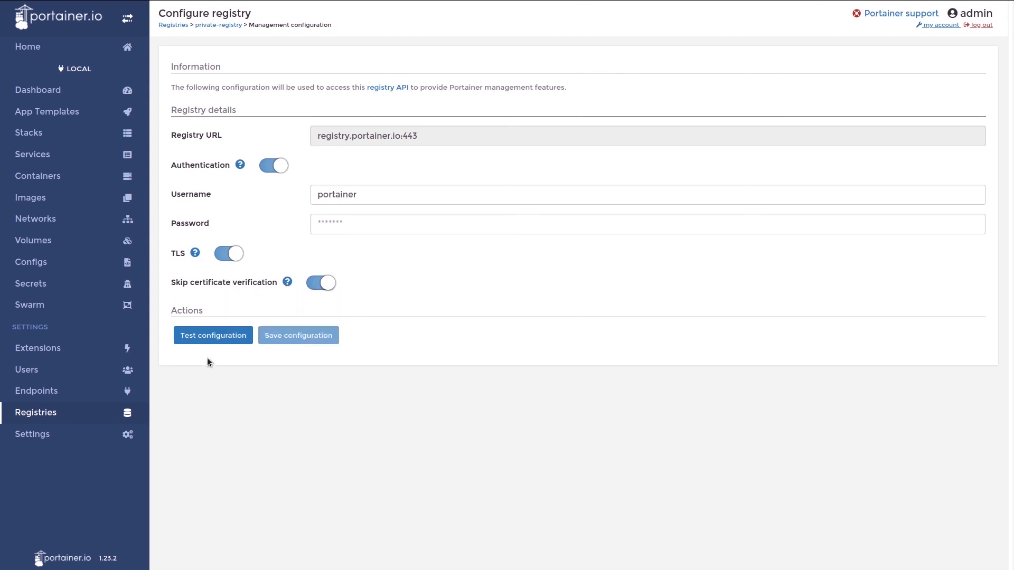
click(212, 335)
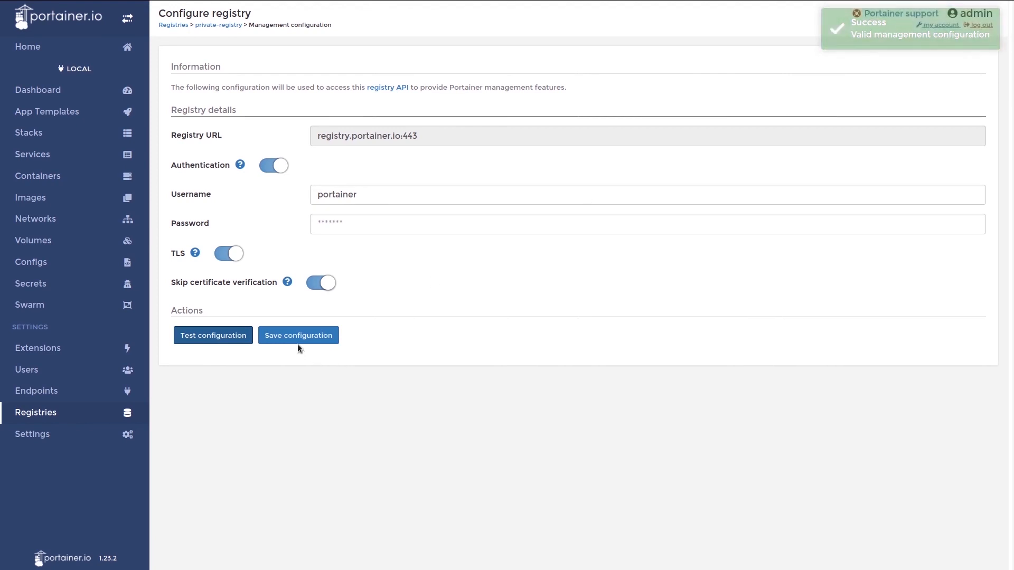
click(298, 335)
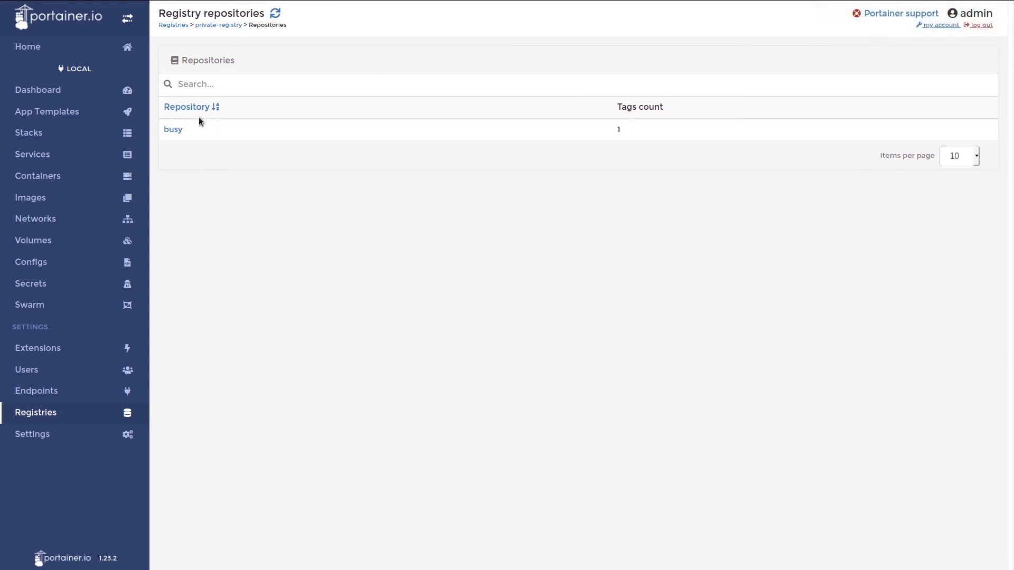
View the busy repository's detail page showing its single latest tag
click(173, 129)
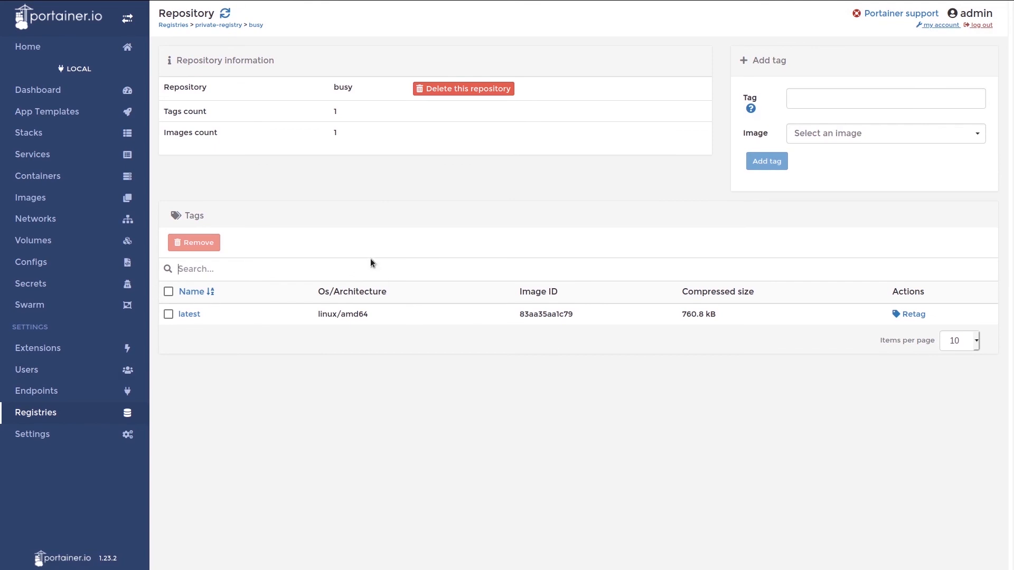
mouse_move(468, 284)
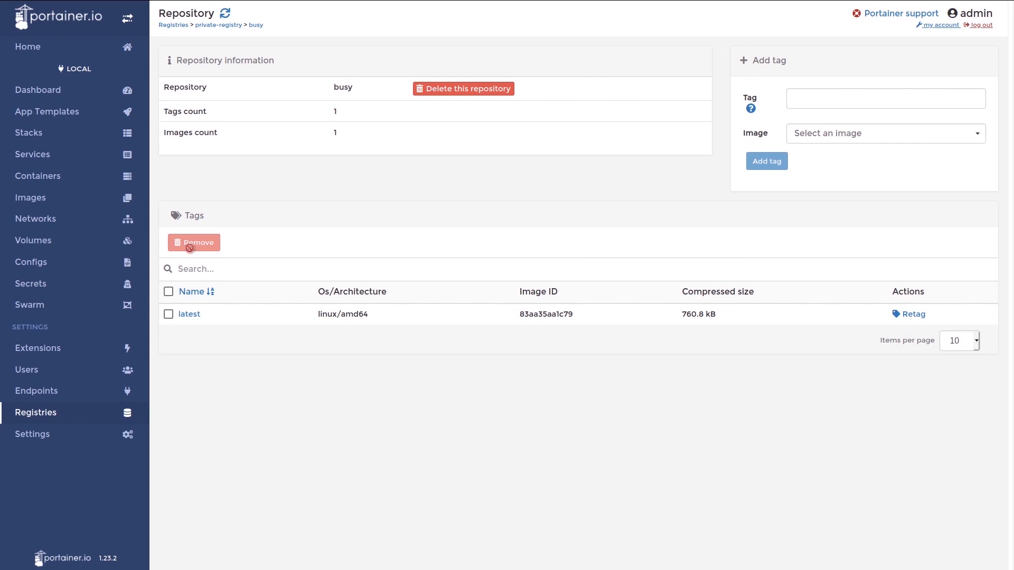
mouse_move(358, 258)
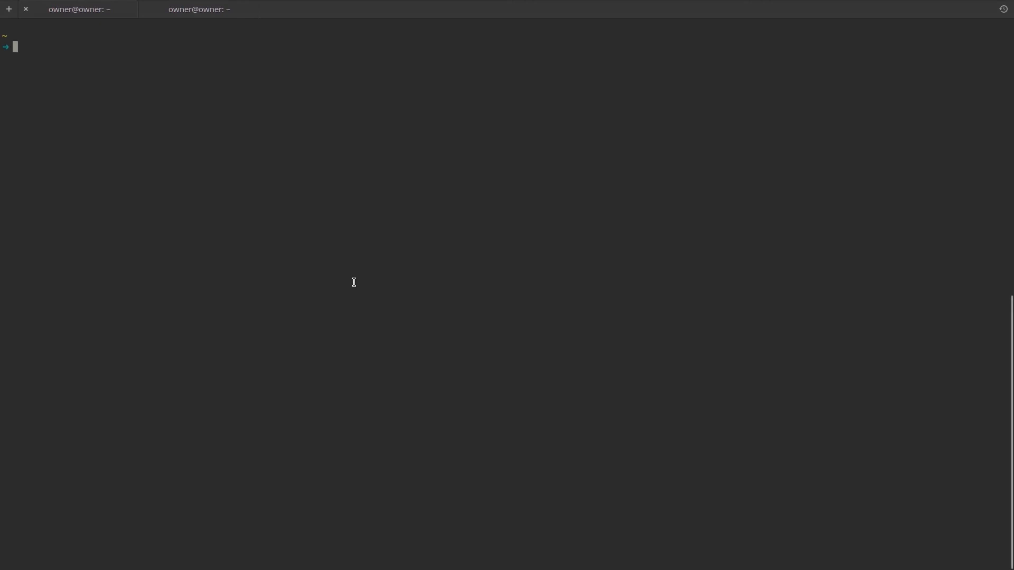
text(curl -X GET https://registry.portainer.io:443/v2/_catalog)
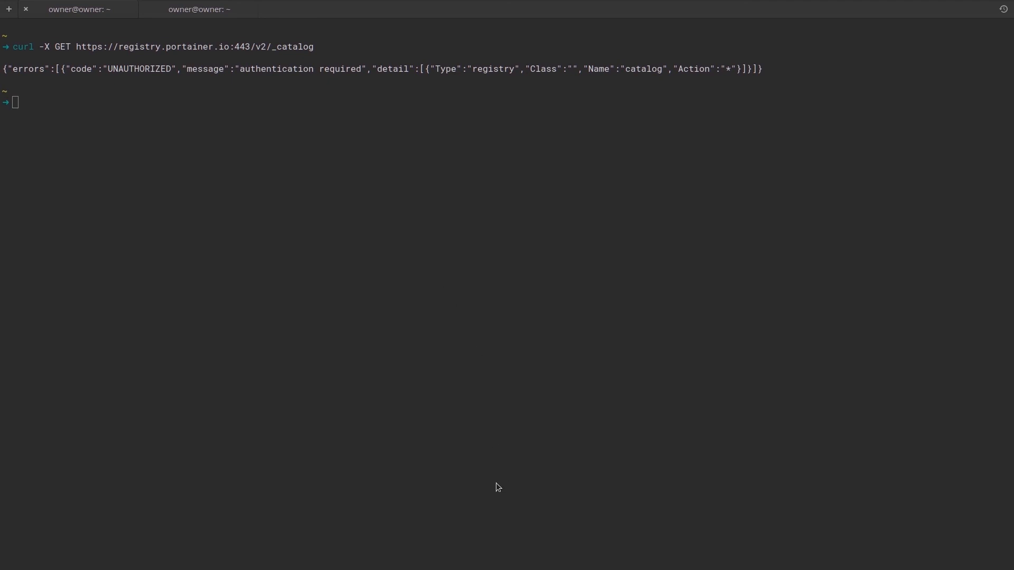
mouse_move(396, 552)
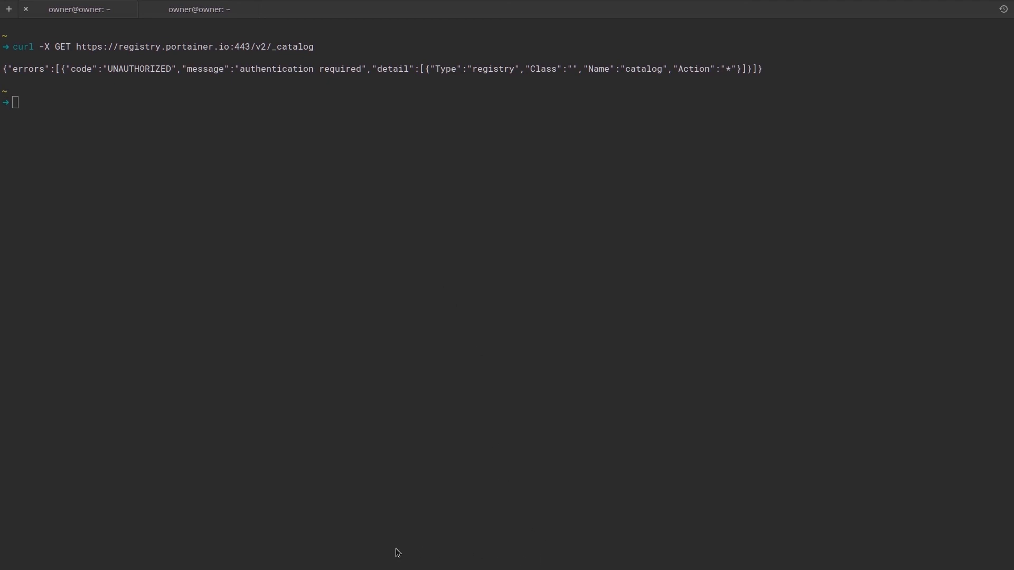